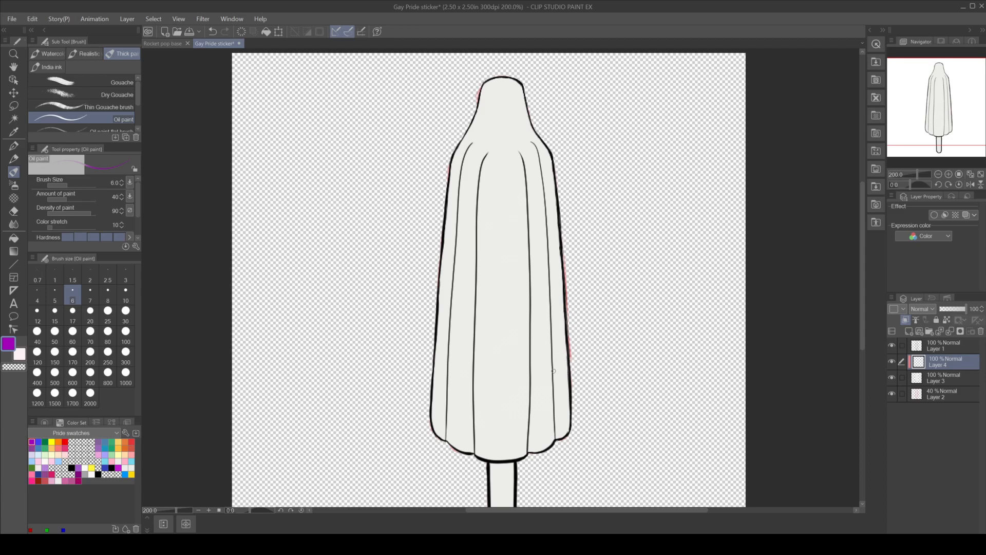
# Outline the purple band's top edge across the popsicle and erase stray marks
pyautogui.moveTo(568, 358); pyautogui.dragTo(551, 370)
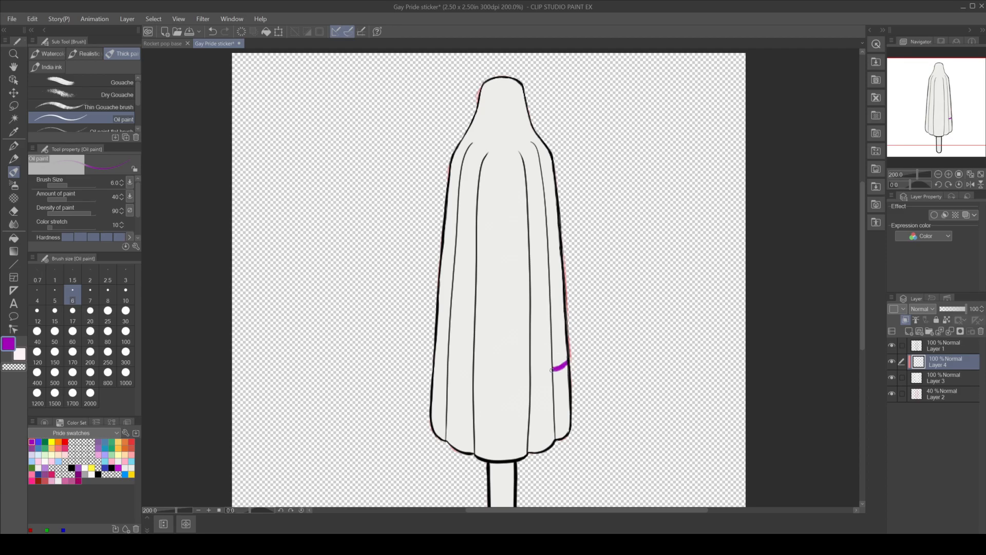
pyautogui.moveTo(566, 363); pyautogui.dragTo(530, 372)
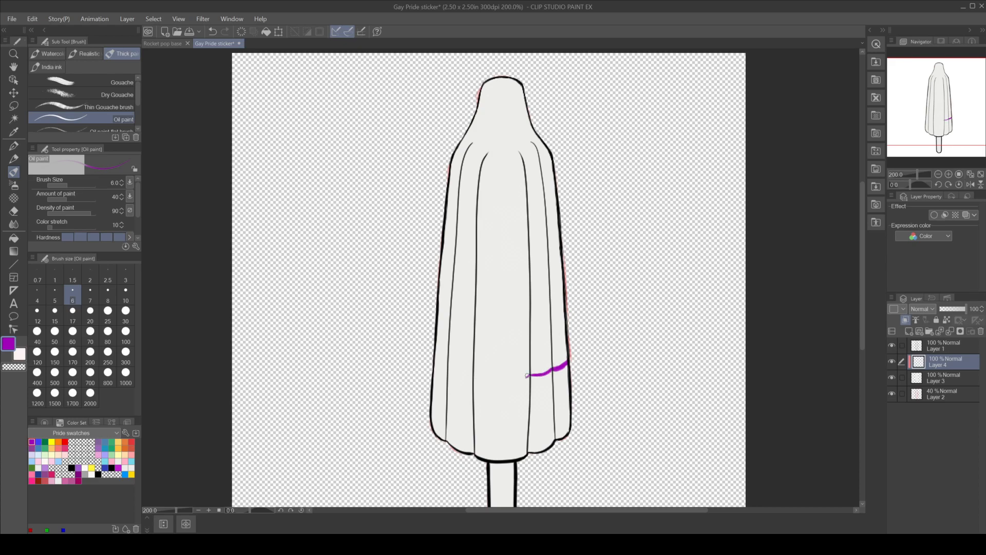
pyautogui.moveTo(529, 375); pyautogui.dragTo(485, 379)
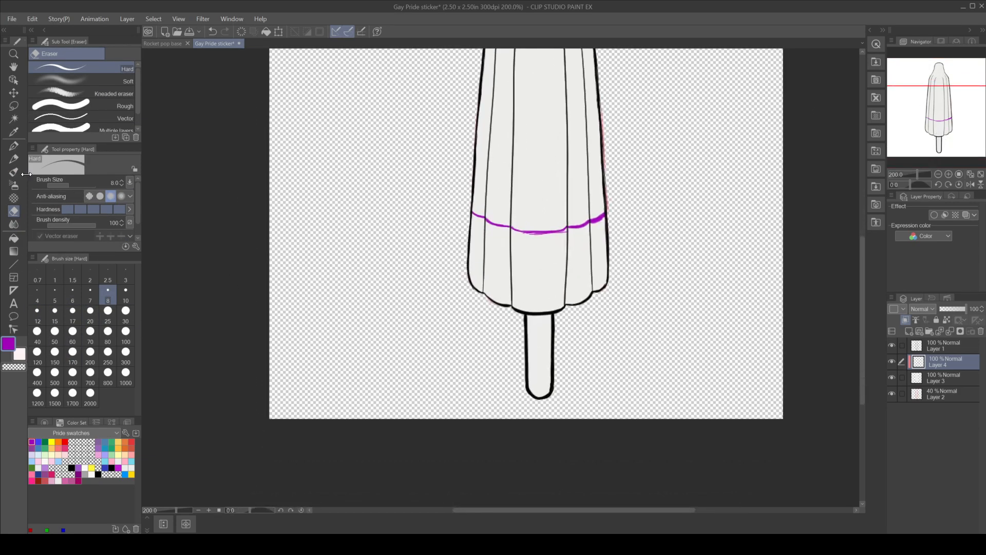
pyautogui.moveTo(512, 242); pyautogui.dragTo(522, 283)
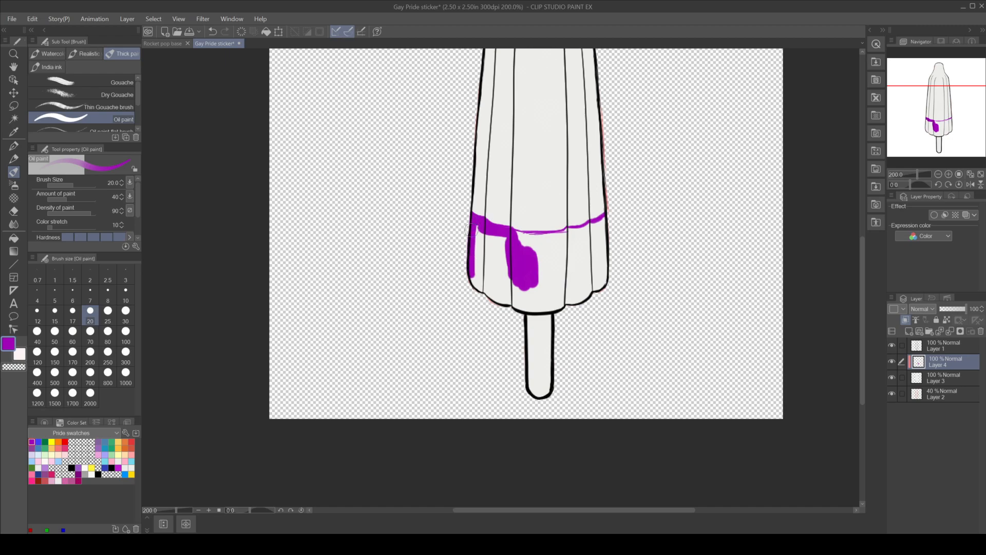
# Fill the bottom section solid purple, smooth its top edge, and add a new layer
pyautogui.moveTo(476, 230); pyautogui.dragTo(555, 303)
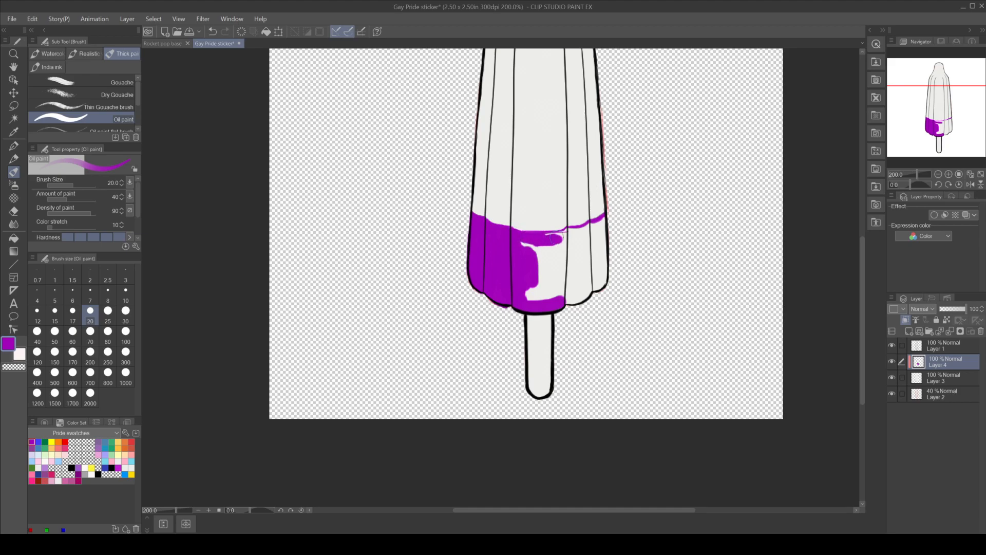
pyautogui.moveTo(553, 236); pyautogui.dragTo(573, 280)
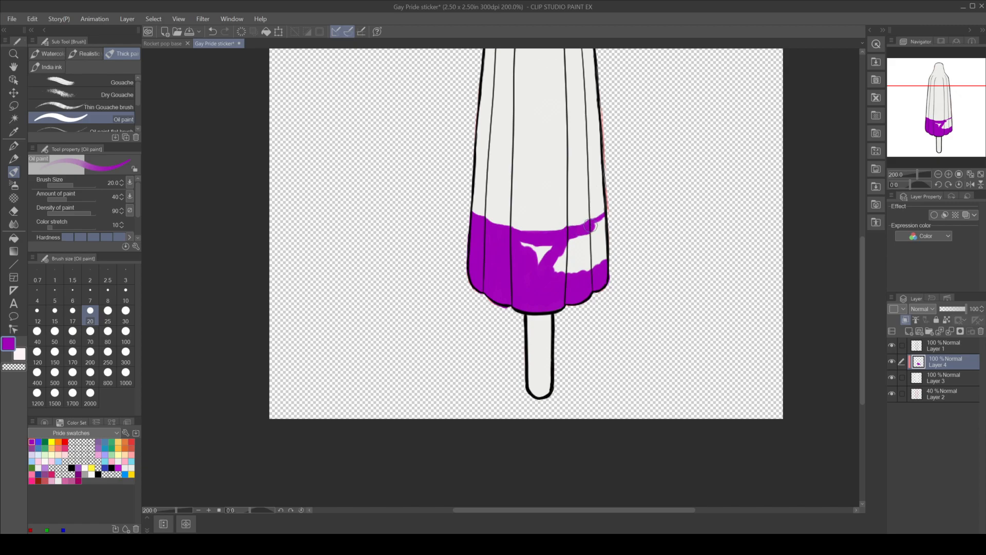
pyautogui.moveTo(585, 227); pyautogui.dragTo(535, 258)
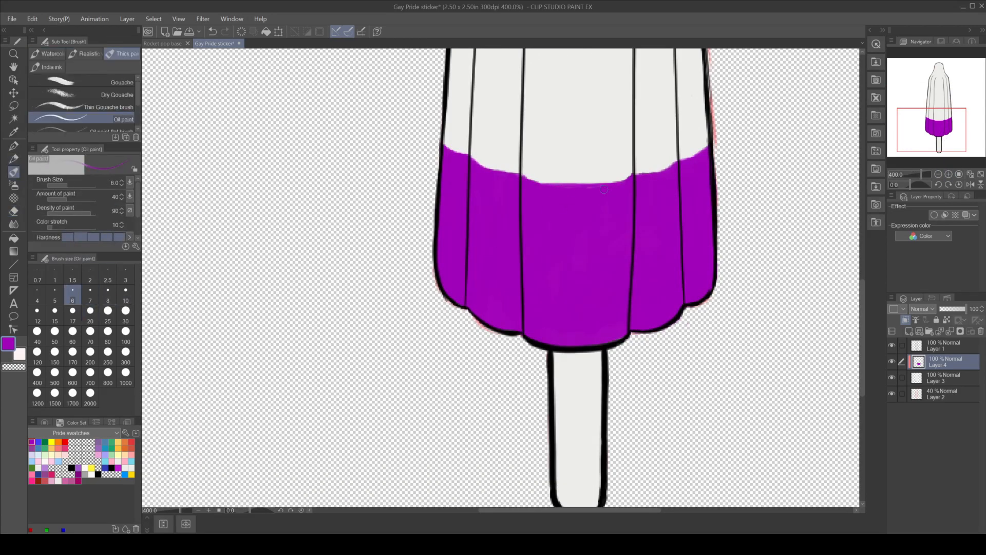
pyautogui.moveTo(604, 188); pyautogui.dragTo(573, 182)
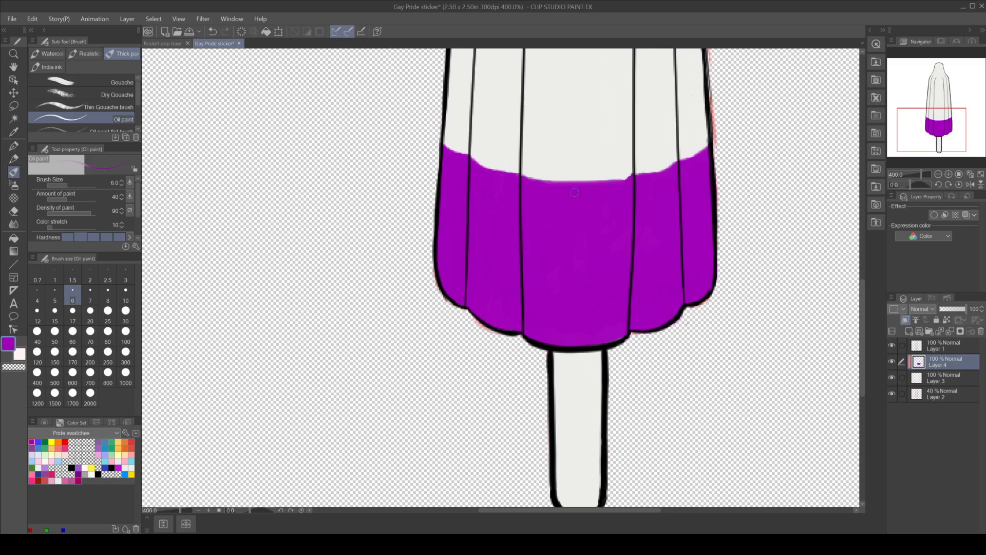
pyautogui.click(944, 378)
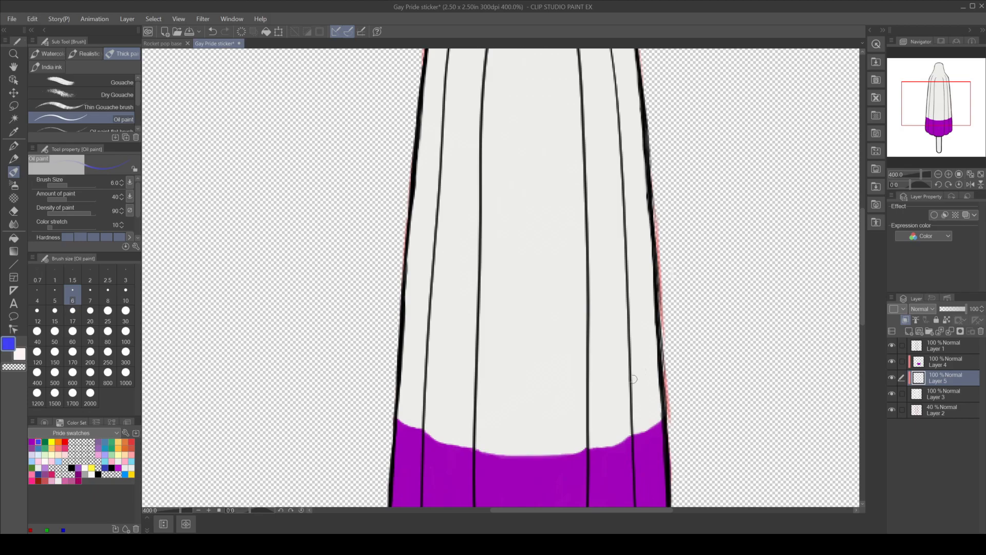
# Draw the blue band's top edge from right to left edge, then start filling below it
pyautogui.moveTo(636, 364); pyautogui.dragTo(654, 354)
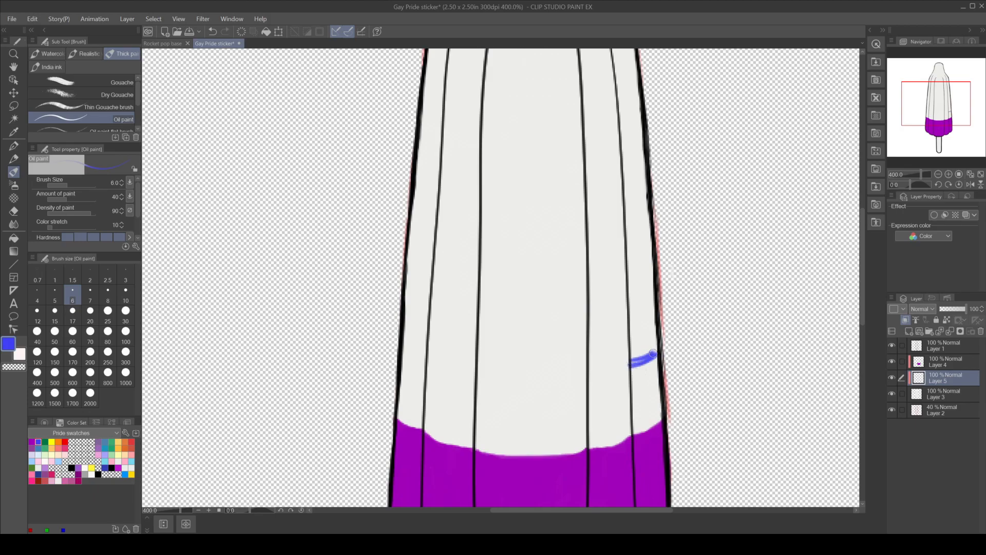
pyautogui.moveTo(654, 352); pyautogui.dragTo(592, 373)
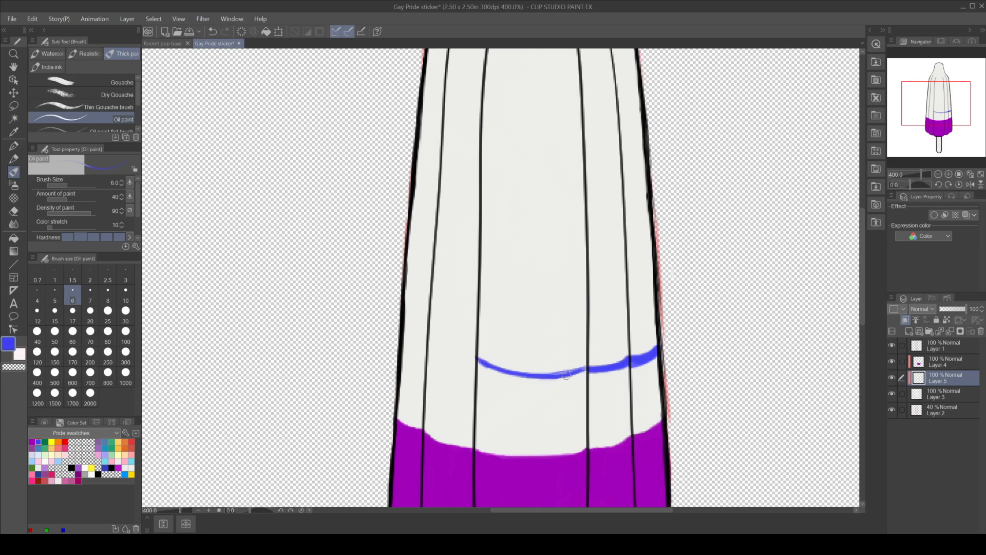
pyautogui.click(13, 211)
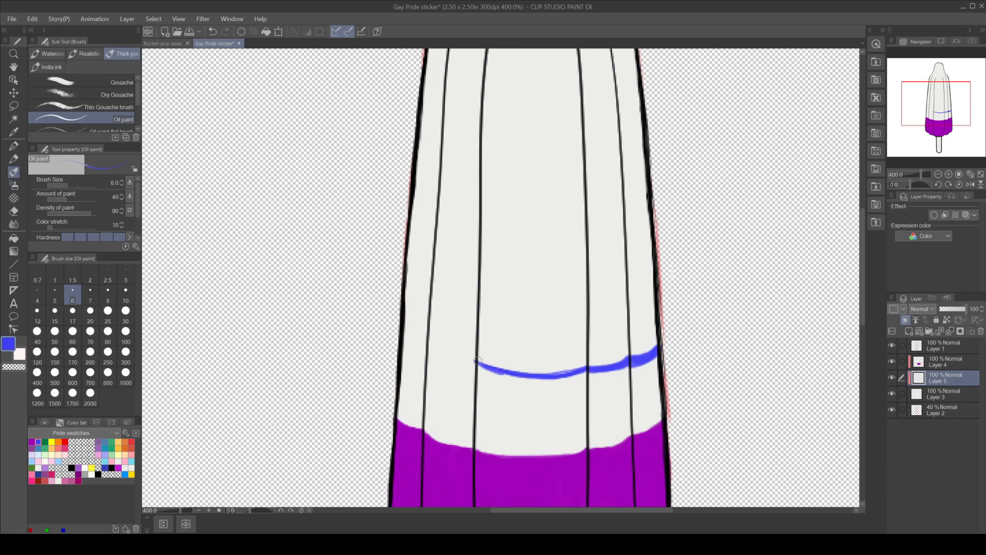
pyautogui.moveTo(478, 360); pyautogui.dragTo(450, 361)
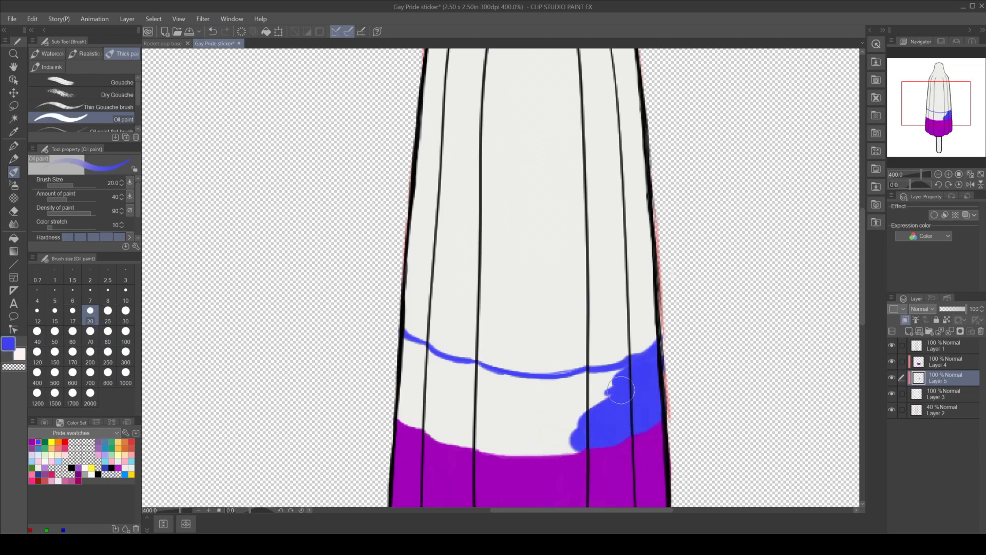
pyautogui.moveTo(619, 390); pyautogui.dragTo(552, 438)
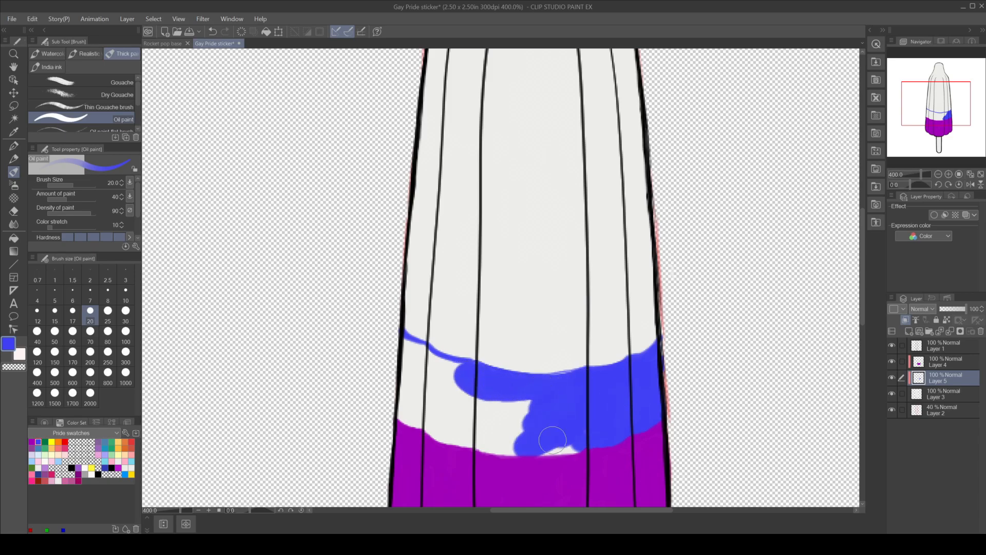
pyautogui.moveTo(554, 438); pyautogui.dragTo(521, 420)
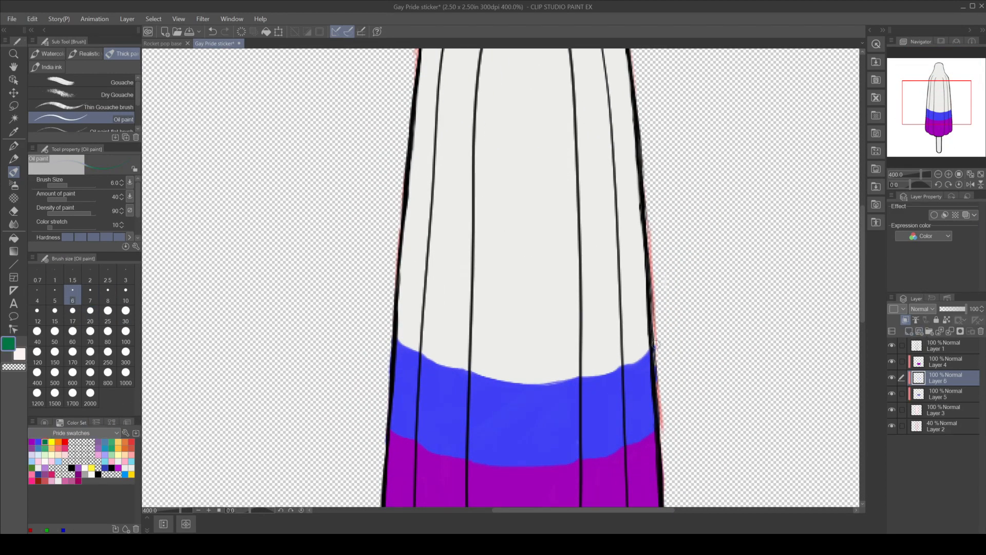
pyautogui.moveTo(629, 310)
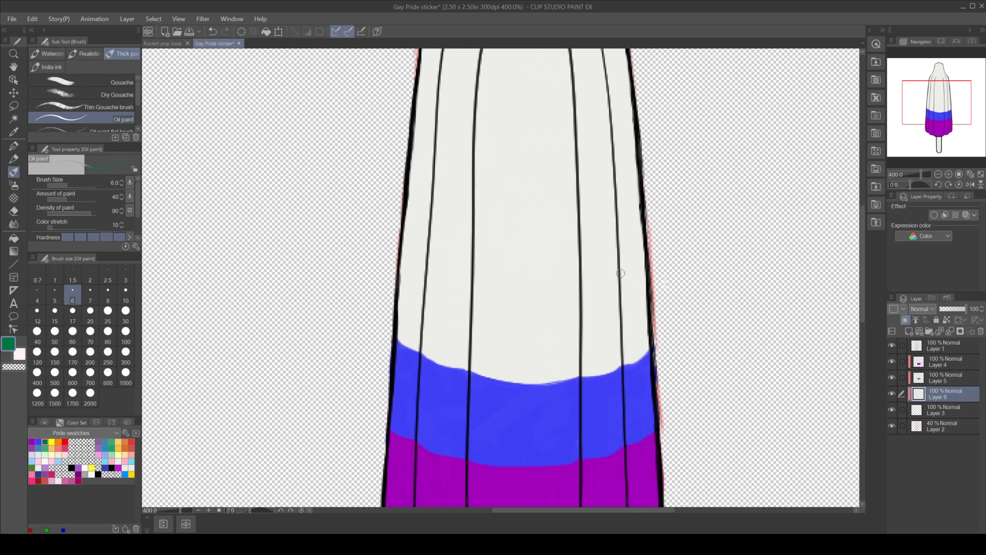
# Outline the green band's top edge across the popsicle and fill green below it
pyautogui.moveTo(623, 272); pyautogui.dragTo(641, 267)
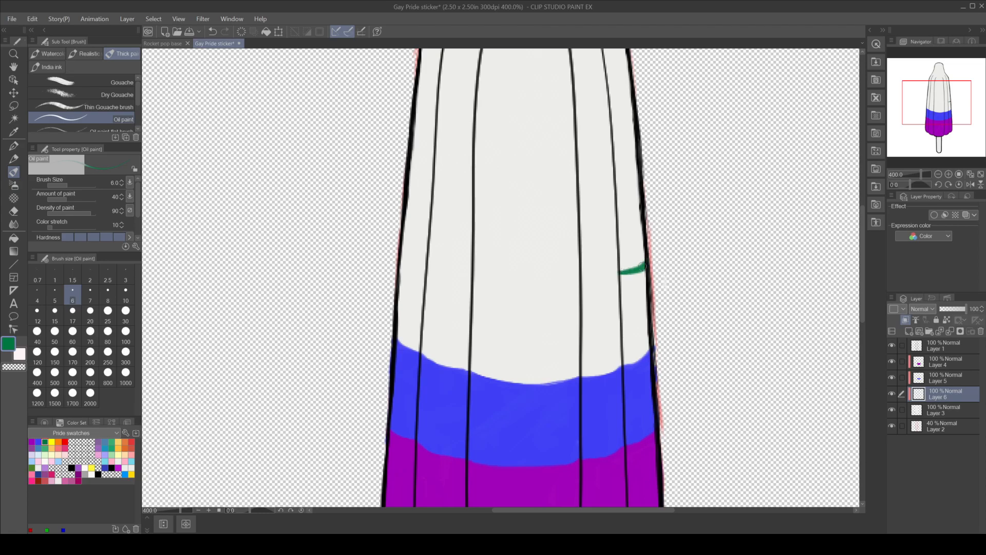
pyautogui.moveTo(642, 266); pyautogui.dragTo(504, 288)
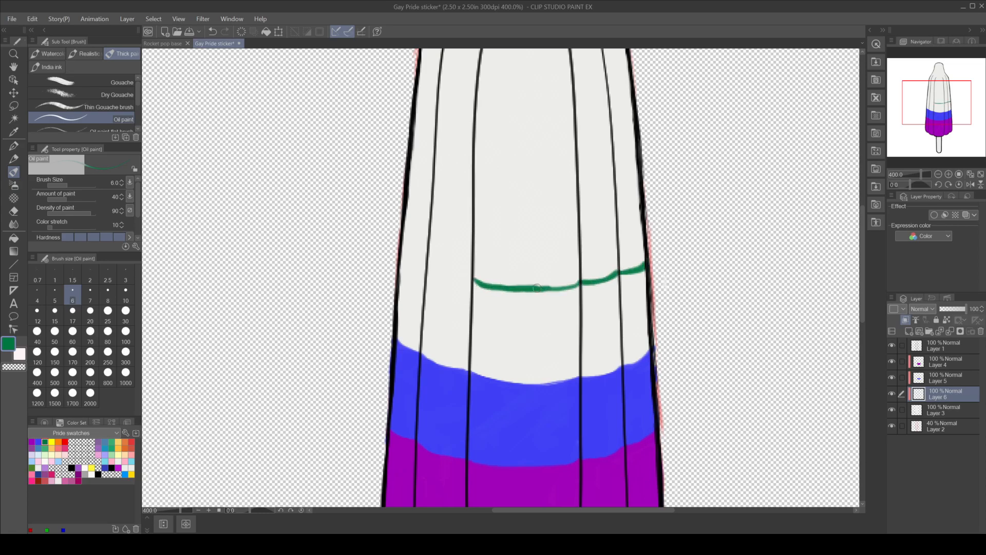
pyautogui.moveTo(538, 288); pyautogui.dragTo(444, 270)
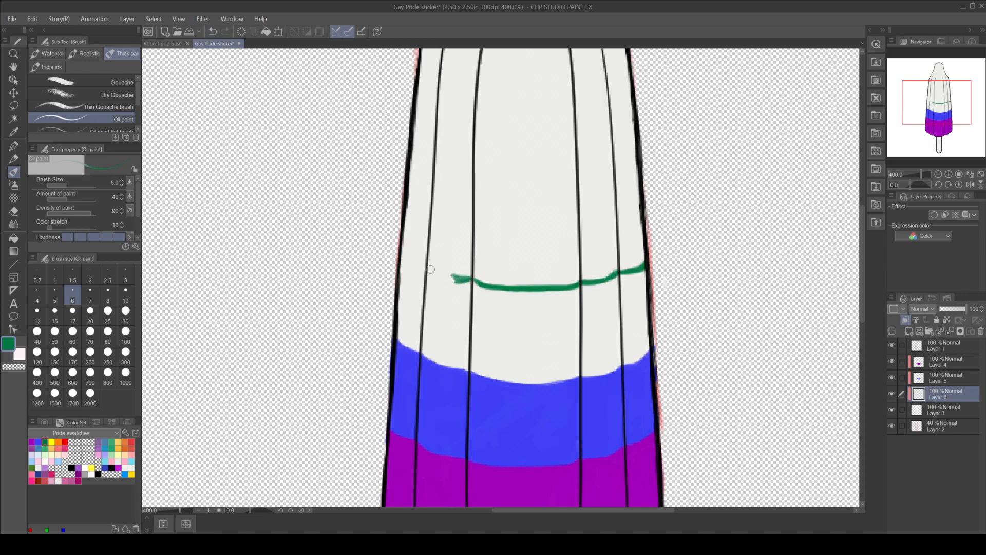
pyautogui.moveTo(431, 271); pyautogui.dragTo(474, 283)
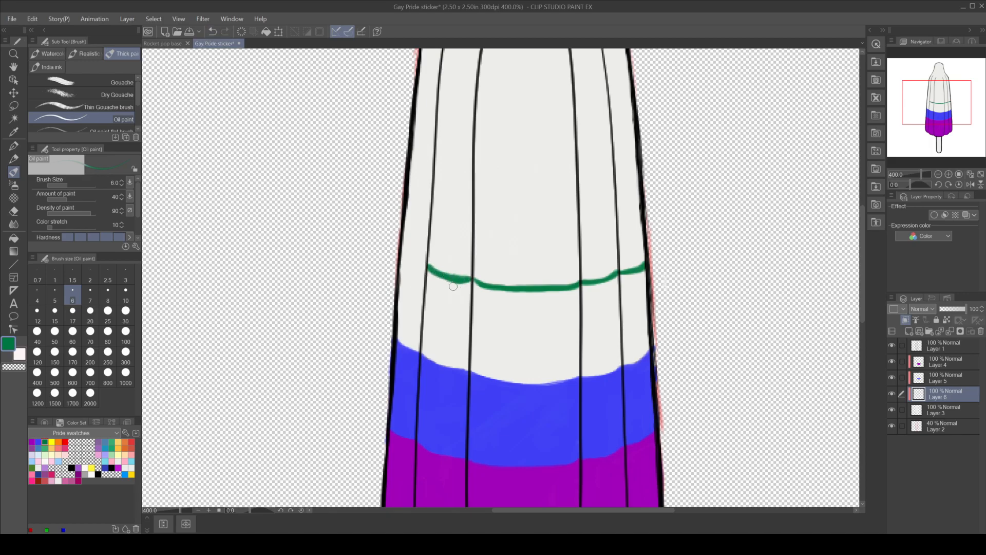
pyautogui.moveTo(453, 287); pyautogui.dragTo(412, 264)
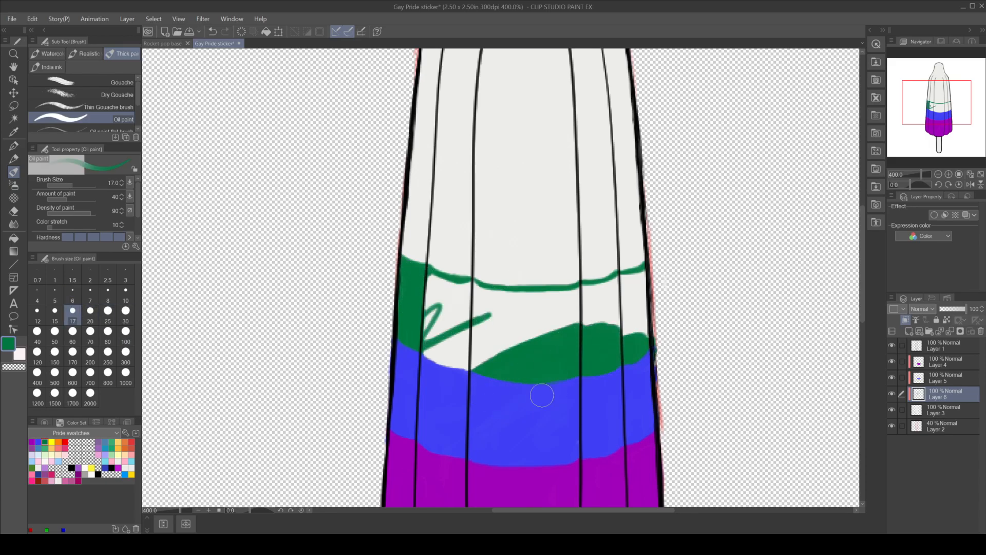
pyautogui.moveTo(543, 394); pyautogui.dragTo(543, 298)
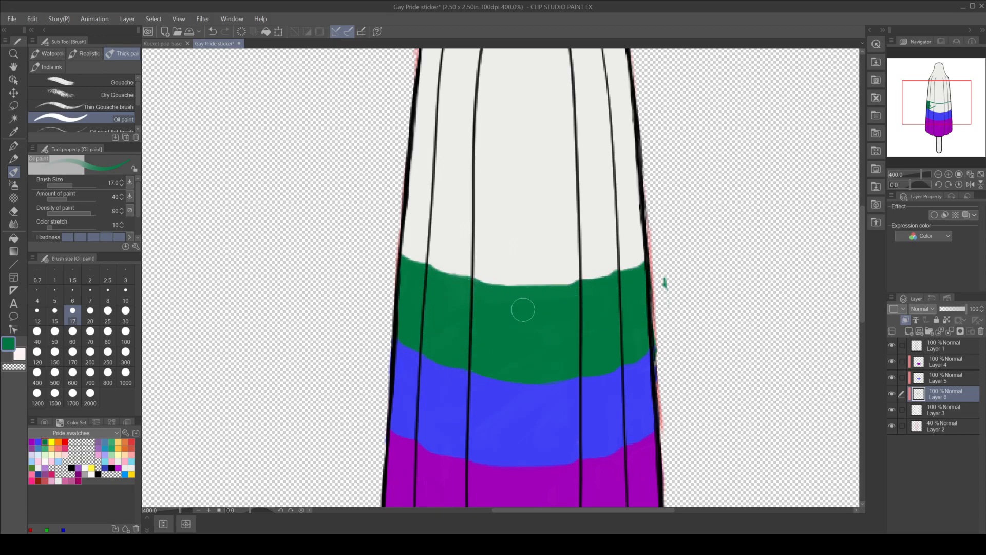
pyautogui.click(13, 197)
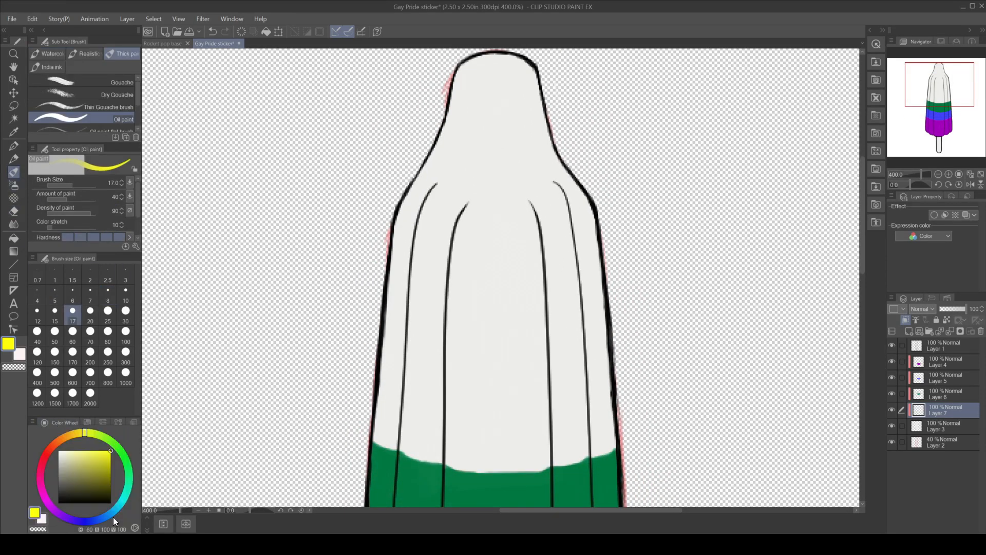
# Pick yellow from the colour swatches and draw the yellow band's dividing line
pyautogui.click(76, 422)
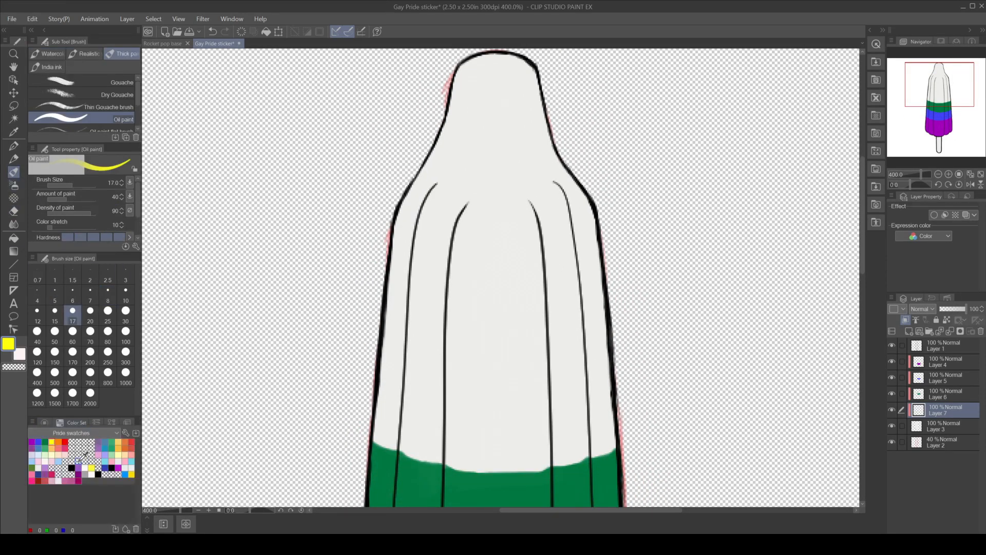
pyautogui.click(90, 289)
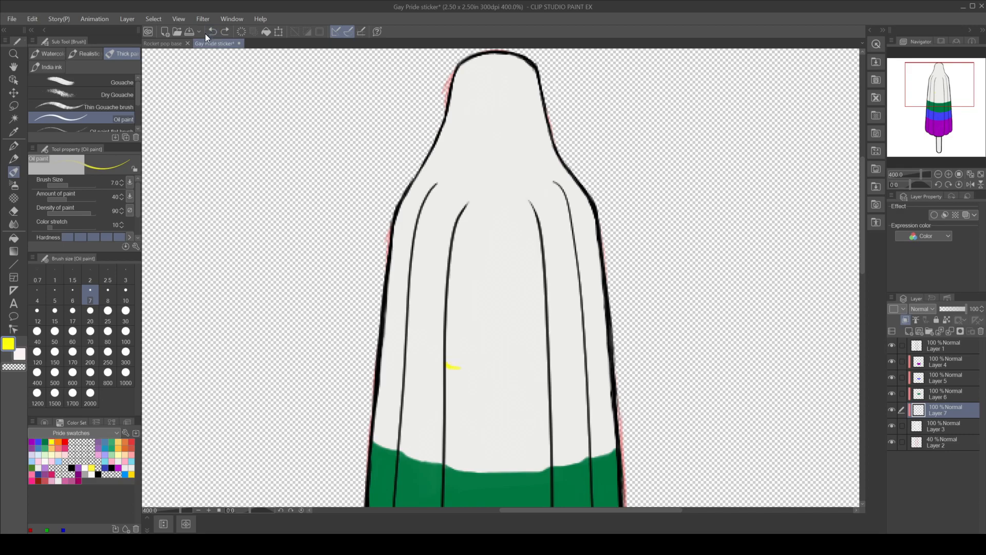
pyautogui.moveTo(446, 367); pyautogui.dragTo(528, 366)
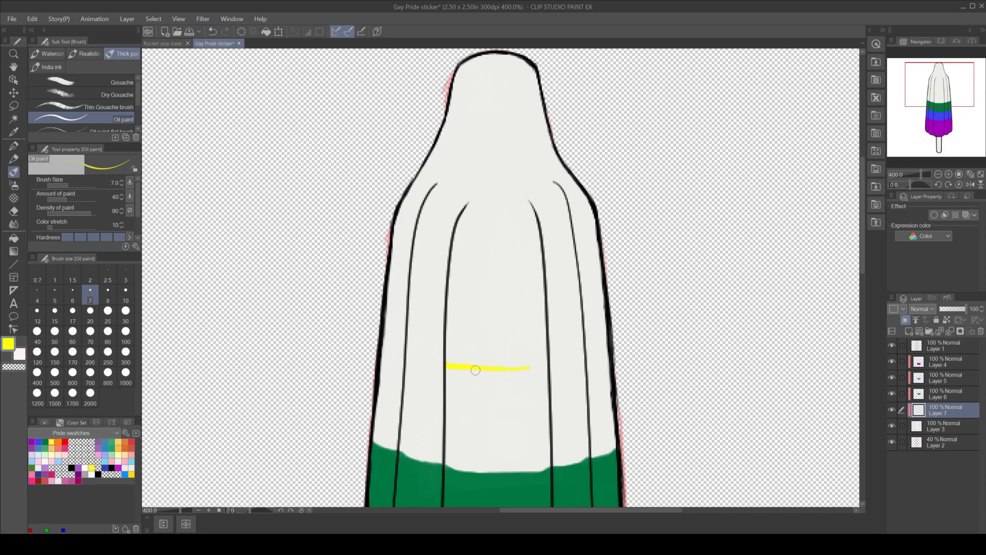
pyautogui.moveTo(447, 367); pyautogui.dragTo(530, 367)
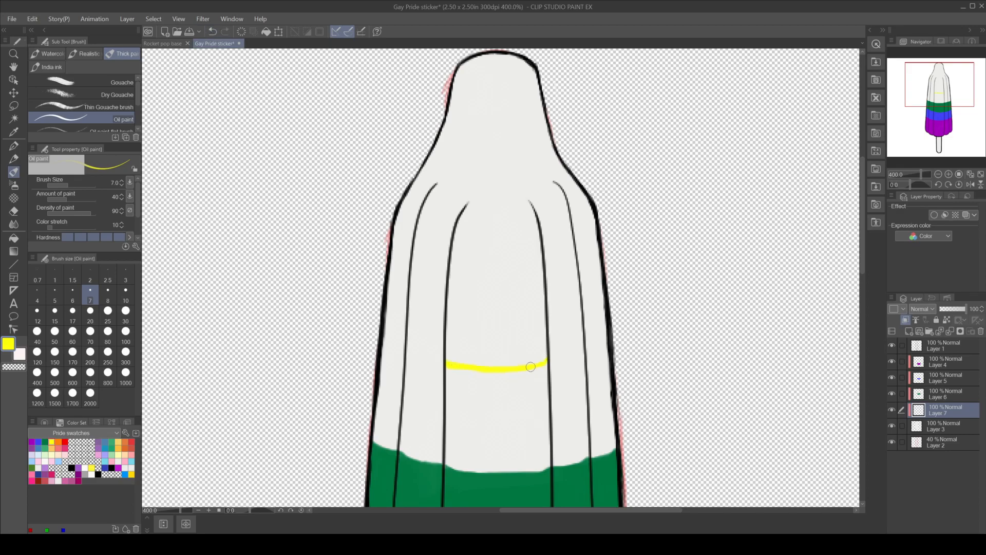
pyautogui.moveTo(530, 367); pyautogui.dragTo(557, 364)
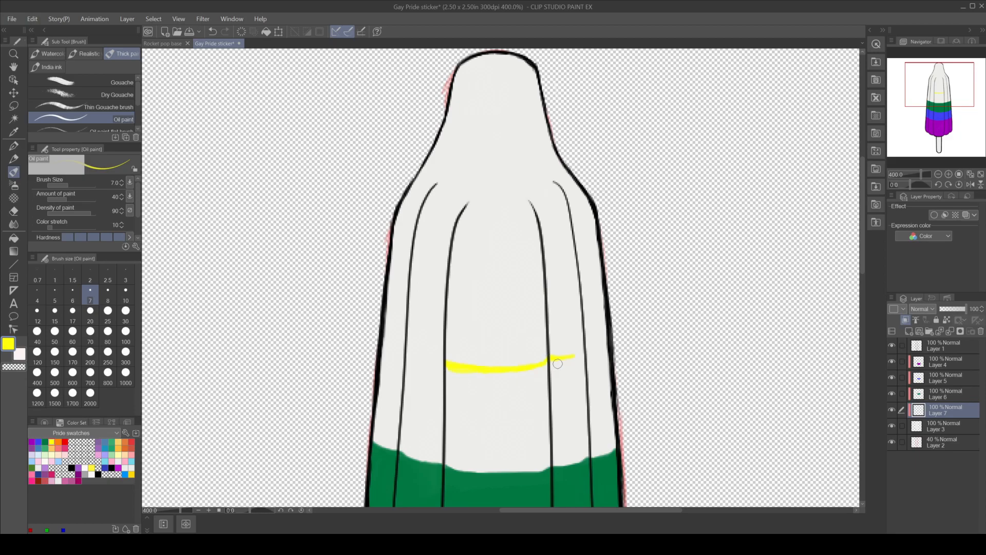
pyautogui.moveTo(555, 365)
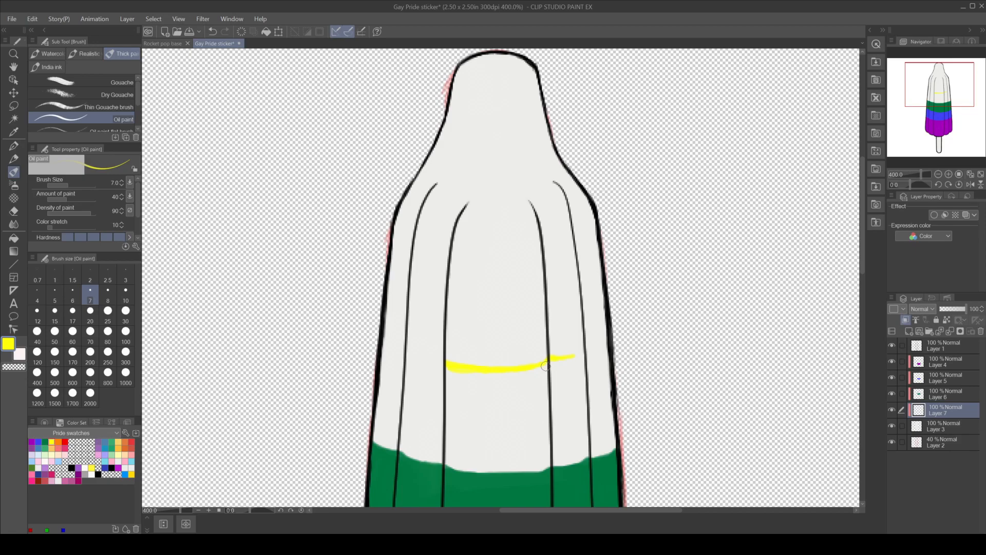
pyautogui.moveTo(533, 358)
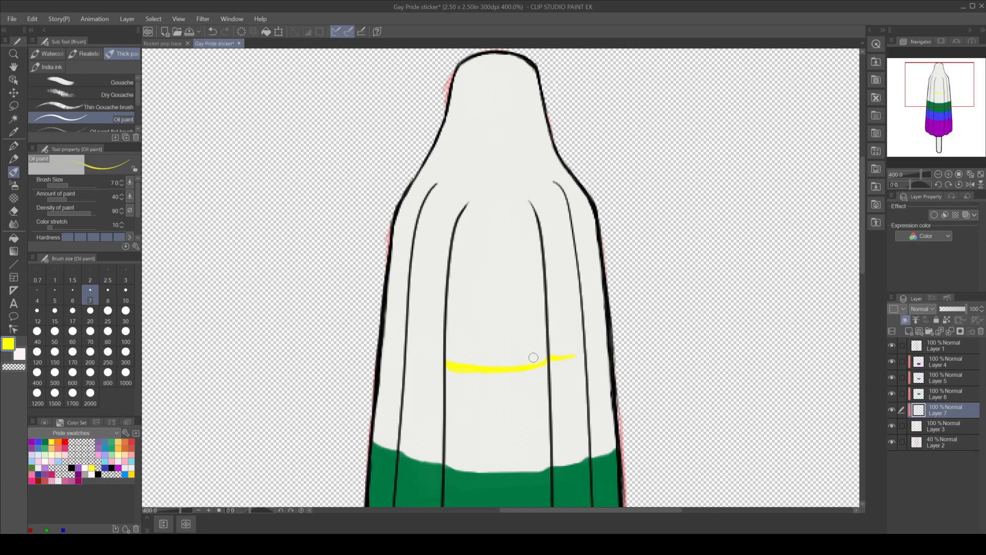
# Draw the yellow band's upper edge, fill it solid yellow, and add a new layer
pyautogui.moveTo(533, 357); pyautogui.dragTo(575, 354)
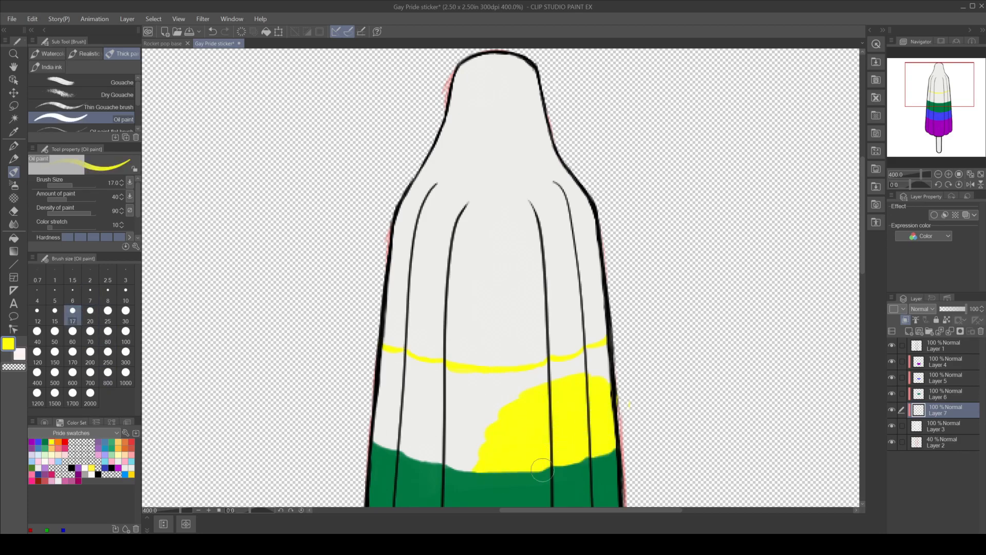
pyautogui.moveTo(543, 468); pyautogui.dragTo(458, 374)
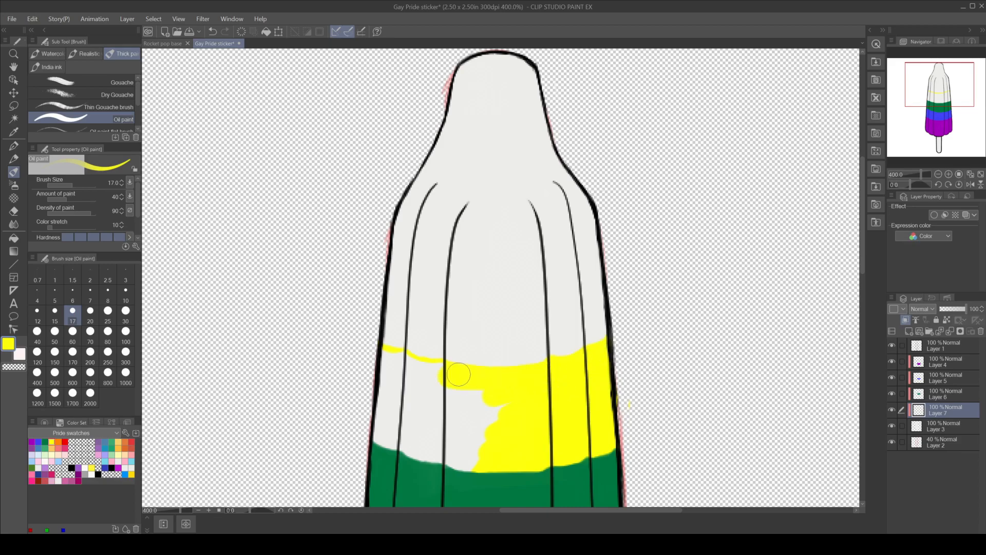
pyautogui.moveTo(459, 375); pyautogui.dragTo(396, 390)
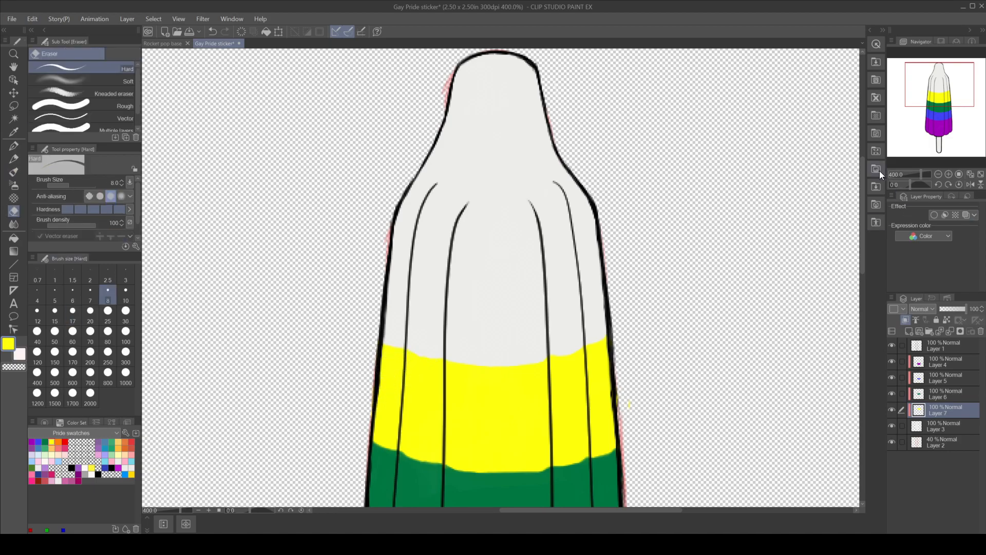
pyautogui.click(17, 172)
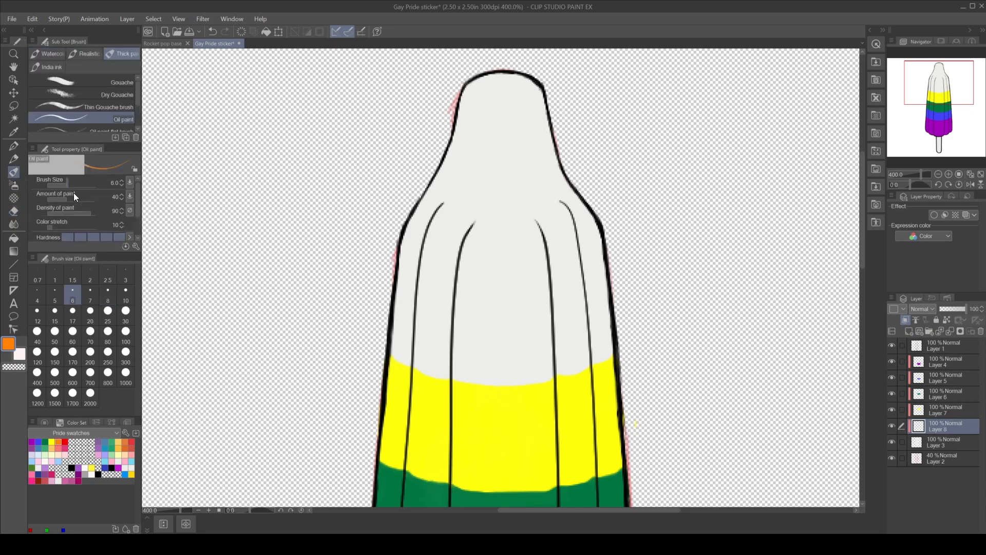
# Sketch the orange band's upper edge line across the popsicle in orange
pyautogui.moveTo(575, 280); pyautogui.dragTo(607, 274)
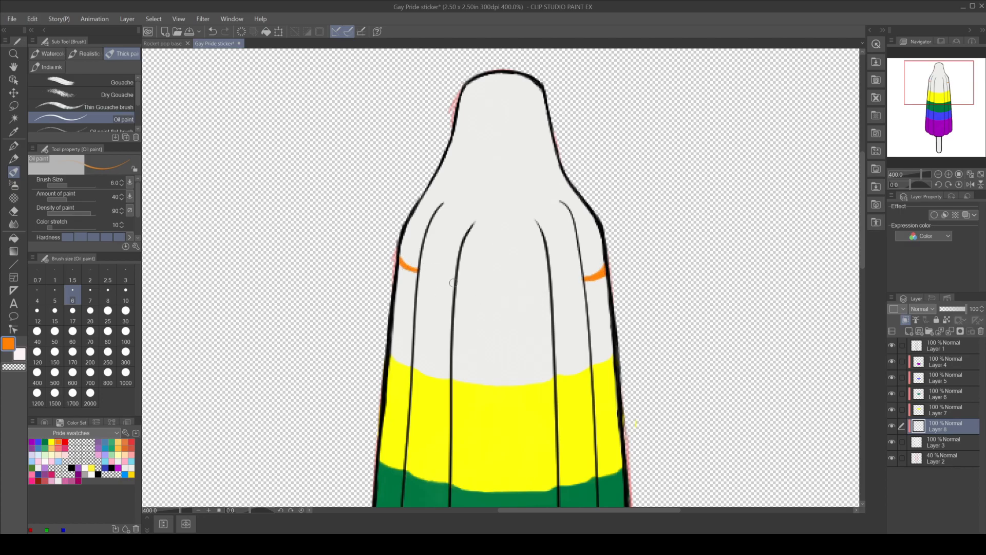
pyautogui.moveTo(417, 269); pyautogui.dragTo(453, 282)
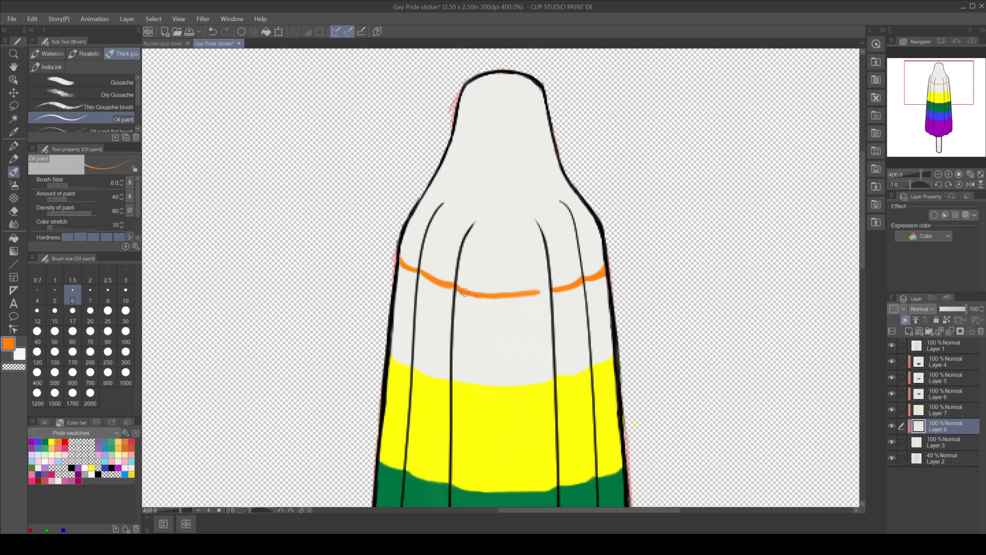
pyautogui.moveTo(464, 291); pyautogui.dragTo(535, 286)
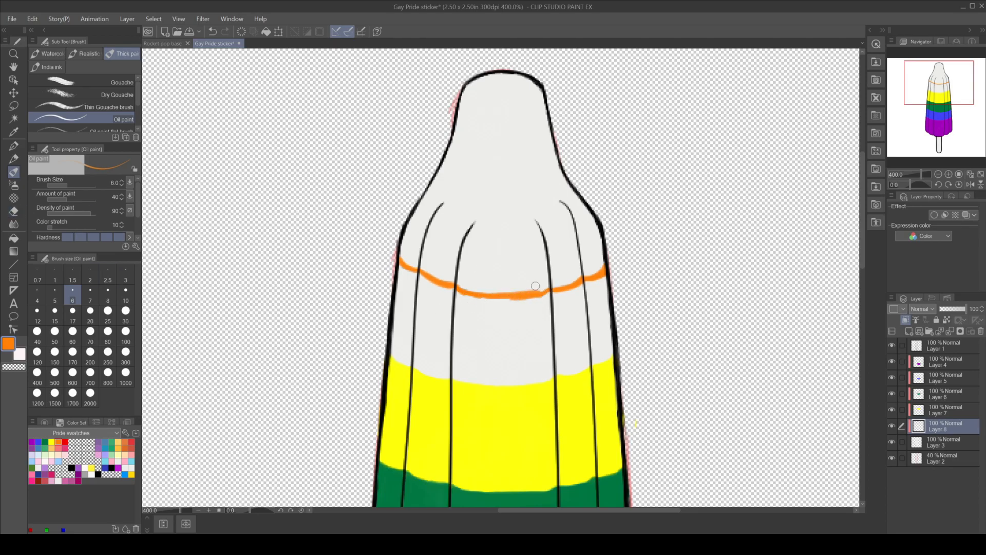
pyautogui.click(13, 212)
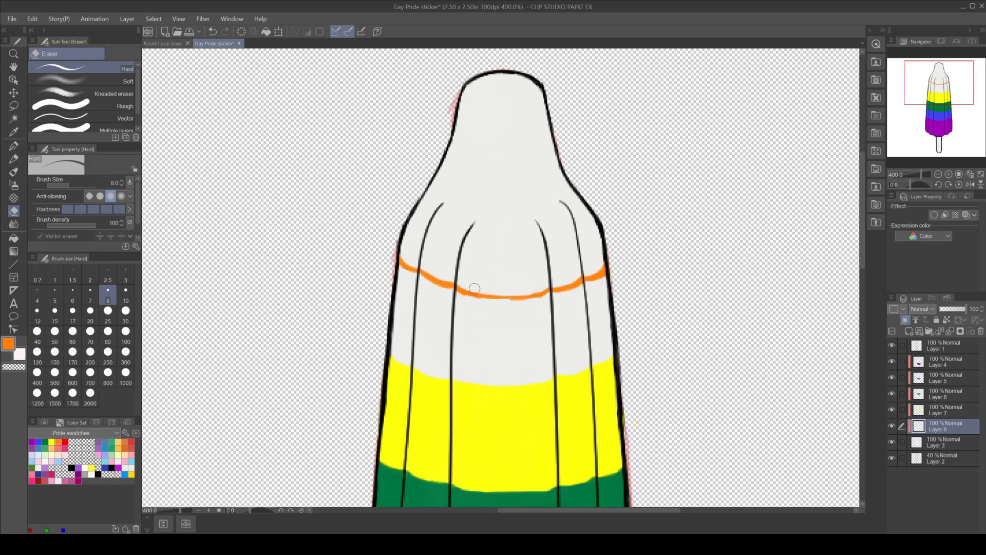
# Enlarge the Oil paint brush to 15 and fill the orange band solid
pyautogui.click(16, 173)
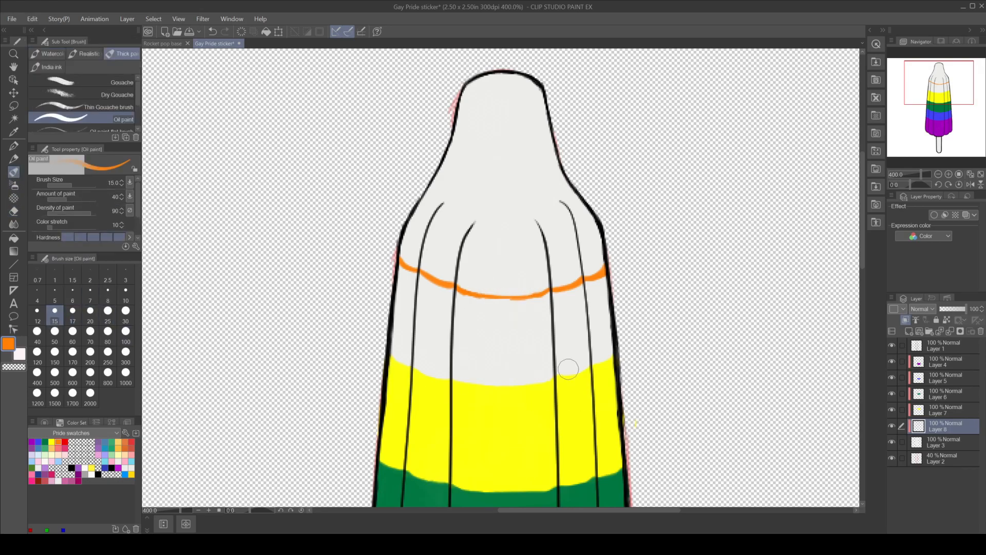
pyautogui.moveTo(568, 369); pyautogui.dragTo(594, 289)
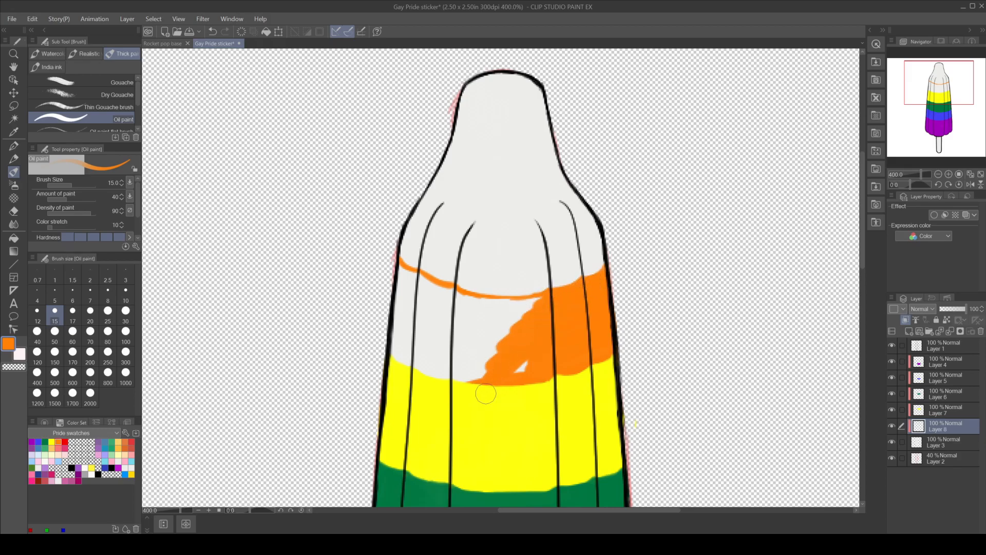
pyautogui.moveTo(486, 393); pyautogui.dragTo(403, 271)
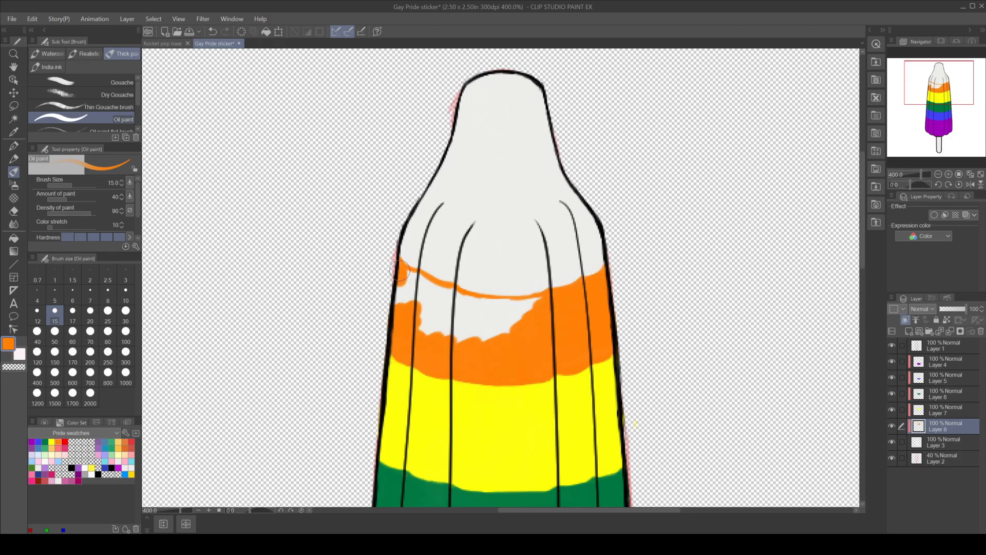
pyautogui.moveTo(403, 271); pyautogui.dragTo(415, 321)
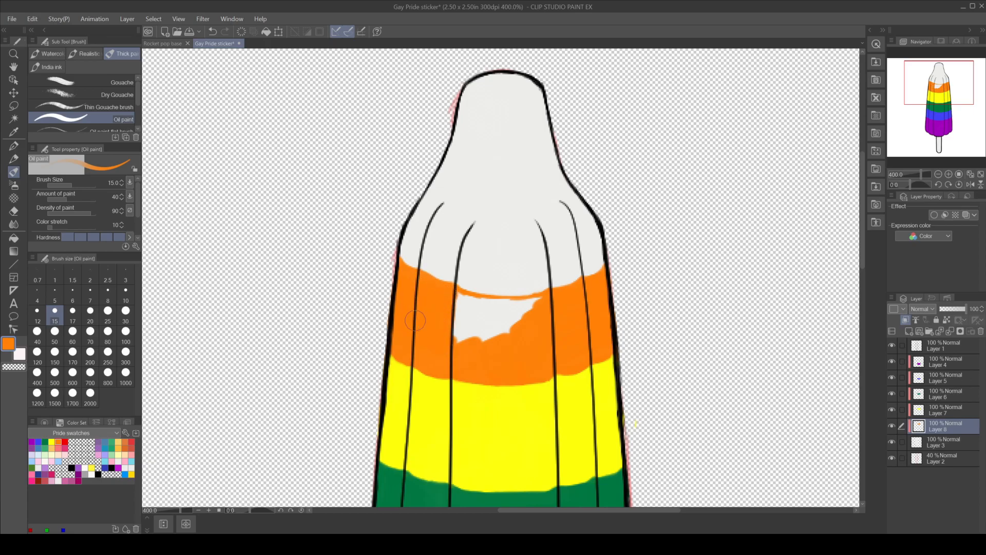
pyautogui.moveTo(415, 320); pyautogui.dragTo(466, 301)
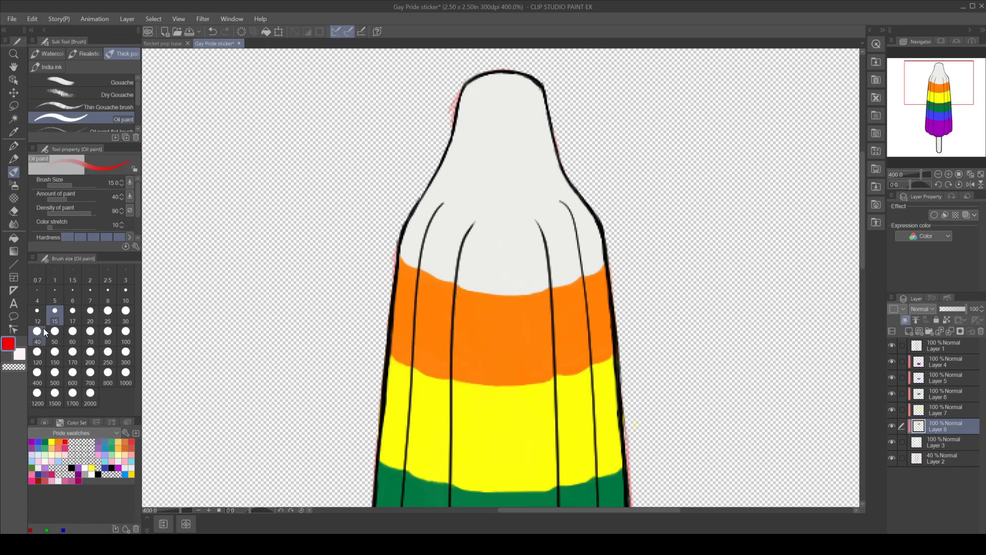
# Paint the popsicle's tip above the orange band solid red
pyautogui.moveTo(418, 217); pyautogui.dragTo(402, 258)
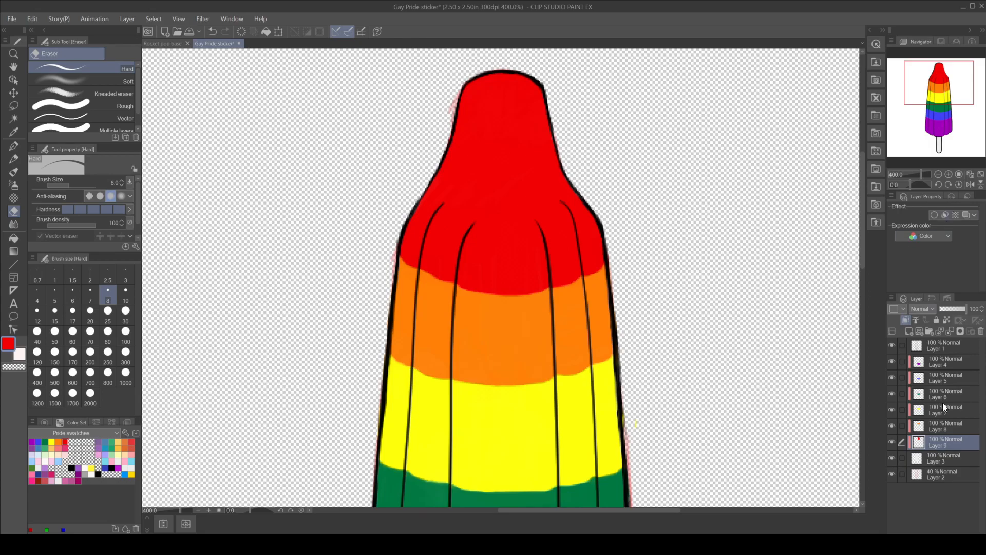
pyautogui.click(943, 425)
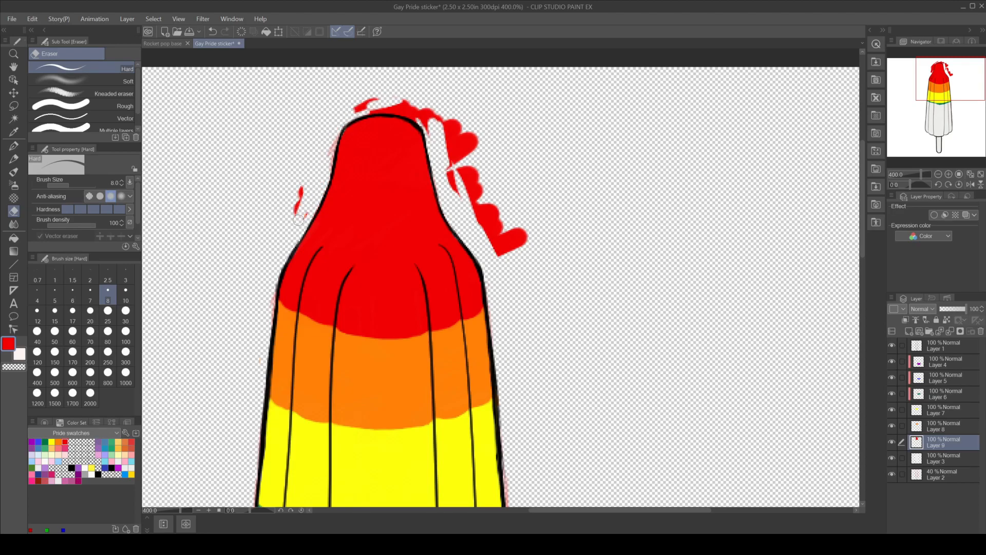
pyautogui.click(213, 31)
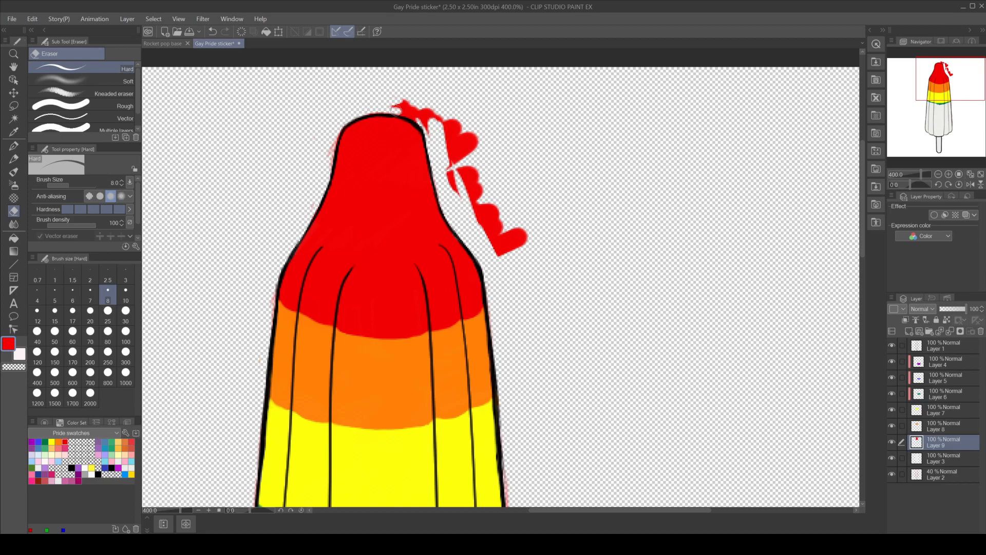
pyautogui.moveTo(393, 115); pyautogui.dragTo(504, 263)
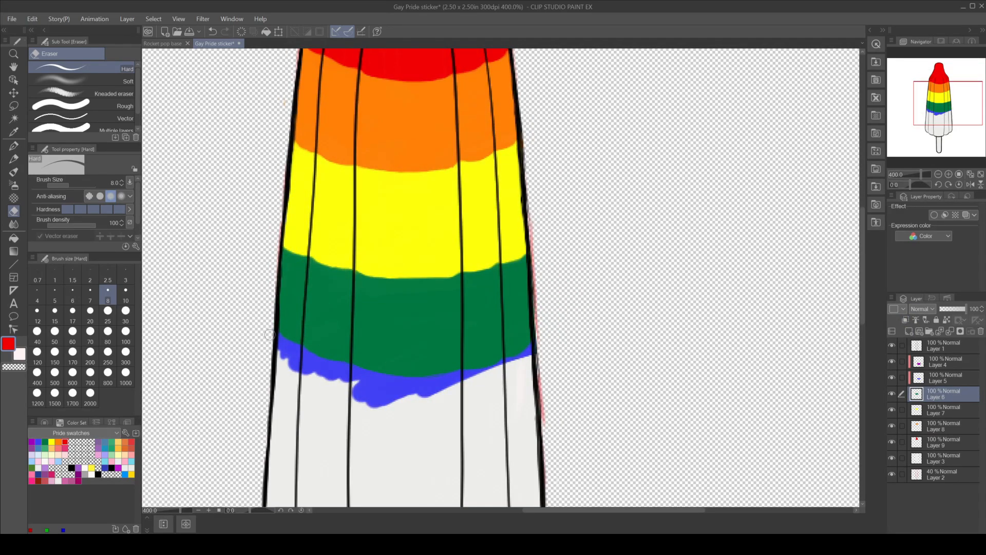
# Scroll down the layer list and add a new layer for the stick
pyautogui.scroll(-3)
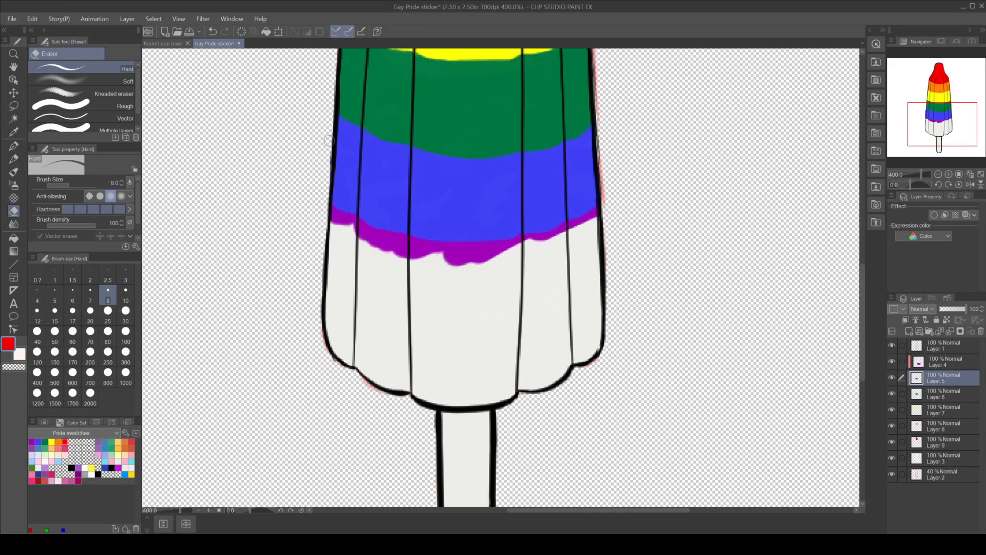
pyautogui.click(944, 361)
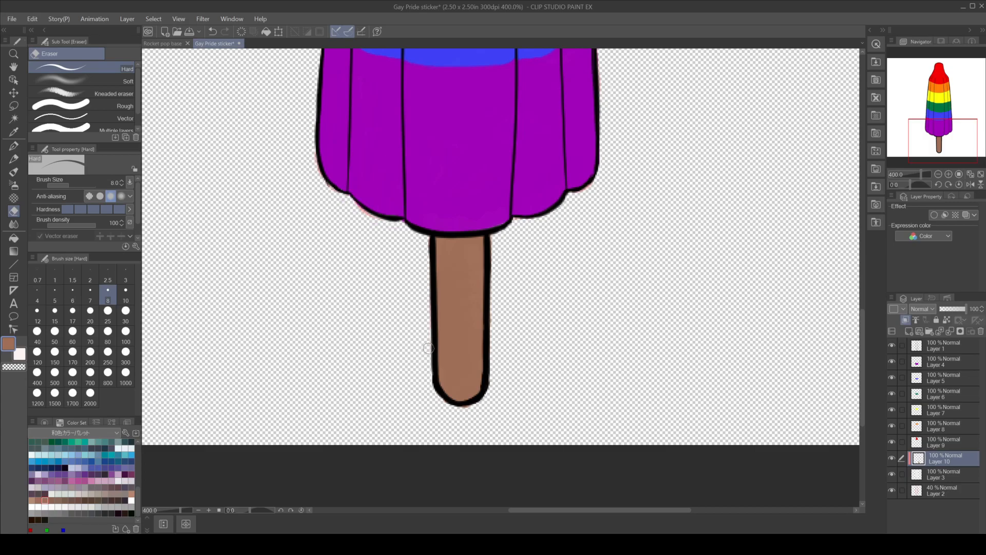
# On Layer 11, paint darker brown near the stick's top and blend it lighter downward
pyautogui.click(64, 422)
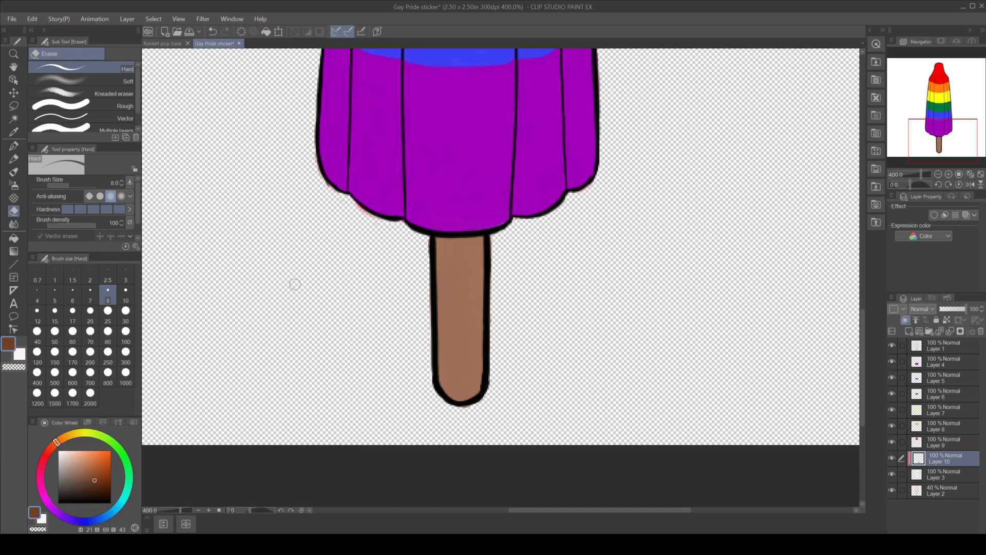
pyautogui.click(14, 173)
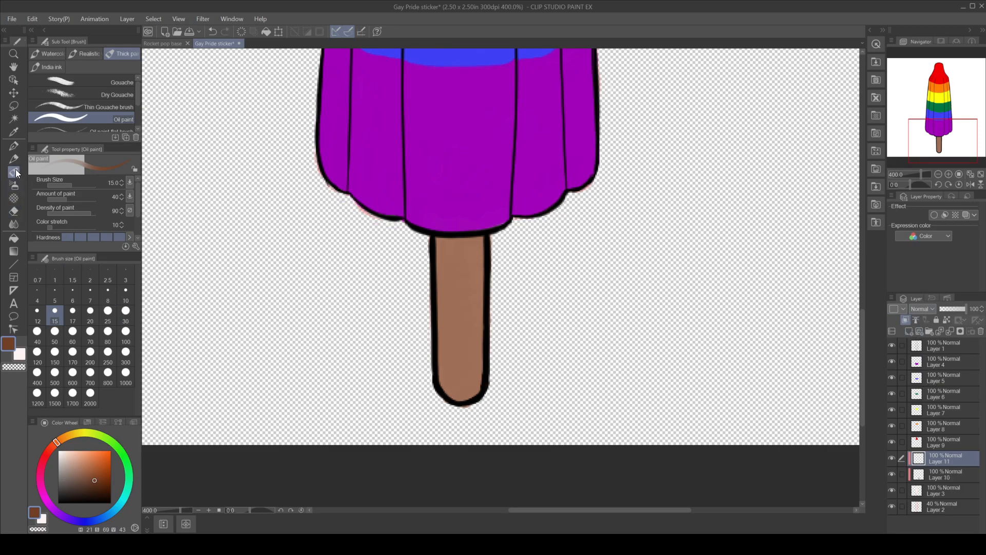
pyautogui.click(72, 300)
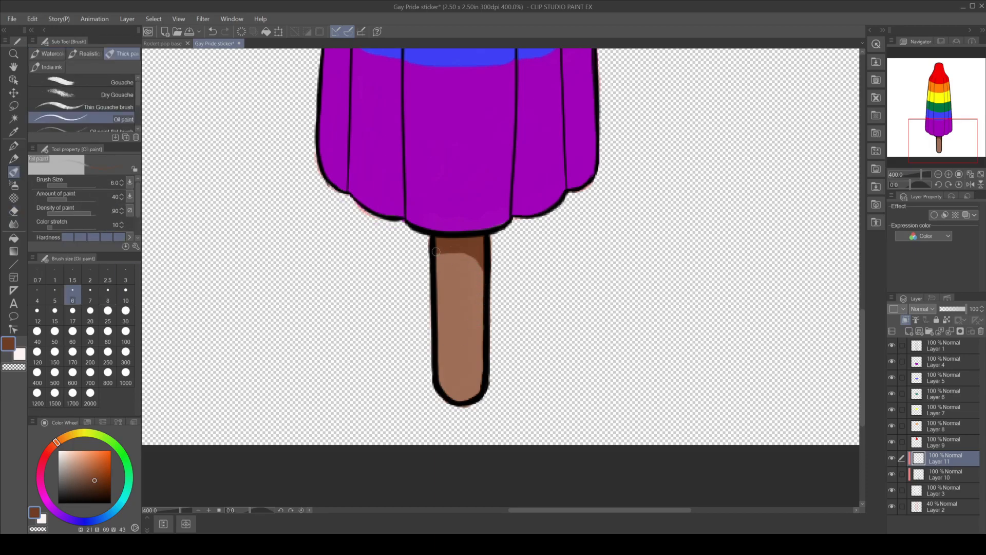
pyautogui.click(72, 382)
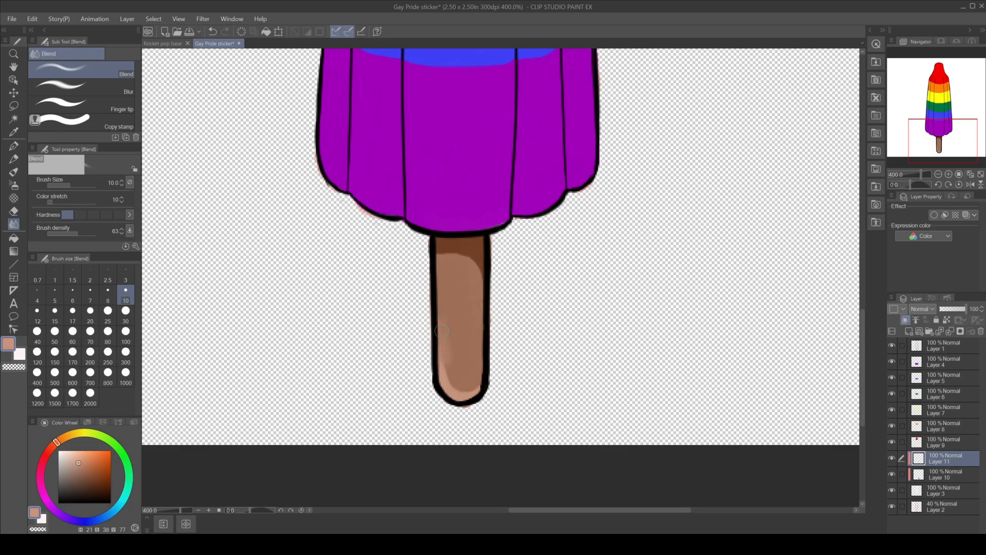
pyautogui.moveTo(440, 331); pyautogui.dragTo(458, 353)
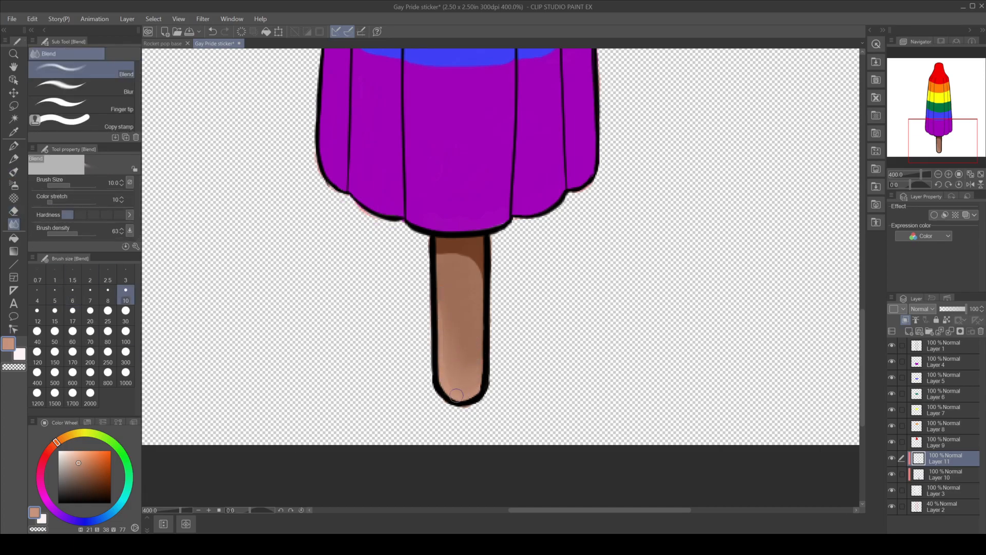
pyautogui.click(13, 211)
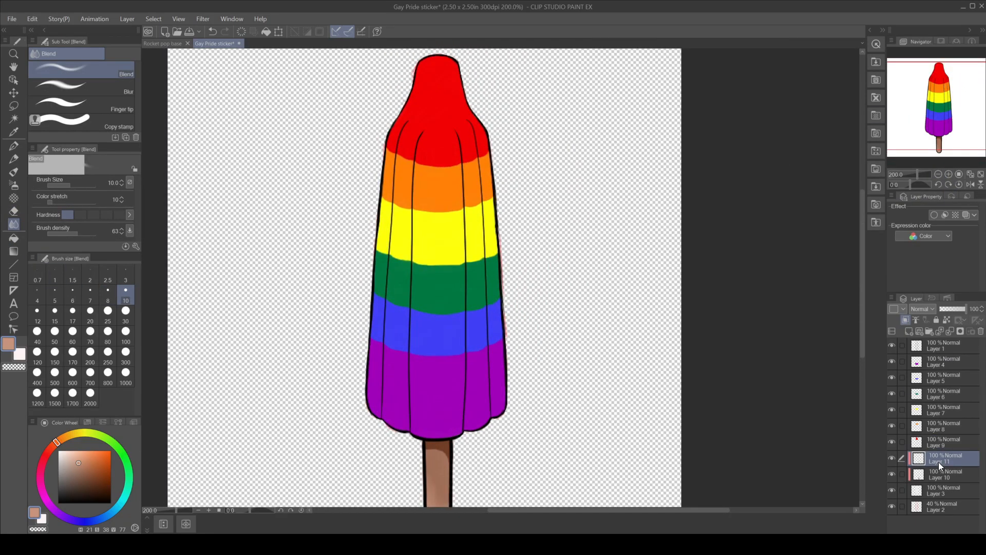
pyautogui.click(943, 457)
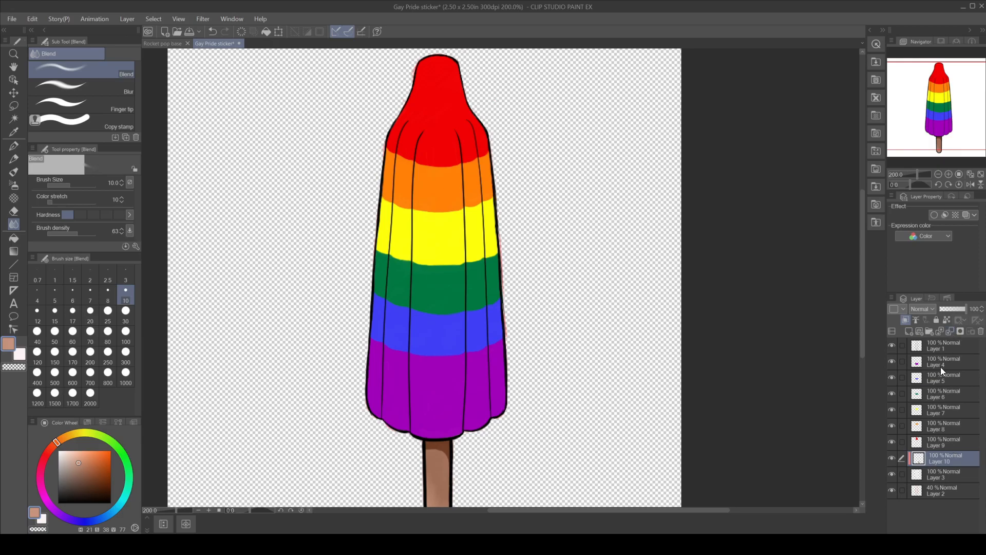
pyautogui.click(944, 441)
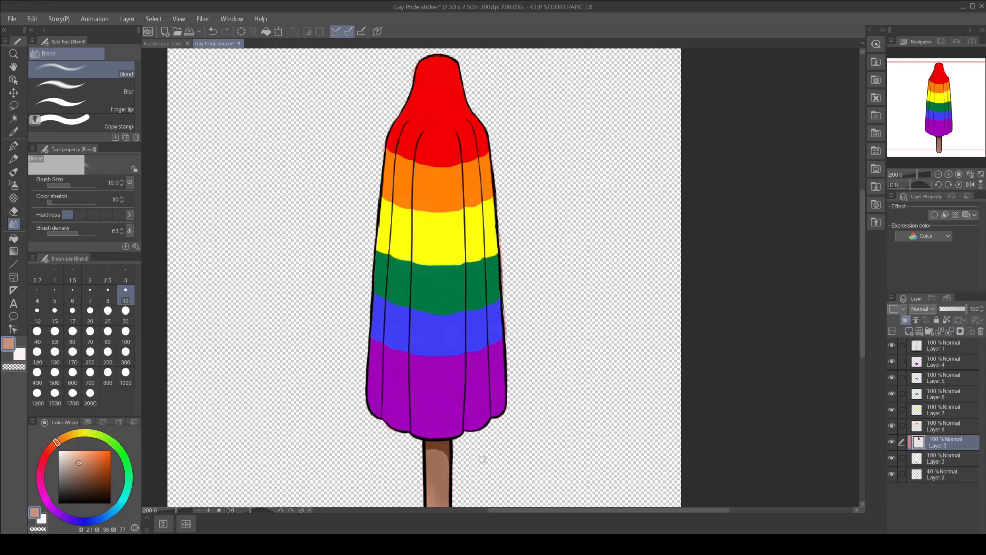
pyautogui.click(14, 132)
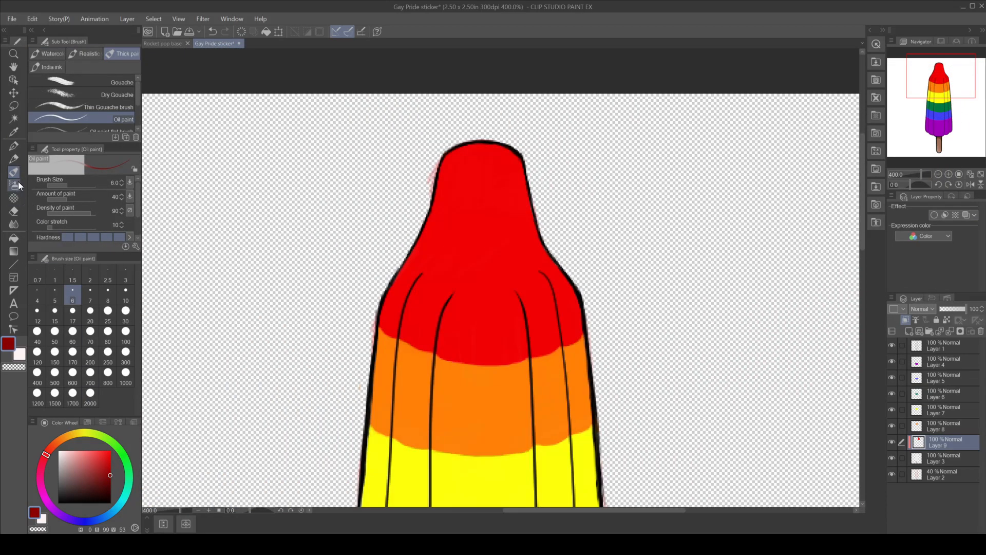
# Paint dark red shading along the top edge, beside each groove line, and the right edge
pyautogui.click(396, 324)
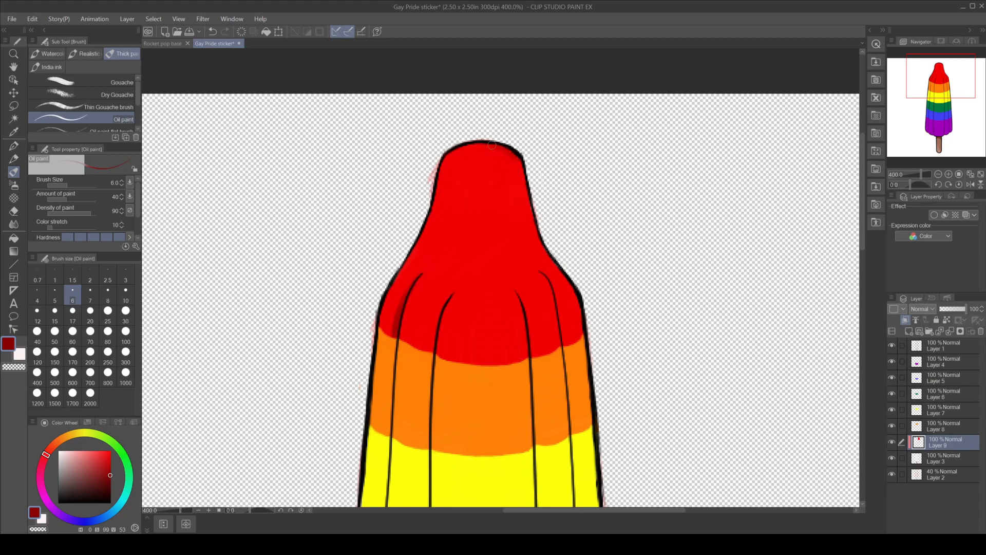
pyautogui.moveTo(494, 145); pyautogui.dragTo(529, 189)
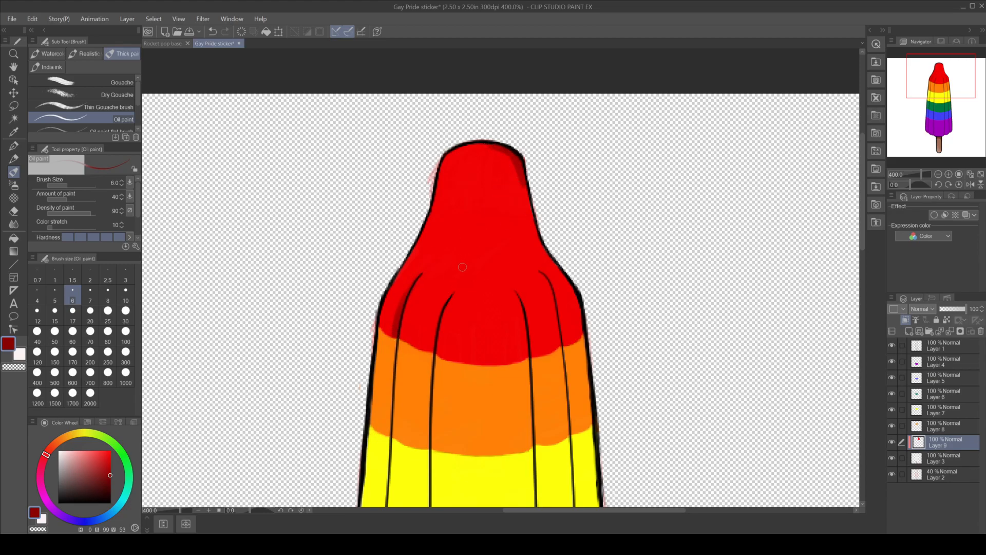
pyautogui.click(212, 32)
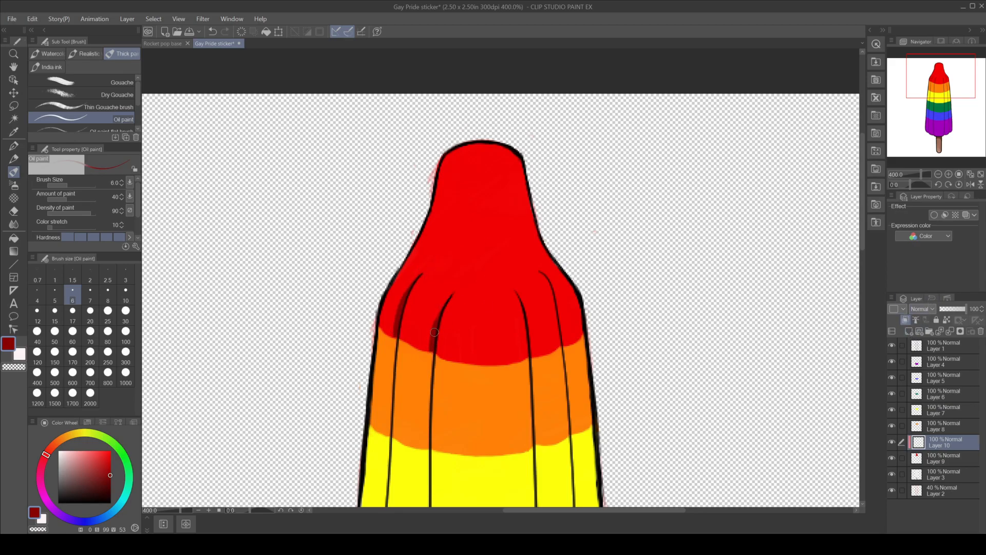
pyautogui.moveTo(434, 333); pyautogui.dragTo(515, 292)
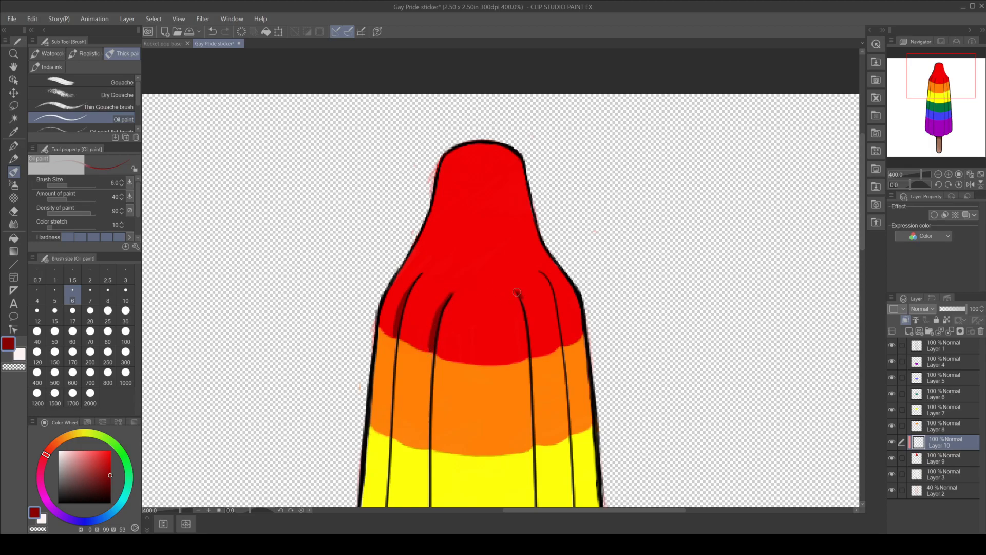
pyautogui.moveTo(517, 292); pyautogui.dragTo(534, 356)
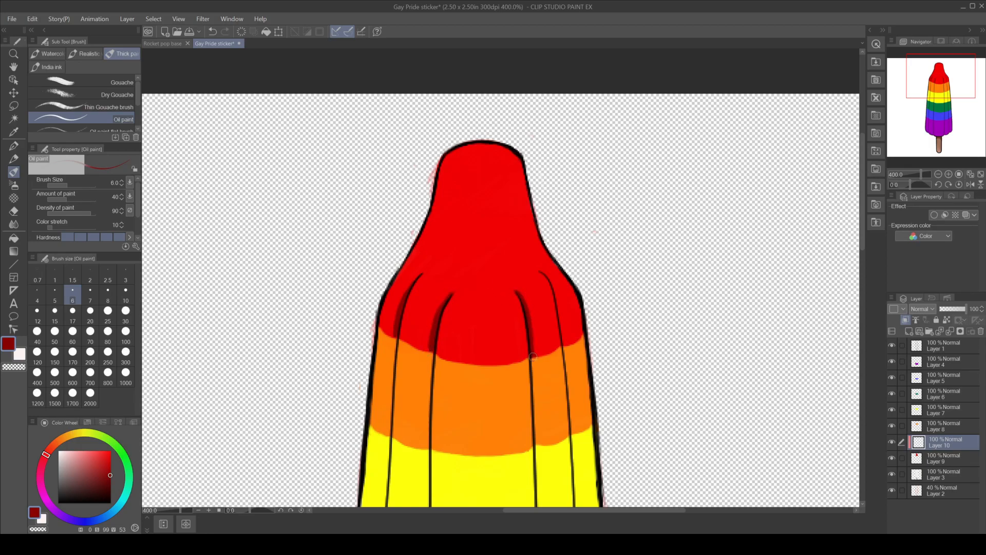
pyautogui.moveTo(532, 359); pyautogui.dragTo(556, 296)
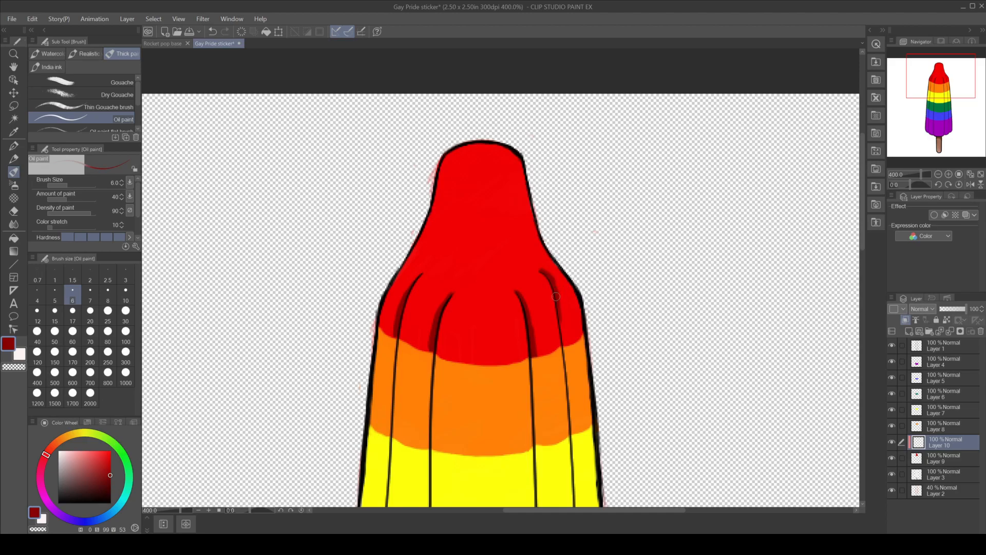
pyautogui.moveTo(555, 297); pyautogui.dragTo(566, 342)
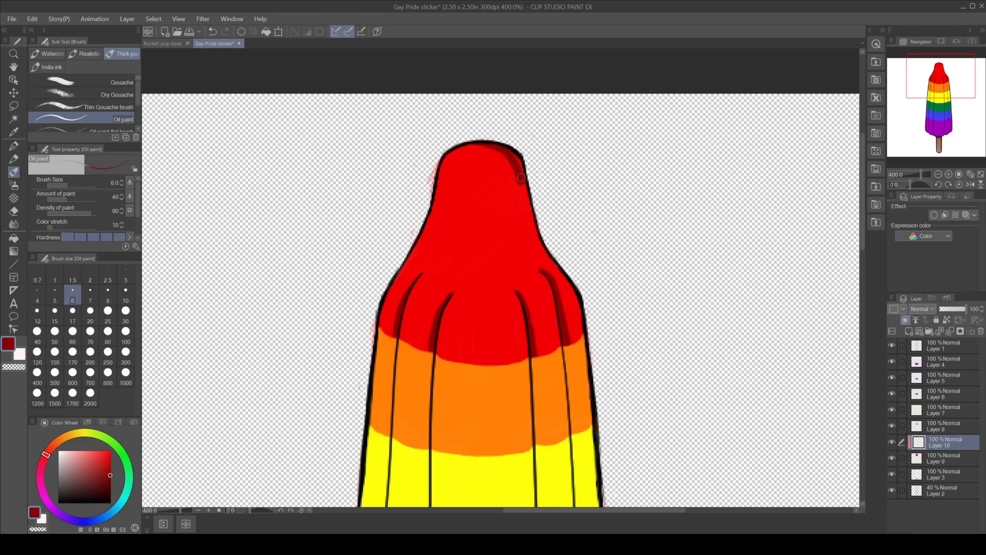
pyautogui.moveTo(521, 178); pyautogui.dragTo(554, 263)
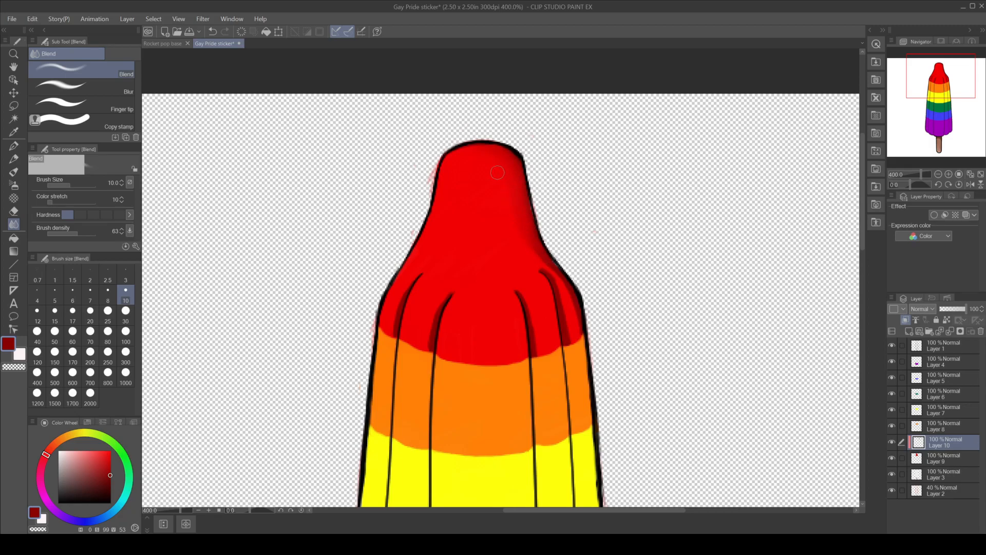
# Blend the dark red shading soft, adding more beside the left groove and top edge
pyautogui.moveTo(497, 173); pyautogui.dragTo(560, 280)
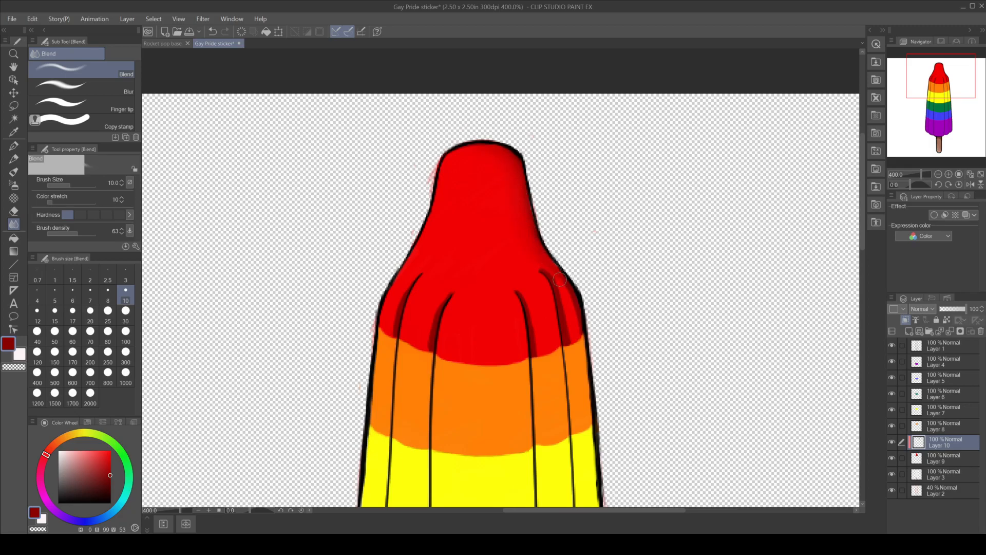
pyautogui.moveTo(560, 280); pyautogui.dragTo(577, 314)
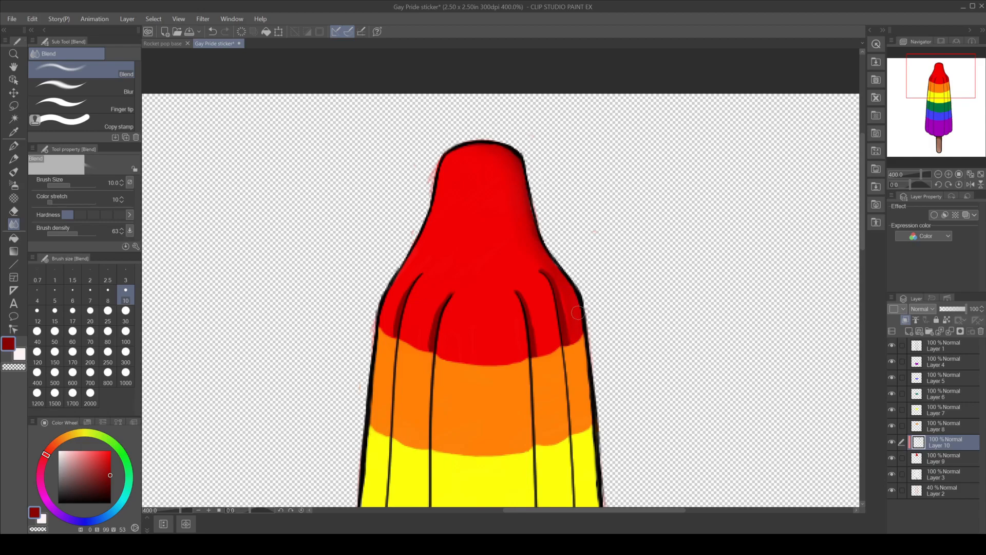
pyautogui.moveTo(579, 309); pyautogui.dragTo(566, 352)
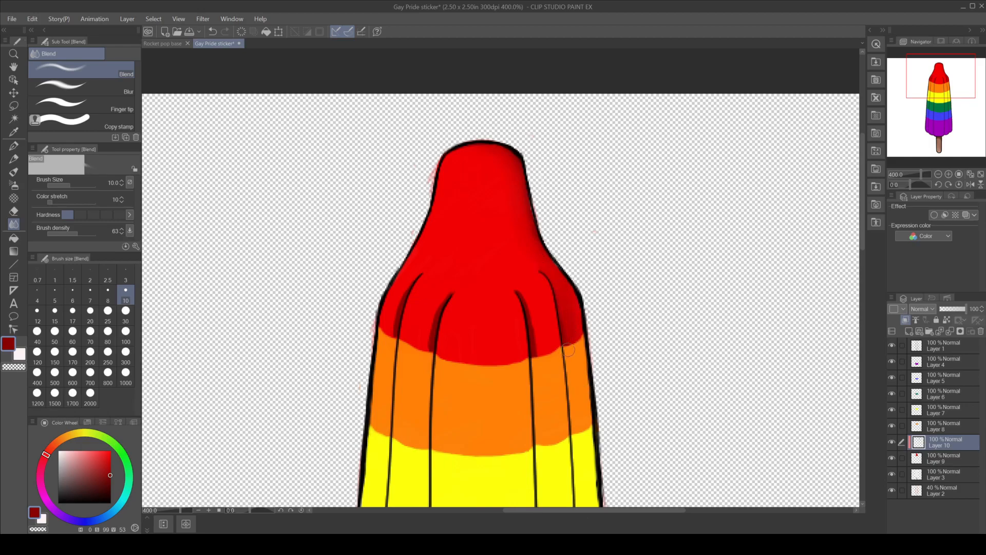
pyautogui.moveTo(566, 349); pyautogui.dragTo(525, 292)
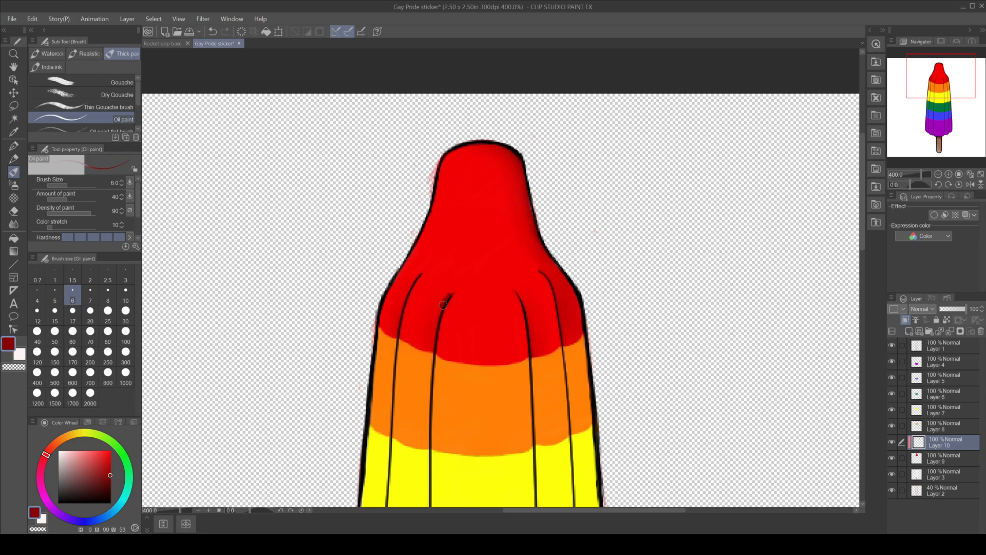
pyautogui.moveTo(442, 305); pyautogui.dragTo(408, 286)
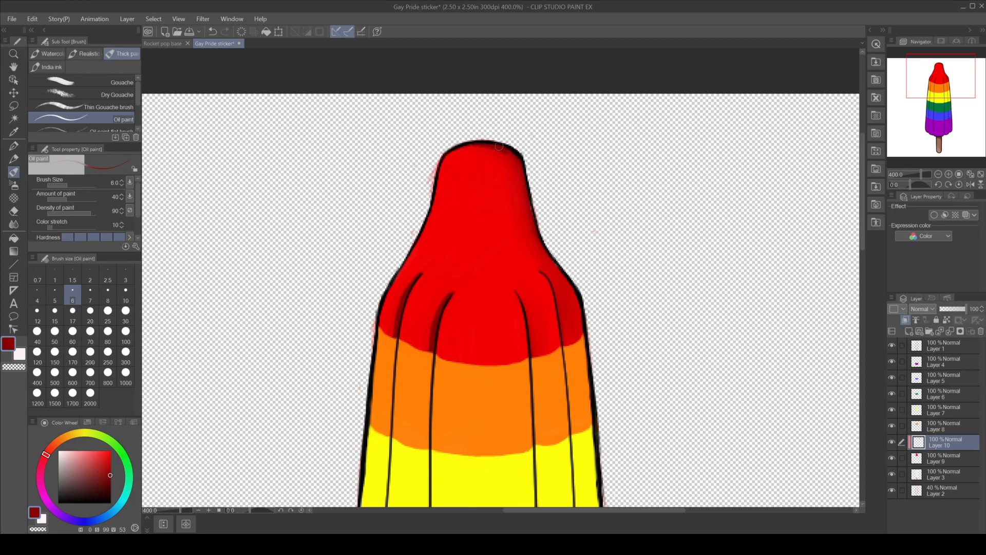
pyautogui.moveTo(499, 145); pyautogui.dragTo(574, 273)
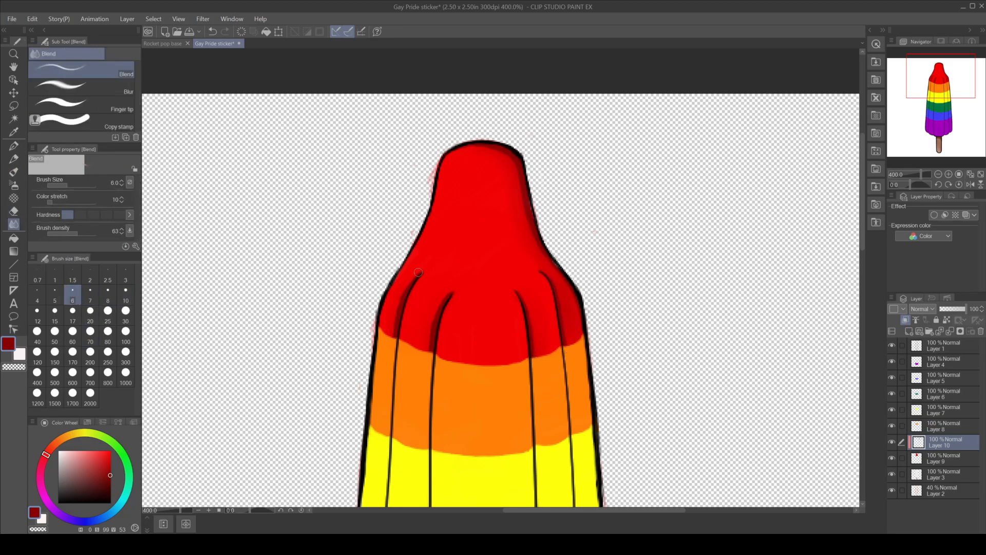
pyautogui.moveTo(417, 270); pyautogui.dragTo(389, 354)
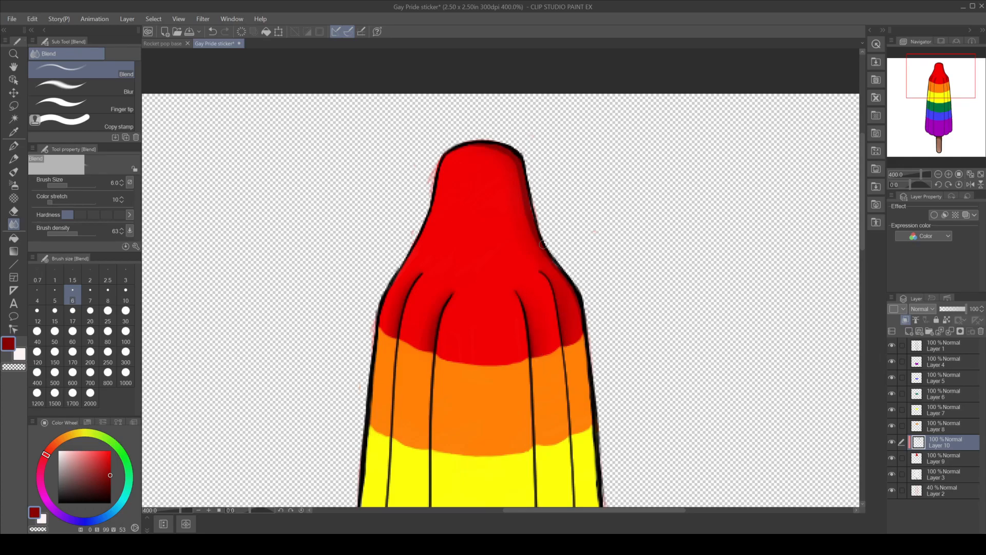
pyautogui.moveTo(543, 246); pyautogui.dragTo(525, 208)
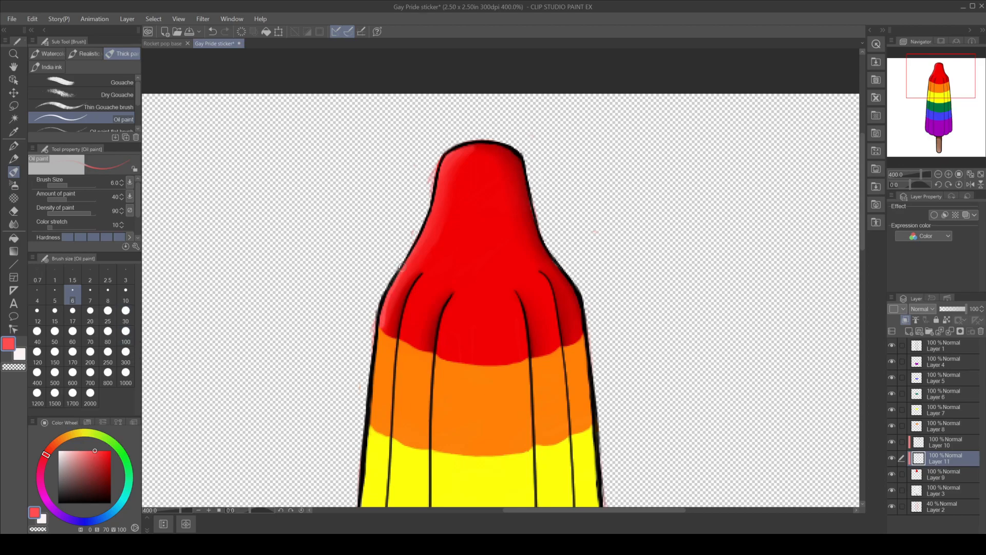
# Paint light red highlights on the red band's ridges and blend each one soft
pyautogui.moveTo(399, 269); pyautogui.dragTo(432, 214)
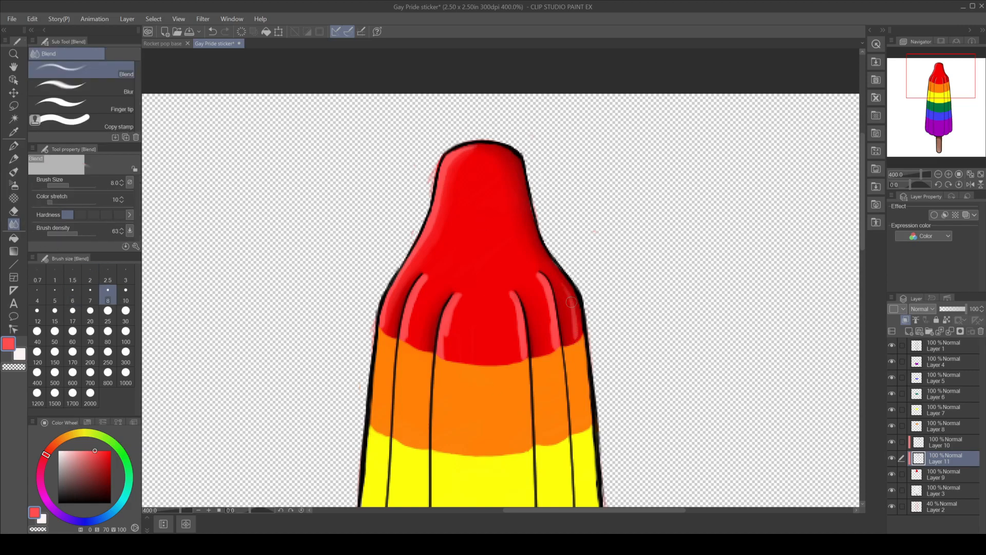
pyautogui.moveTo(569, 302); pyautogui.dragTo(550, 330)
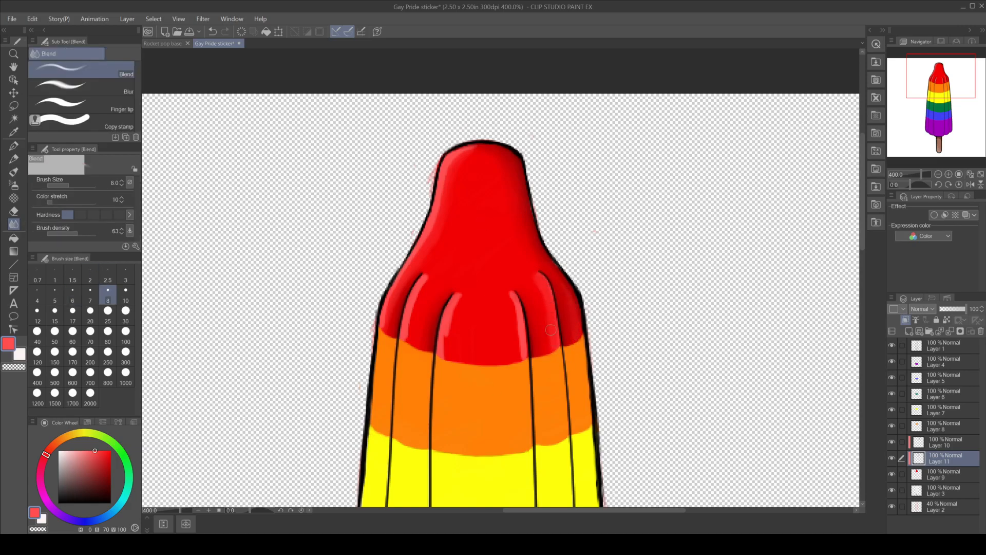
pyautogui.moveTo(550, 329); pyautogui.dragTo(499, 331)
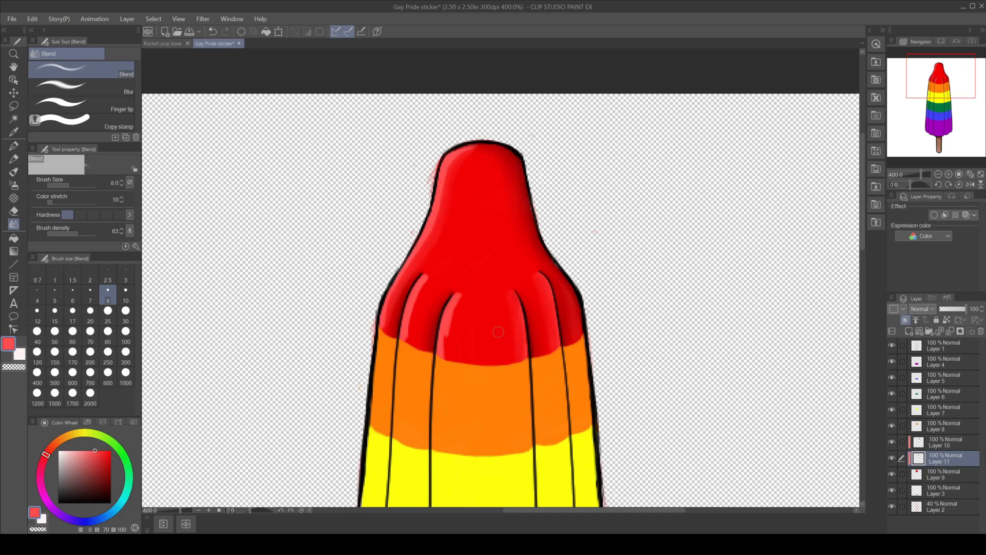
pyautogui.moveTo(499, 331); pyautogui.dragTo(459, 310)
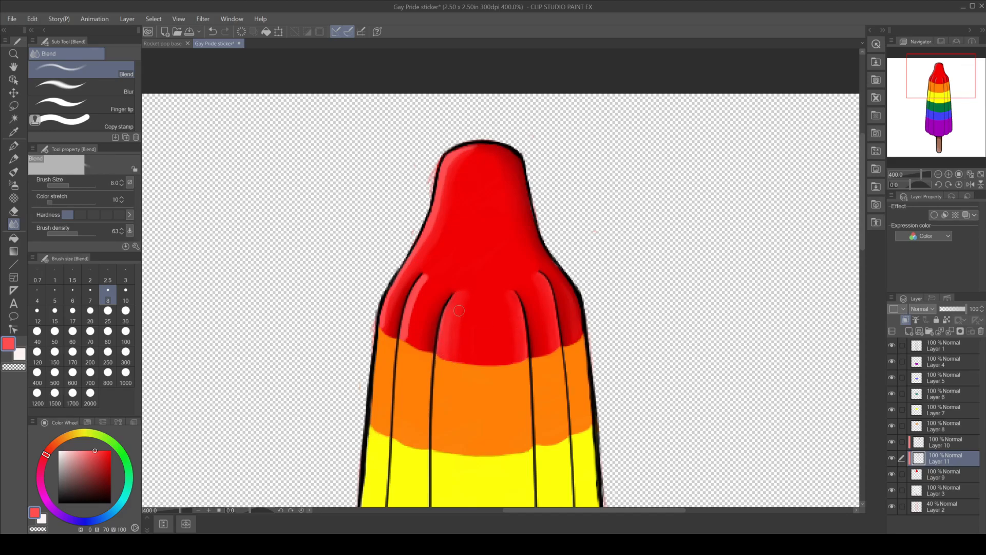
pyautogui.moveTo(459, 310); pyautogui.dragTo(415, 340)
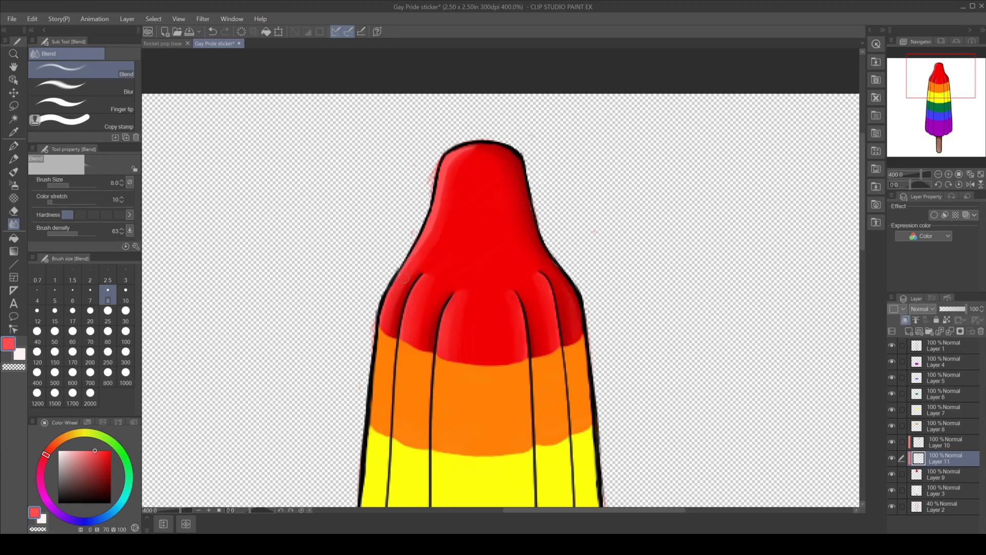
pyautogui.moveTo(403, 277); pyautogui.dragTo(437, 223)
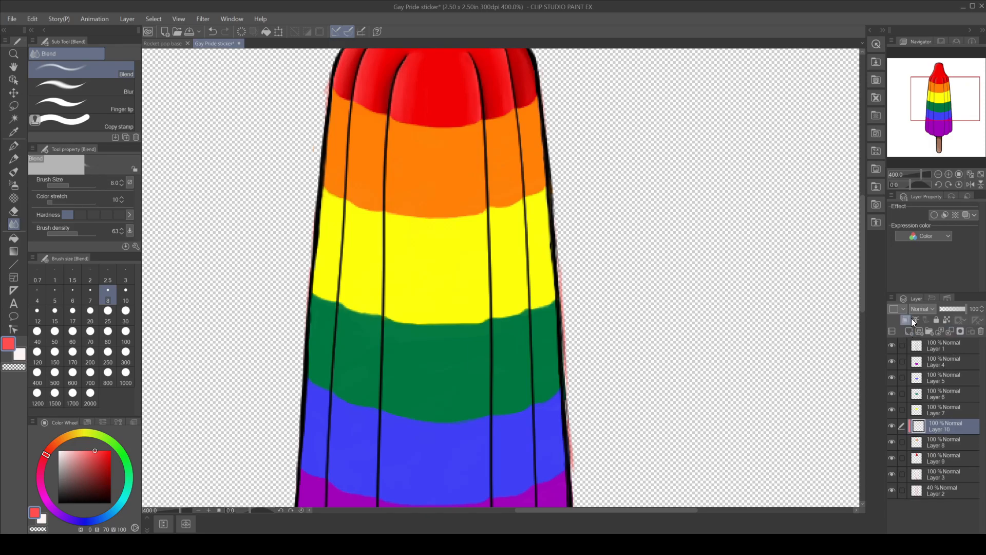
# Paint dark orange shading along the orange band's grooves and blend it
pyautogui.click(12, 132)
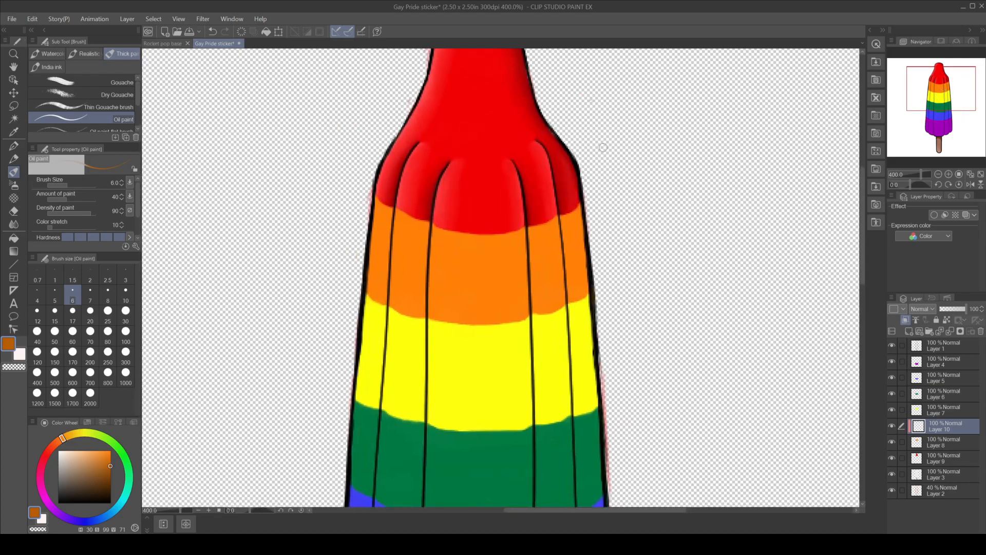
pyautogui.moveTo(423, 223); pyautogui.dragTo(423, 305)
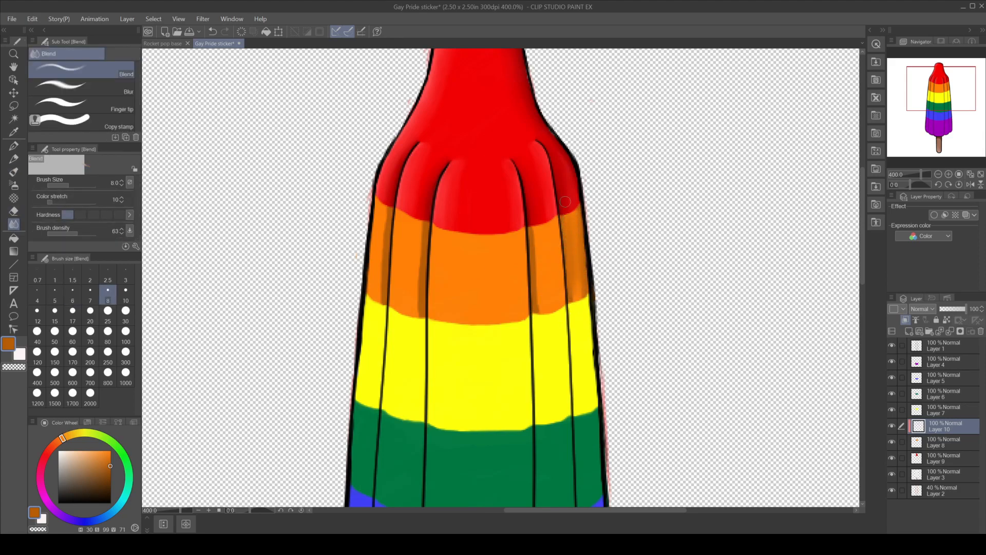
pyautogui.moveTo(564, 201); pyautogui.dragTo(537, 220)
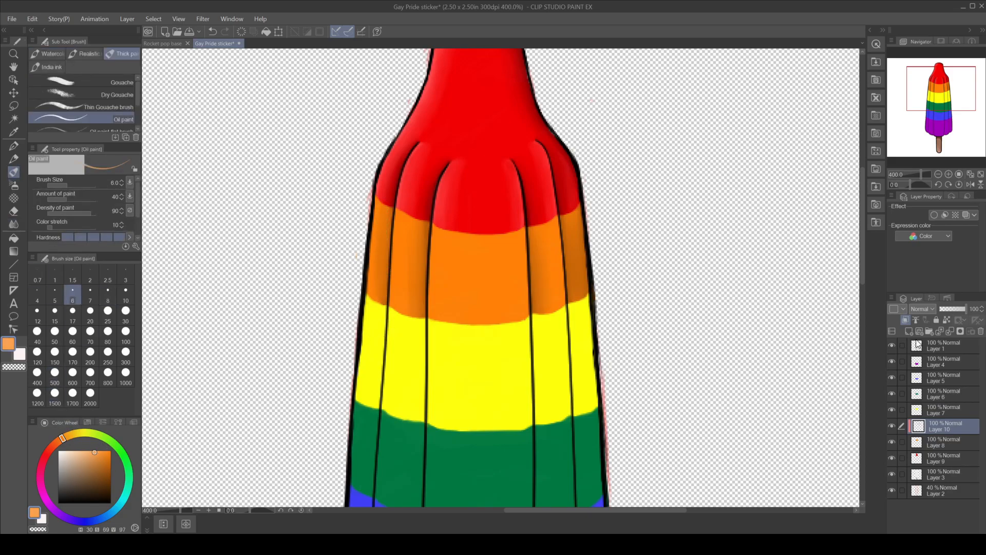
# On a new layer, paint light orange highlights on the orange ridges and soften them
pyautogui.click(918, 331)
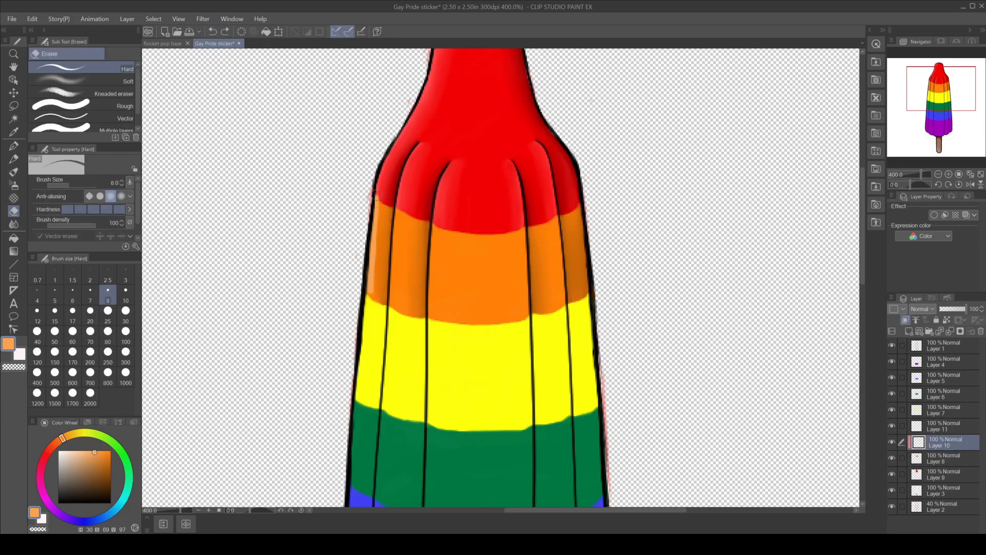
pyautogui.click(944, 426)
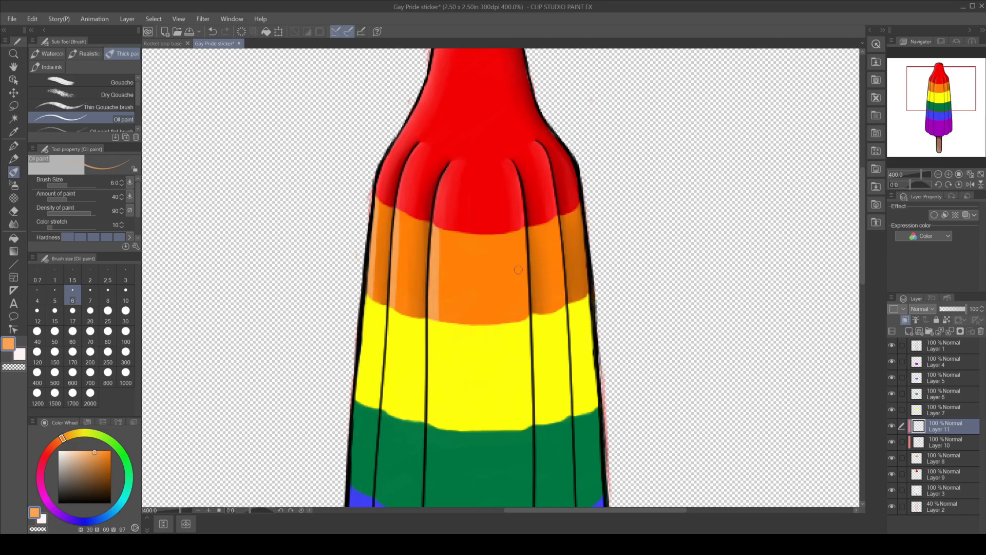
pyautogui.moveTo(519, 269); pyautogui.dragTo(552, 284)
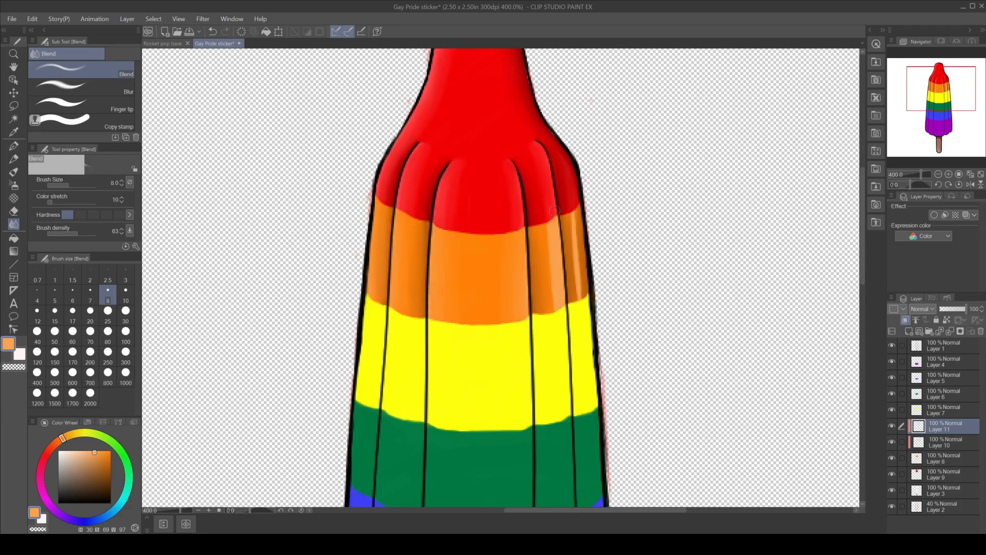
pyautogui.moveTo(554, 211); pyautogui.dragTo(540, 299)
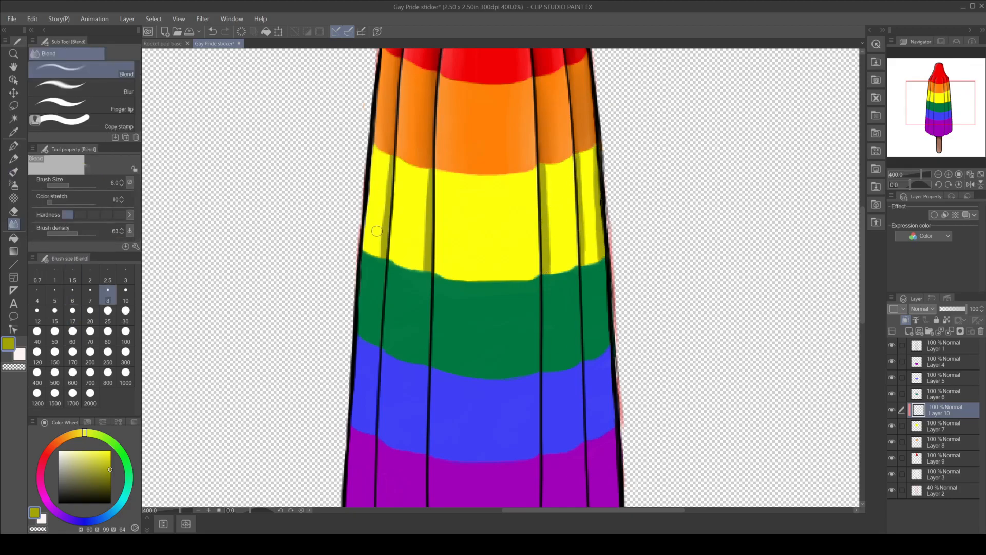
# Soften the yellow band's groove shading with two Blend strokes
pyautogui.moveTo(378, 230); pyautogui.dragTo(431, 206)
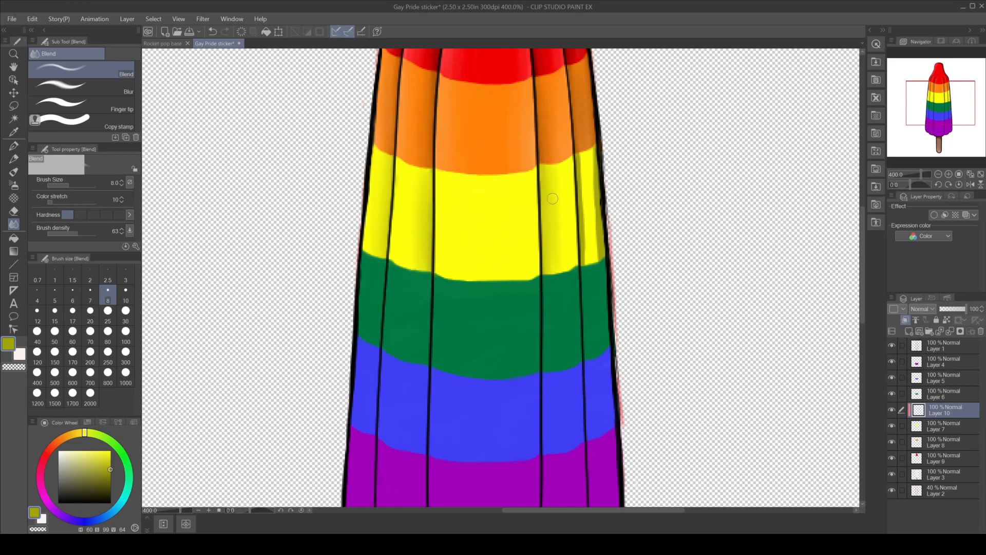
pyautogui.moveTo(552, 199); pyautogui.dragTo(585, 235)
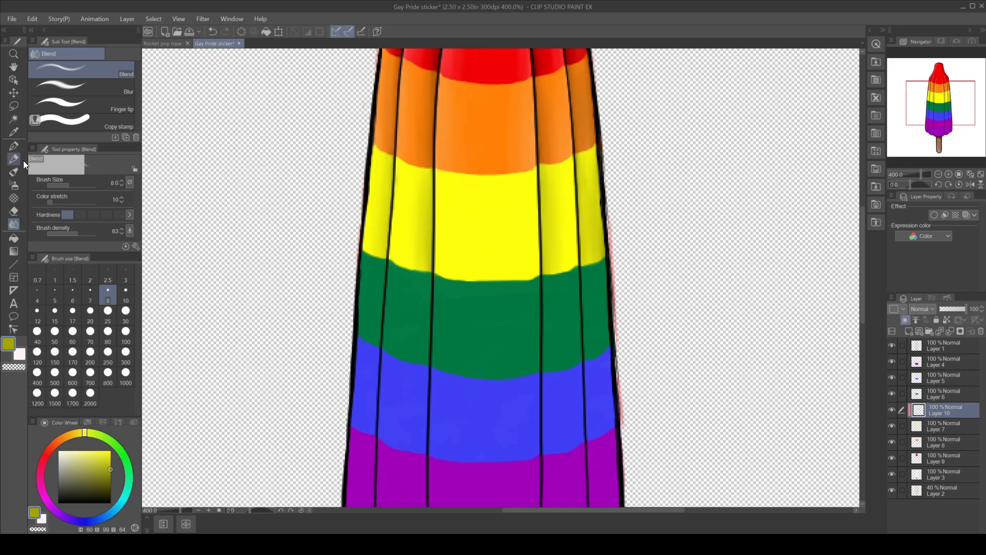
pyautogui.click(14, 159)
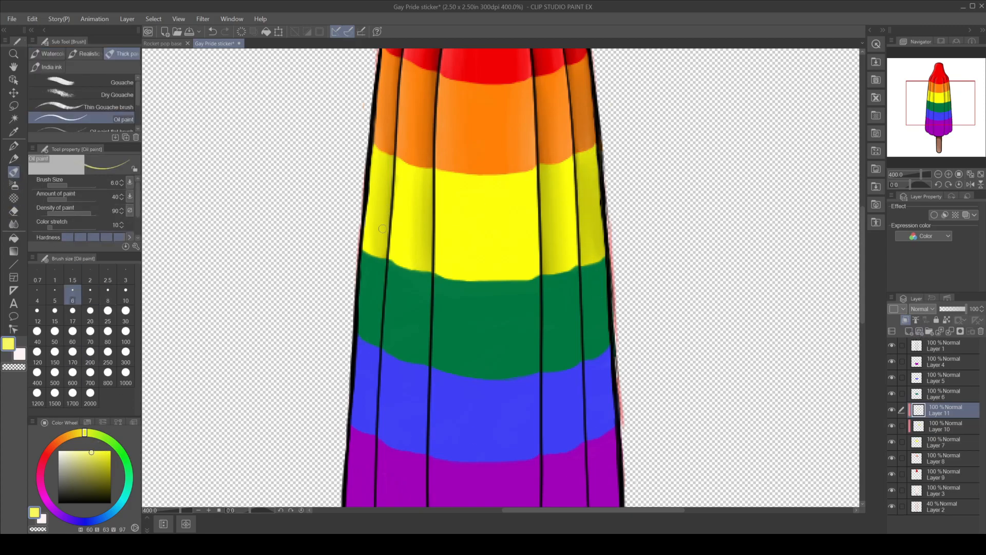
# Paint two pale yellow highlight stripes on the yellow band and blend them in
pyautogui.moveTo(382, 229); pyautogui.dragTo(394, 255)
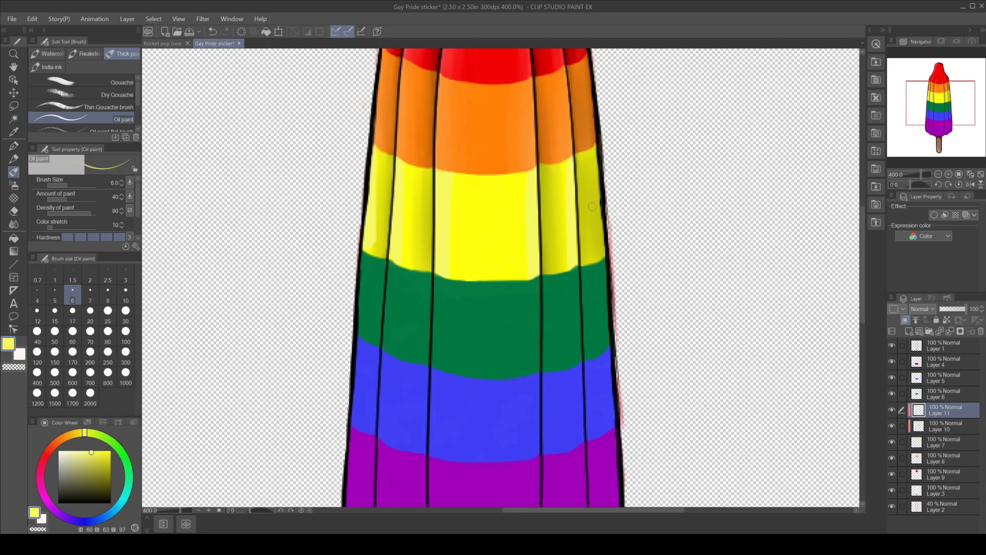
pyautogui.moveTo(588, 151); pyautogui.dragTo(591, 261)
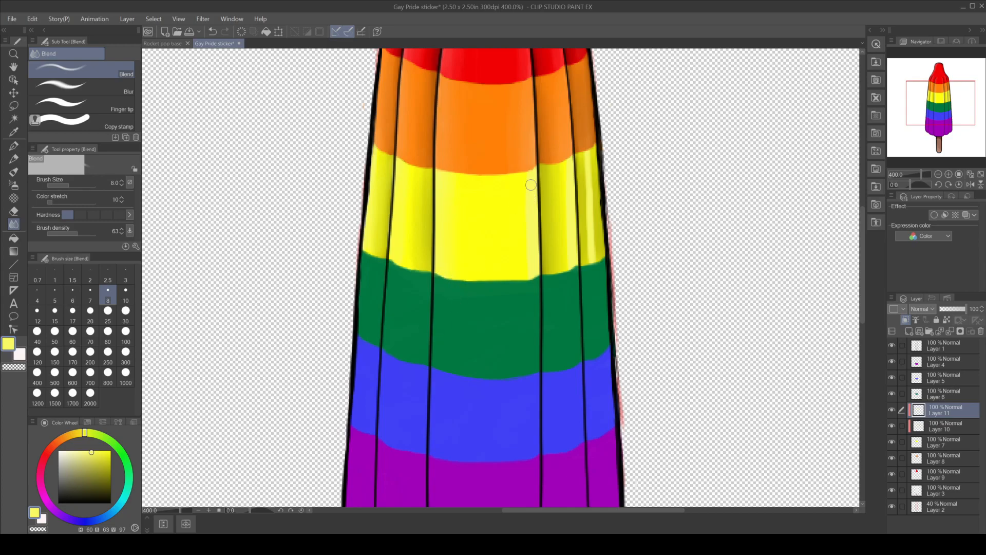
pyautogui.moveTo(530, 184); pyautogui.dragTo(573, 248)
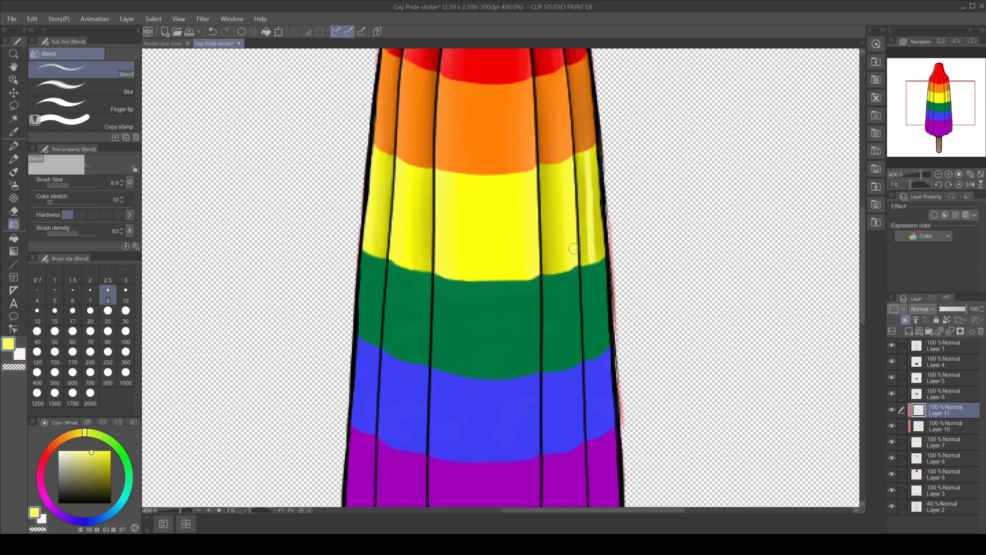
pyautogui.moveTo(574, 248); pyautogui.dragTo(585, 182)
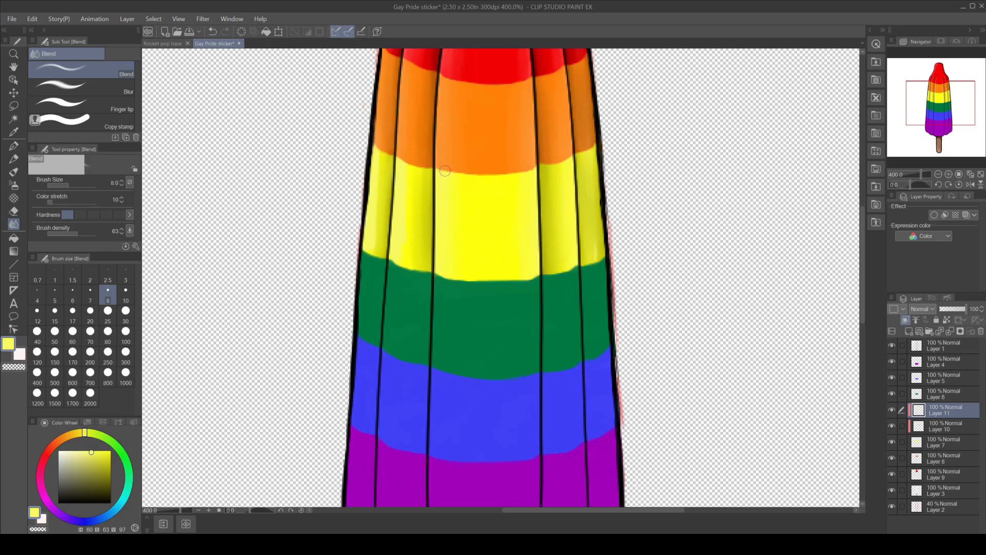
pyautogui.moveTo(445, 171); pyautogui.dragTo(412, 260)
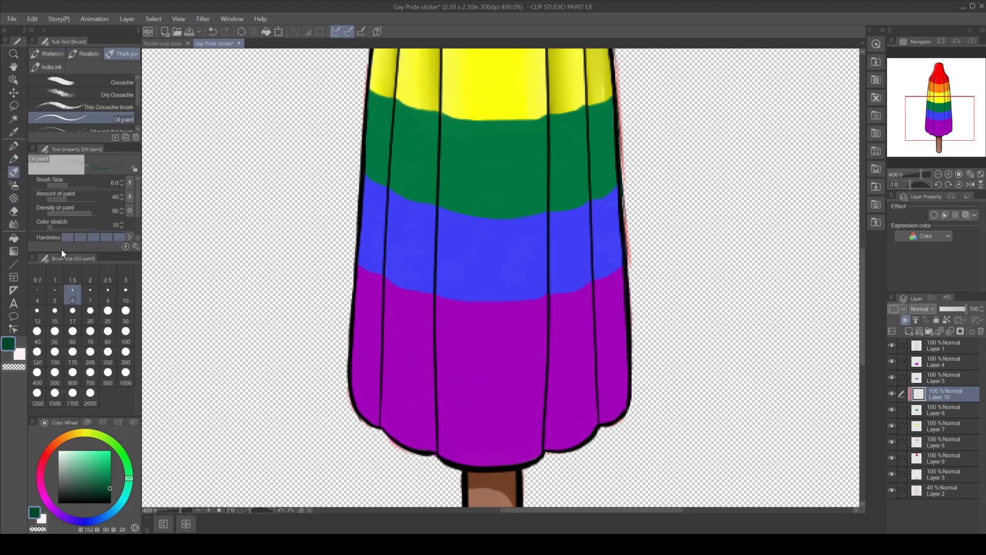
# Paint dark green shading strips beside the green band's grooves and blend them smoothly
pyautogui.moveTo(392, 95); pyautogui.dragTo(382, 185)
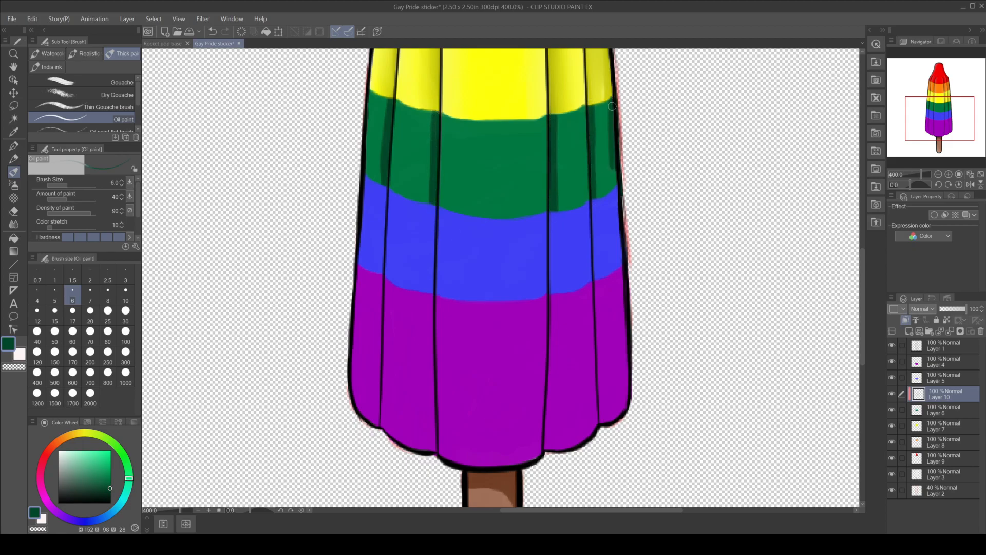
pyautogui.moveTo(610, 106); pyautogui.dragTo(598, 202)
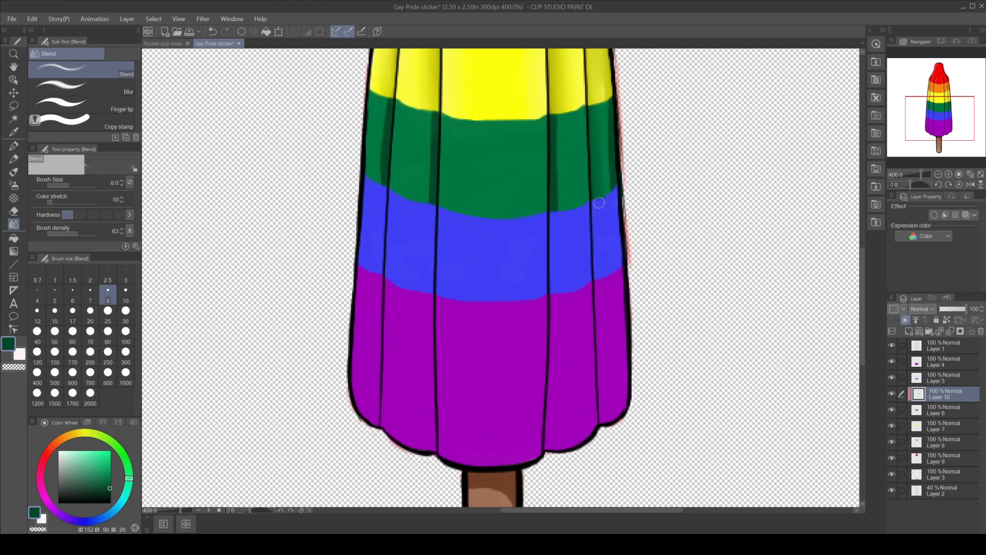
pyautogui.moveTo(599, 202); pyautogui.dragTo(559, 165)
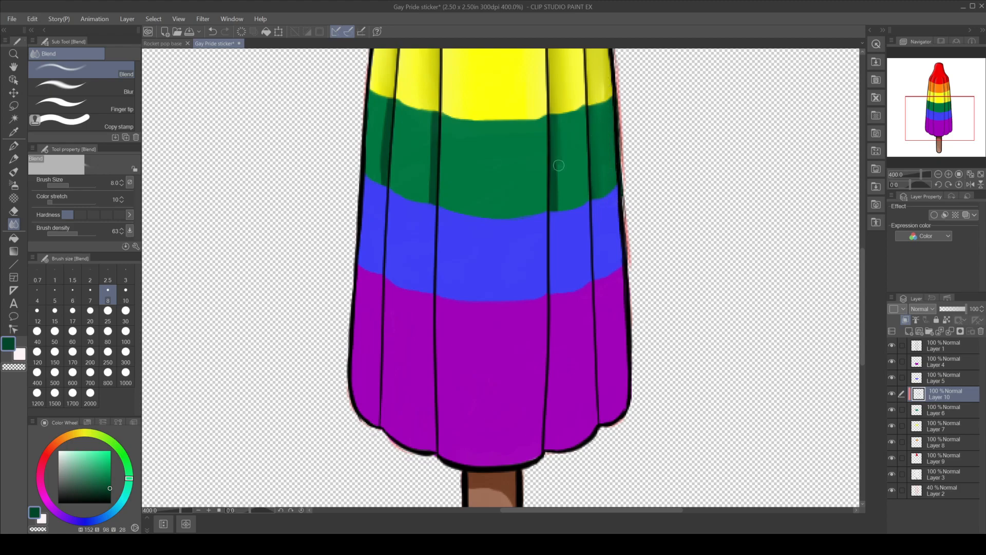
pyautogui.moveTo(557, 165); pyautogui.dragTo(555, 124)
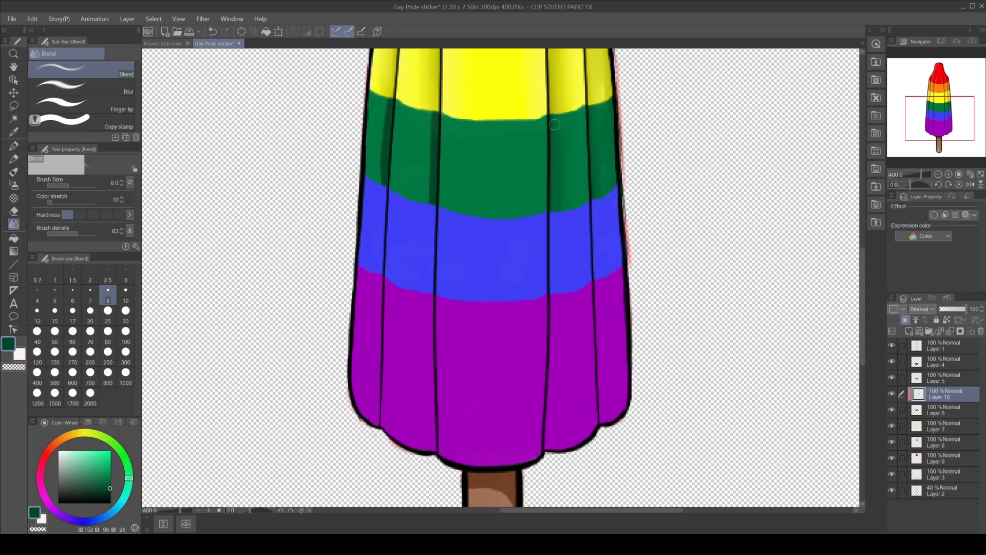
pyautogui.moveTo(555, 124); pyautogui.dragTo(431, 202)
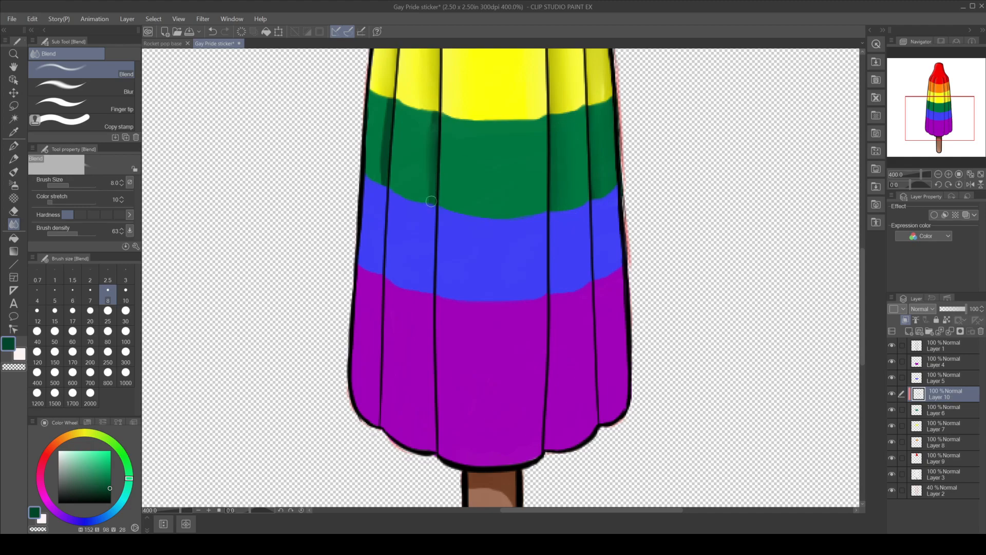
pyautogui.moveTo(431, 201); pyautogui.dragTo(379, 187)
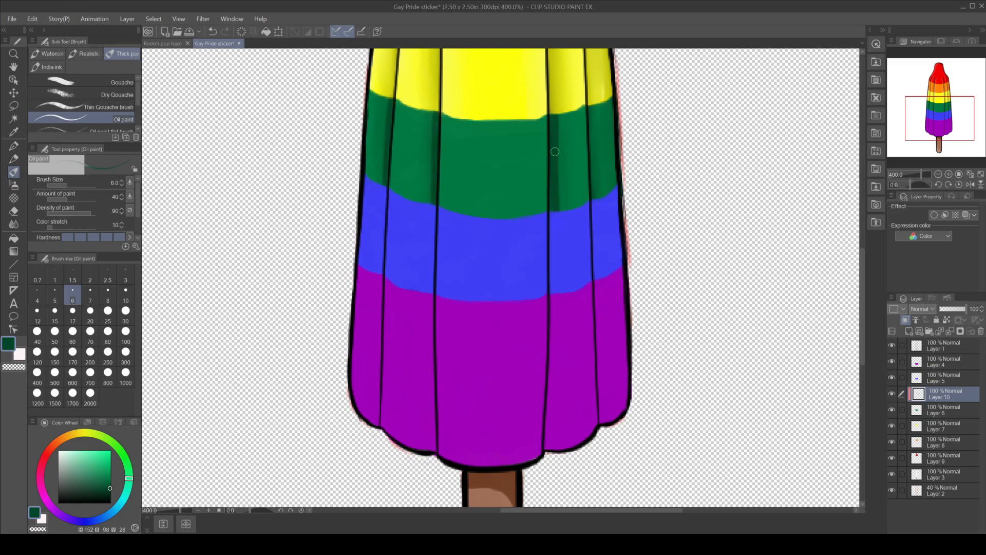
pyautogui.click(13, 186)
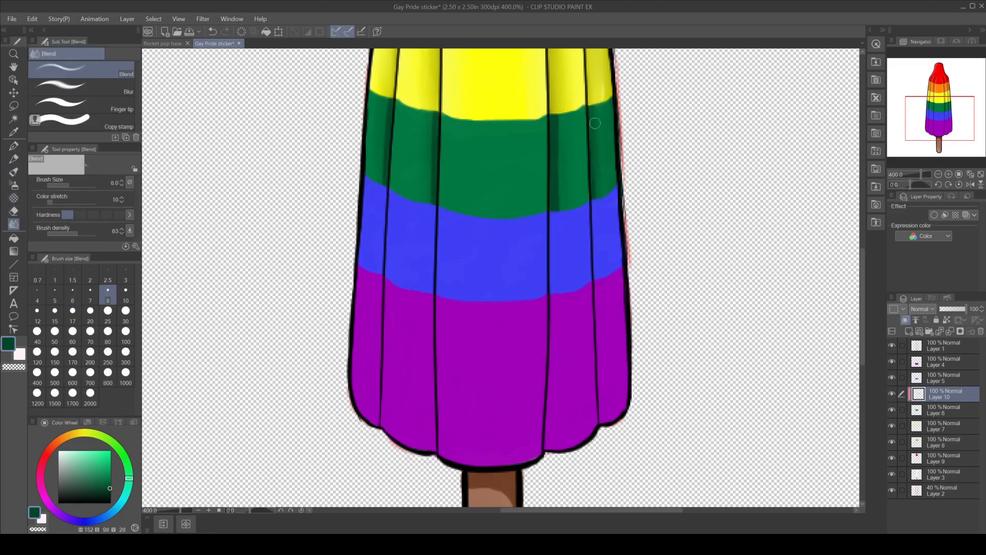
pyautogui.moveTo(595, 123); pyautogui.dragTo(572, 218)
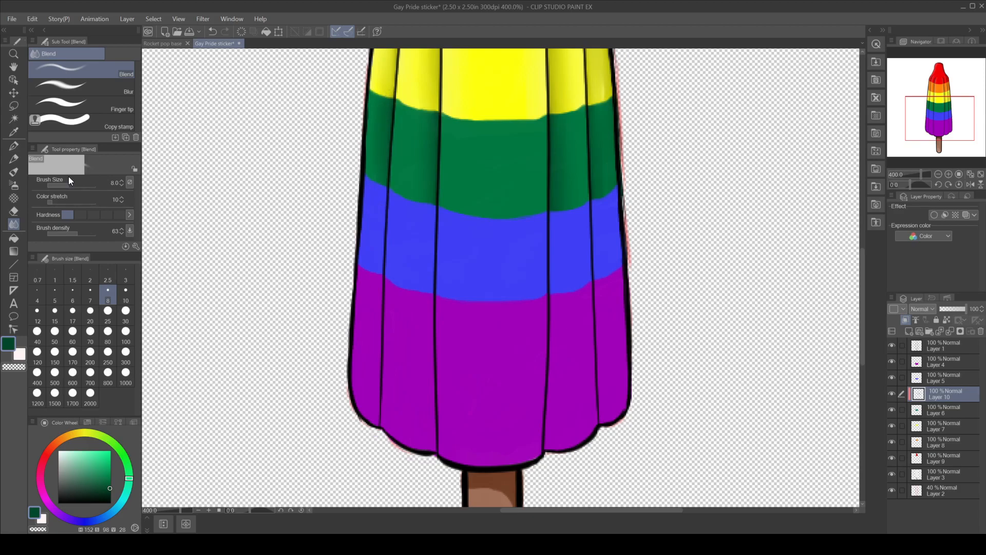
pyautogui.click(13, 171)
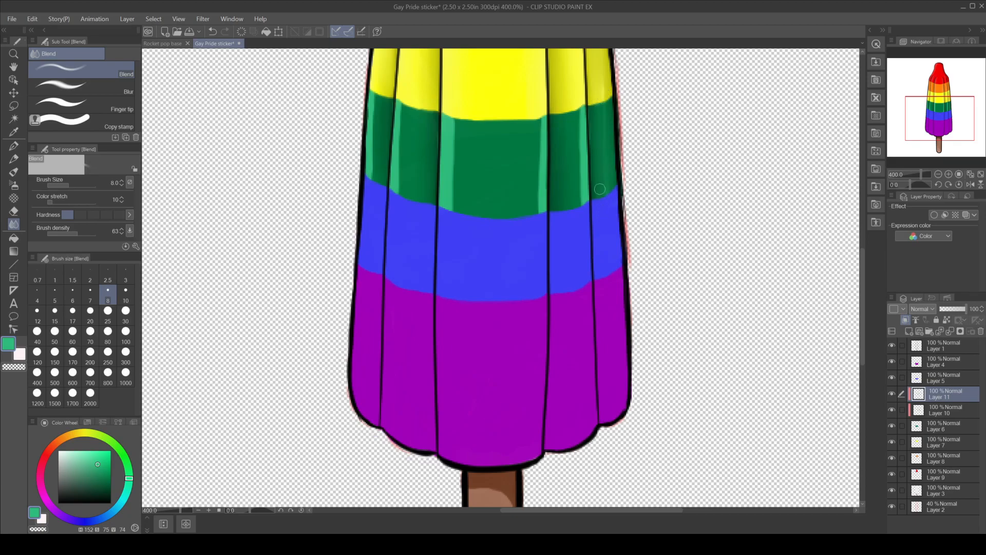
# Soften the light green highlights with the Blend tool, enlarging it for broader strokes
pyautogui.moveTo(599, 189); pyautogui.dragTo(573, 113)
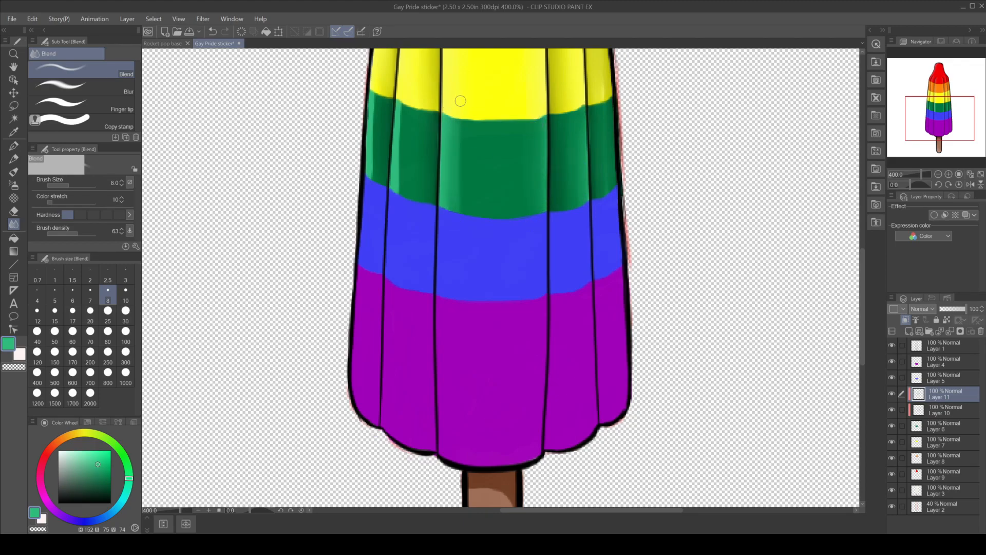
pyautogui.moveTo(460, 100); pyautogui.dragTo(465, 193)
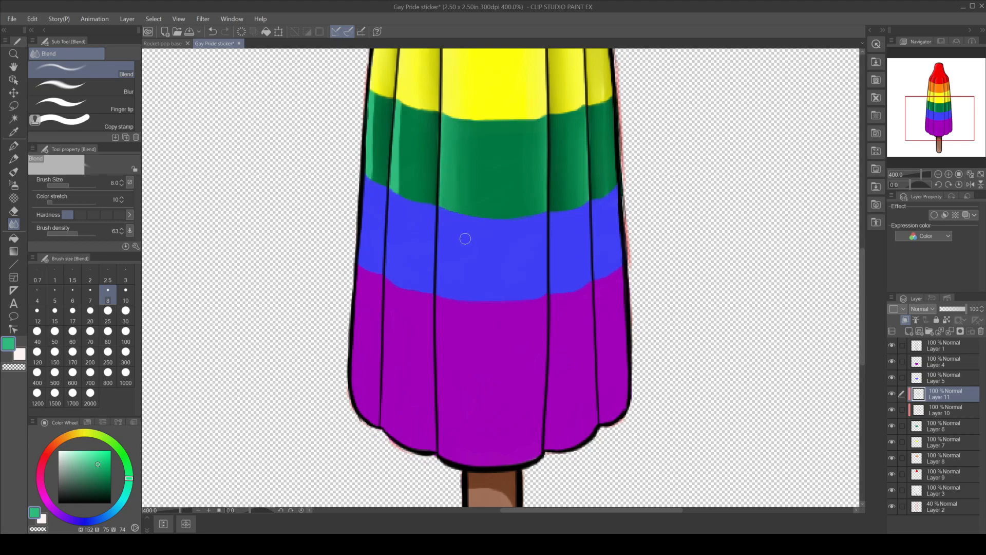
pyautogui.click(90, 321)
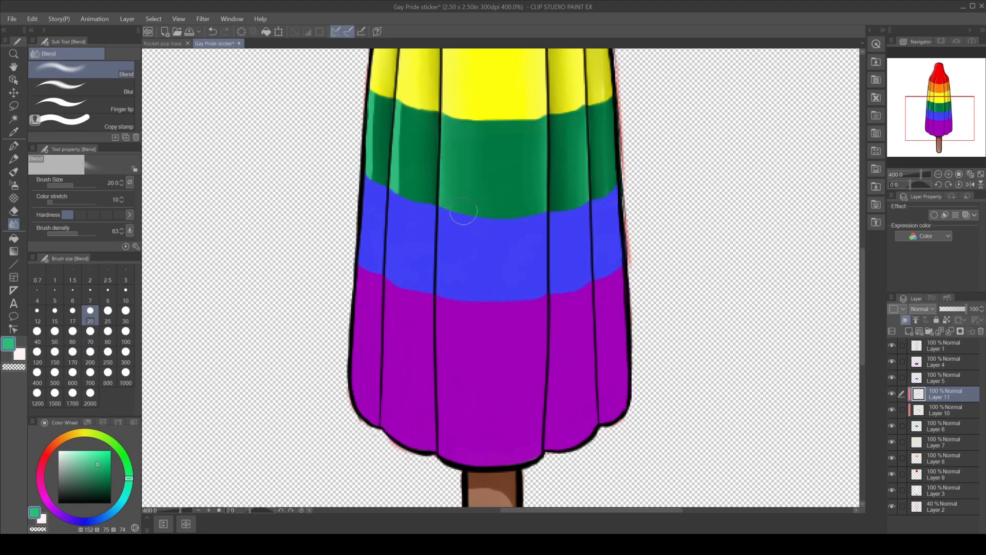
pyautogui.moveTo(464, 212); pyautogui.dragTo(409, 100)
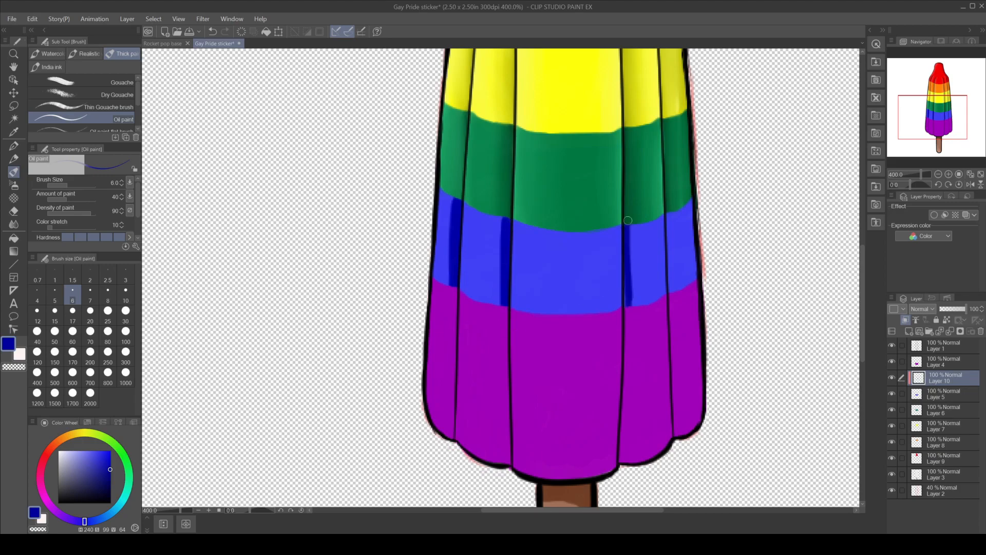
# Paint dark blue shadow strips across the blue band and blend them in
pyautogui.moveTo(627, 221); pyautogui.dragTo(669, 271)
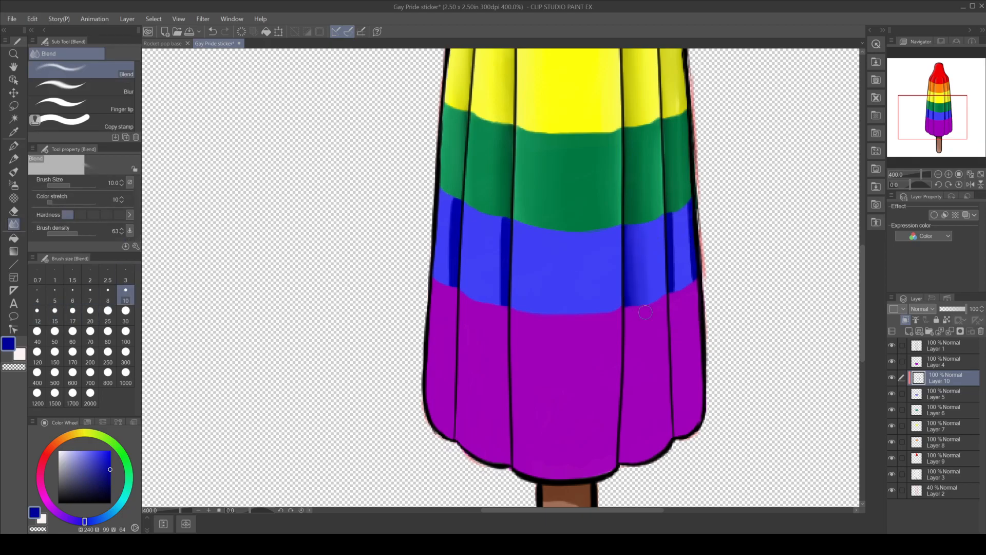
pyautogui.moveTo(647, 313); pyautogui.dragTo(689, 282)
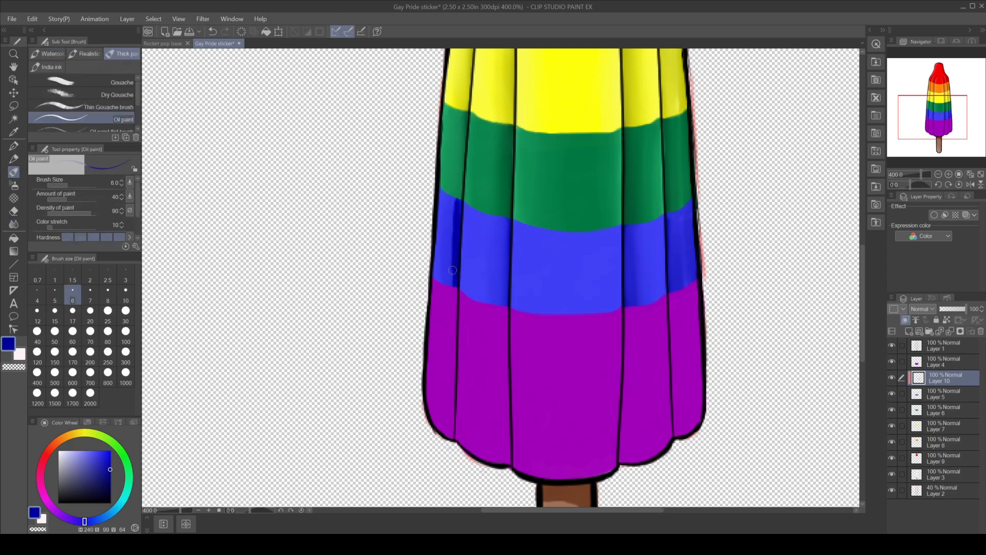
pyautogui.moveTo(453, 271); pyautogui.dragTo(626, 224)
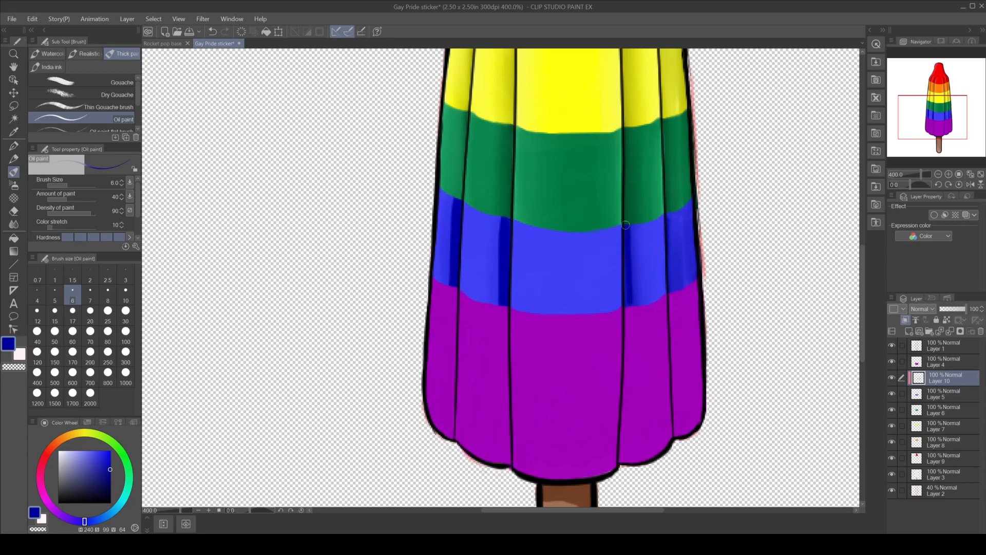
pyautogui.moveTo(625, 224); pyautogui.dragTo(687, 243)
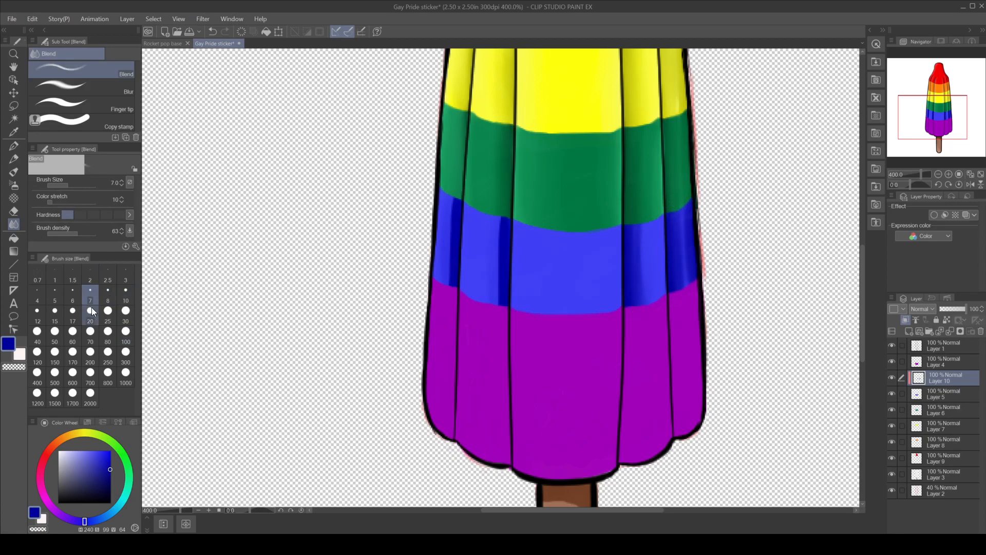
pyautogui.click(125, 300)
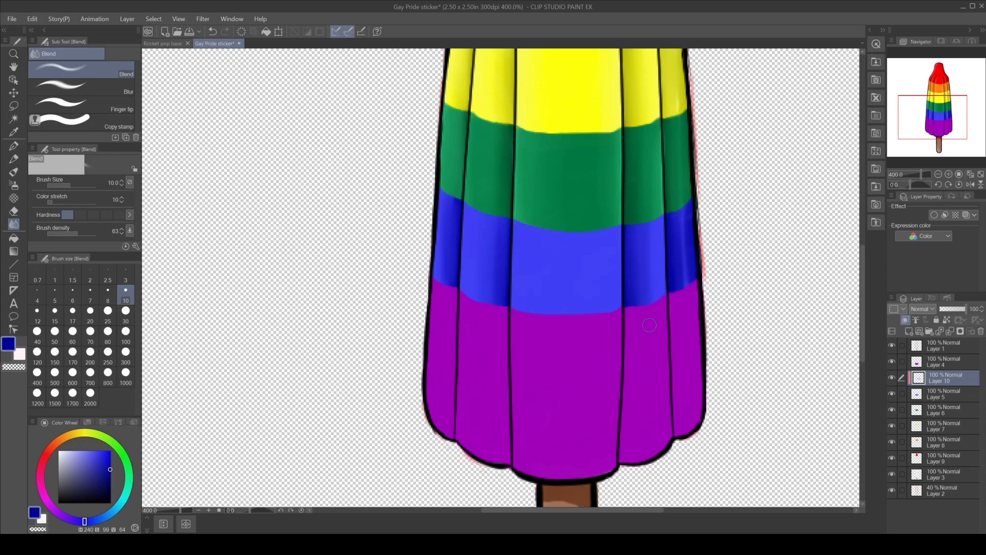
pyautogui.click(14, 132)
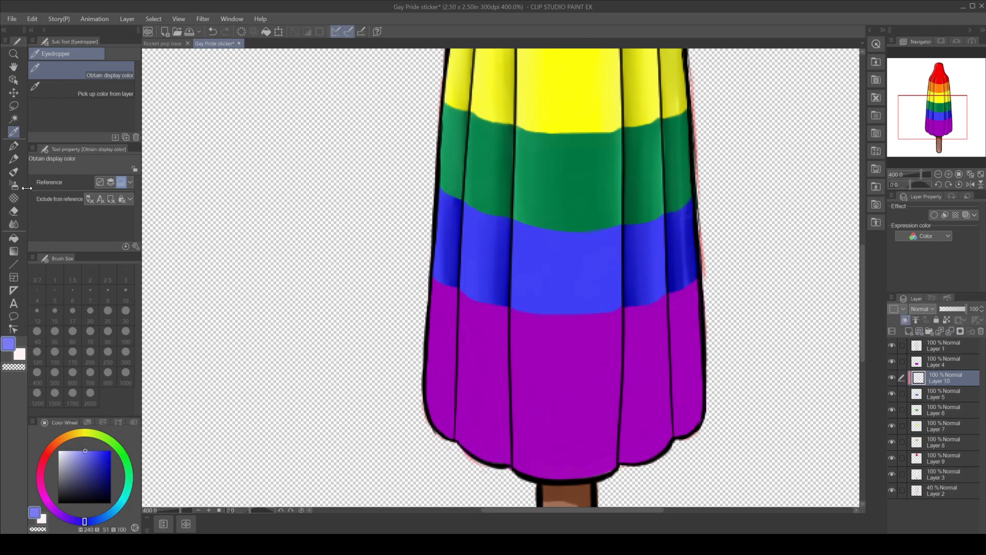
# Paint two light blue highlight strokes on the blue band and blend them in
pyautogui.click(13, 159)
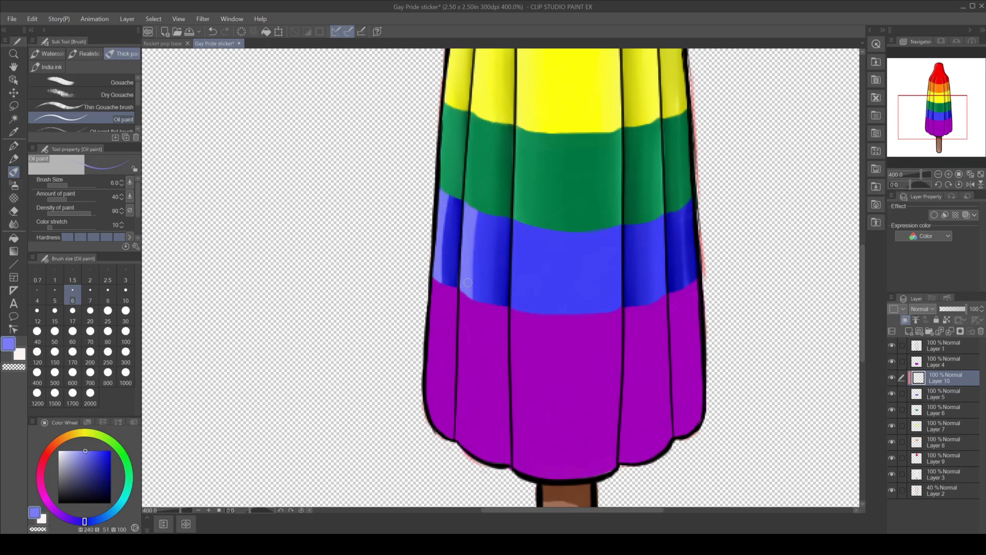
pyautogui.moveTo(468, 286); pyautogui.dragTo(522, 265)
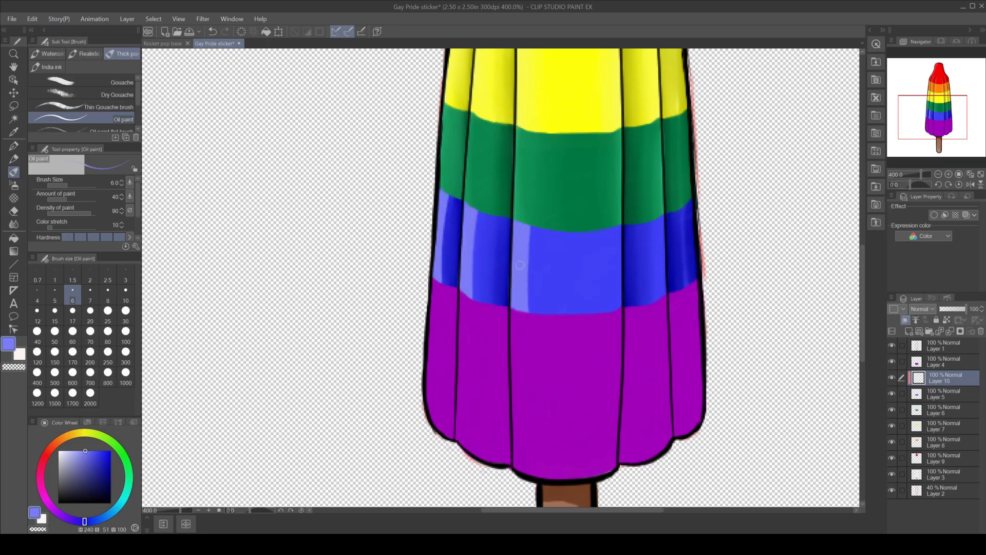
pyautogui.moveTo(519, 264); pyautogui.dragTo(660, 213)
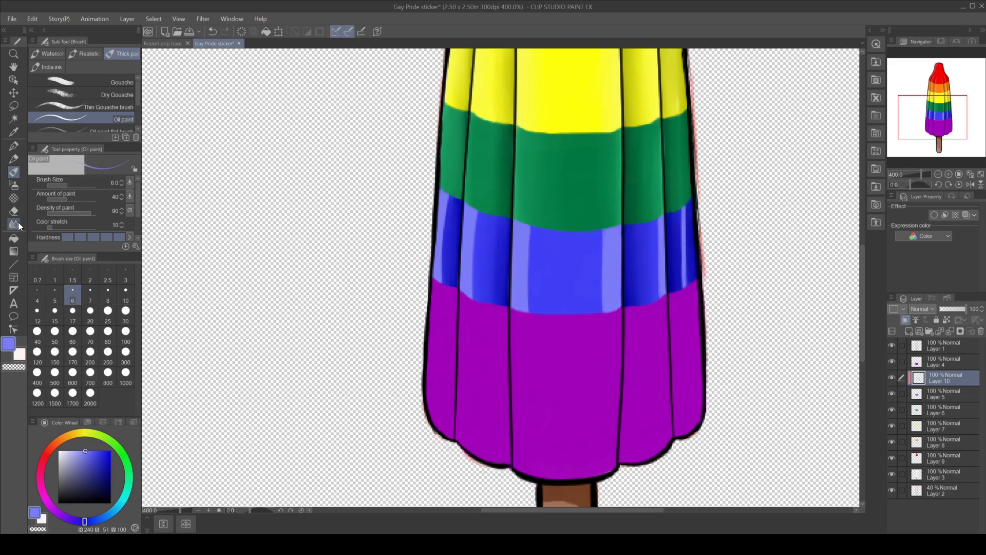
pyautogui.click(14, 225)
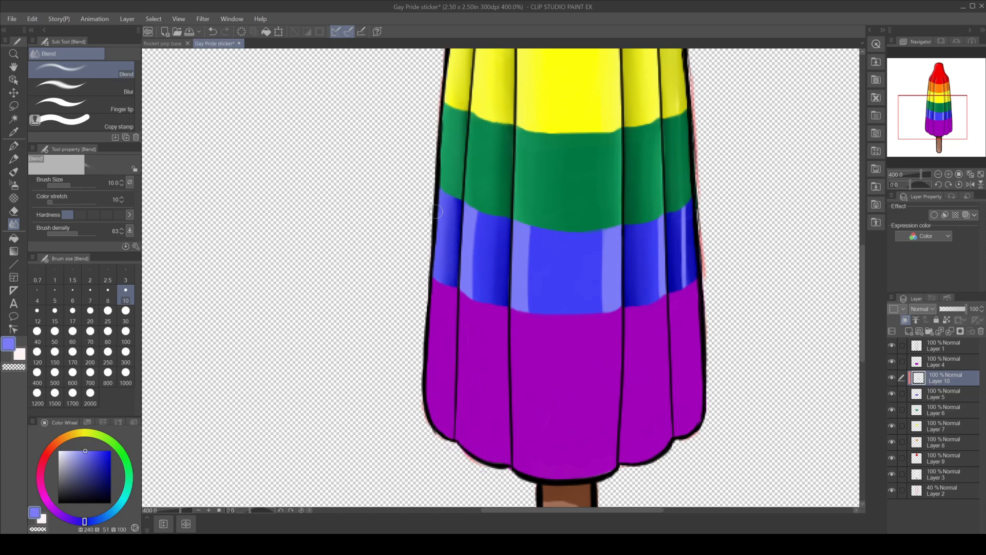
pyautogui.moveTo(437, 211); pyautogui.dragTo(468, 290)
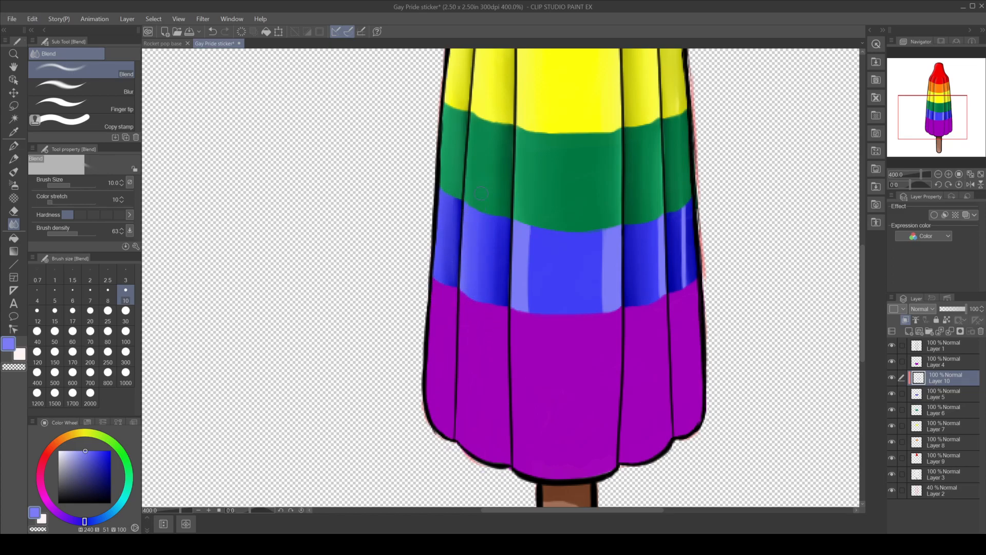
pyautogui.moveTo(489, 225)
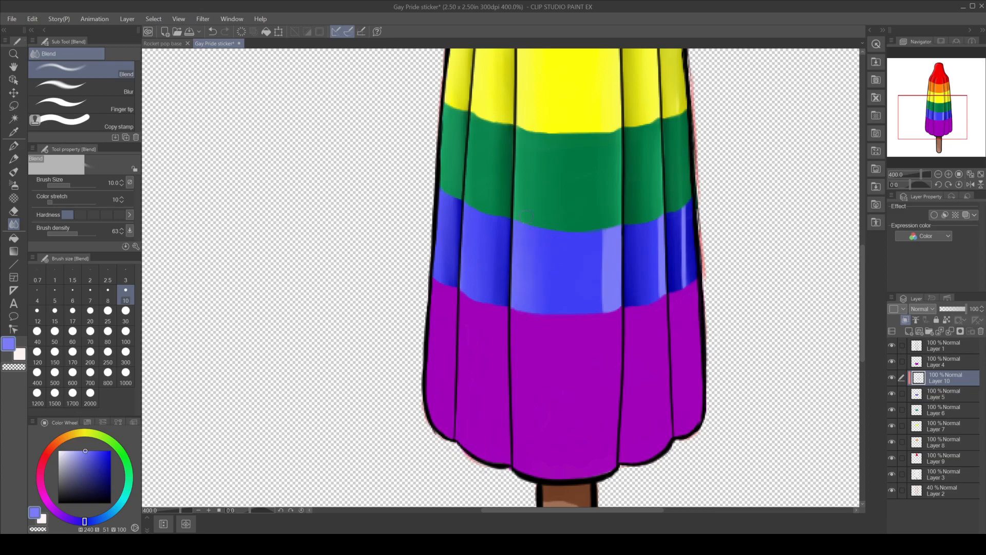
pyautogui.moveTo(540, 301)
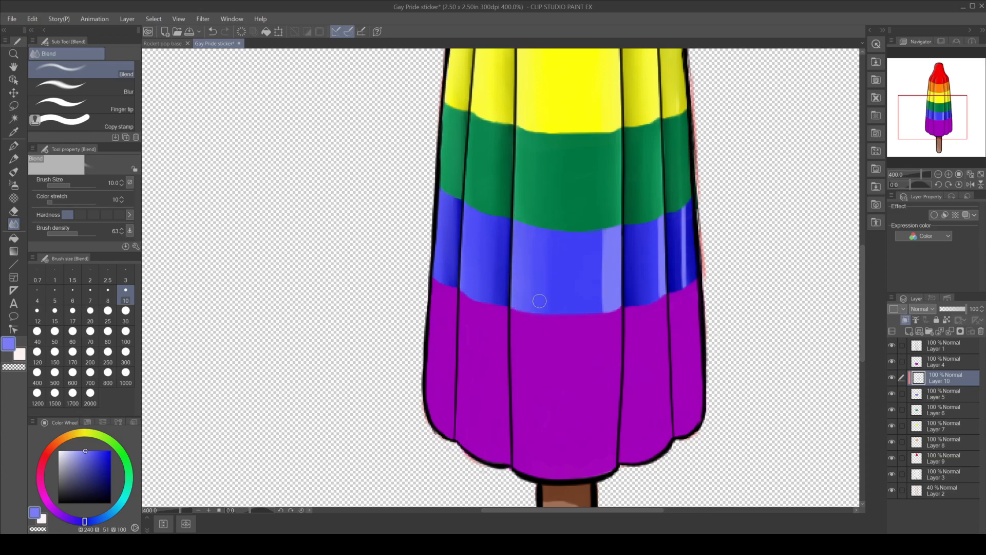
pyautogui.moveTo(539, 308)
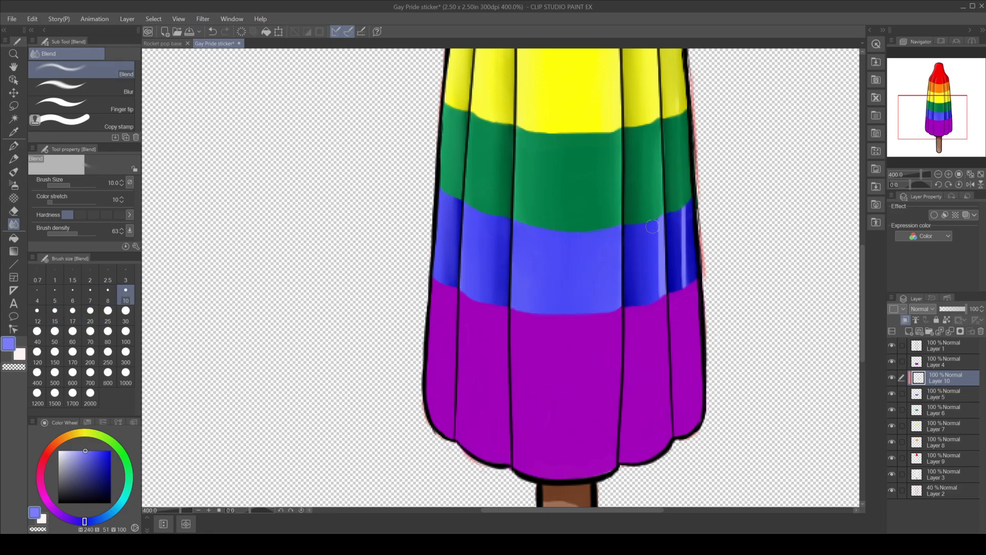
pyautogui.moveTo(652, 226); pyautogui.dragTo(648, 302)
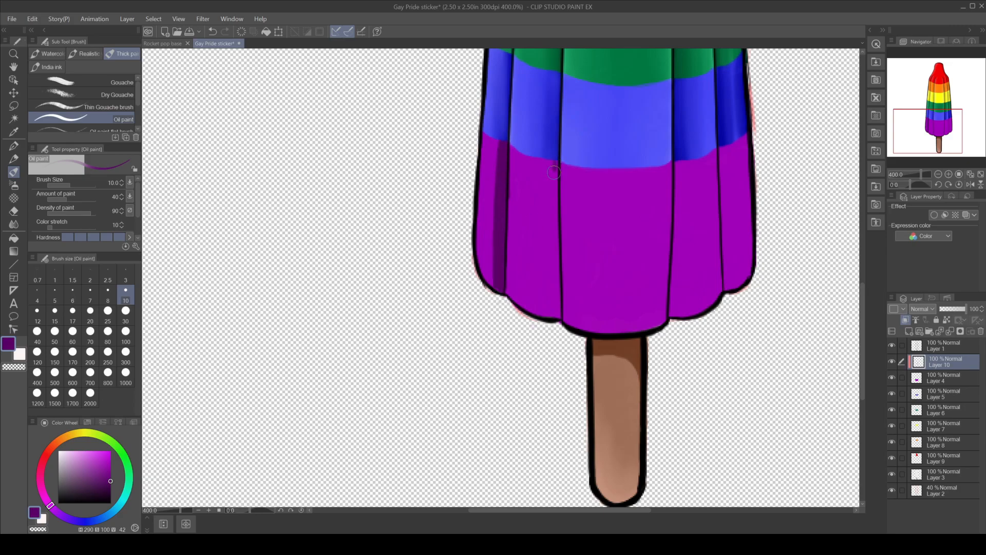
# Paint dark purple shading on the left and right pleats and blend it
pyautogui.moveTo(554, 171); pyautogui.dragTo(549, 271)
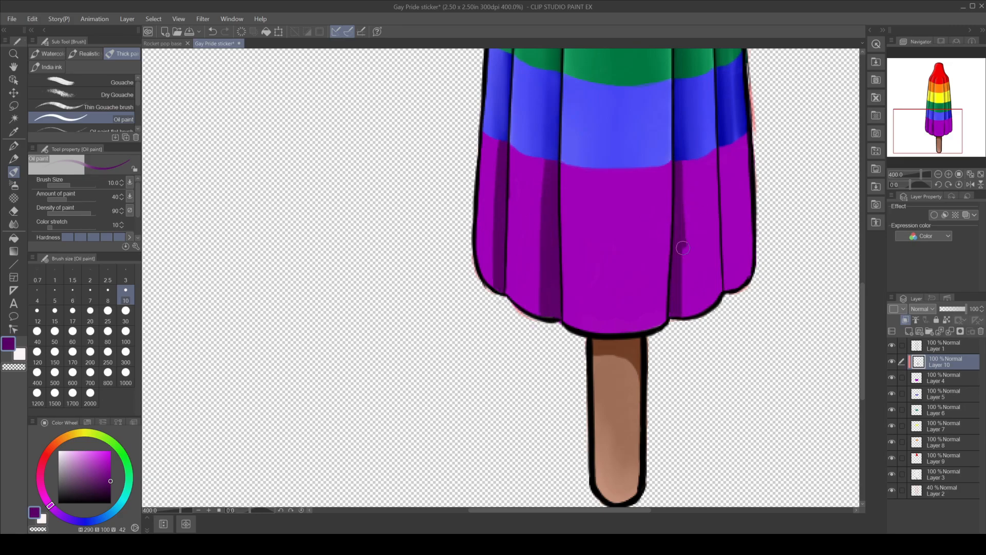
pyautogui.moveTo(682, 248); pyautogui.dragTo(745, 142)
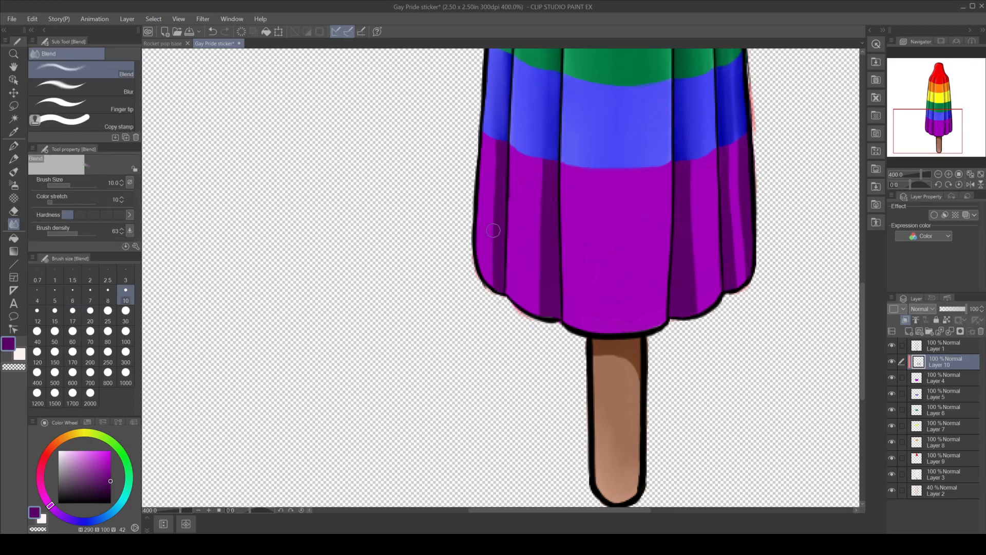
pyautogui.moveTo(494, 230); pyautogui.dragTo(494, 288)
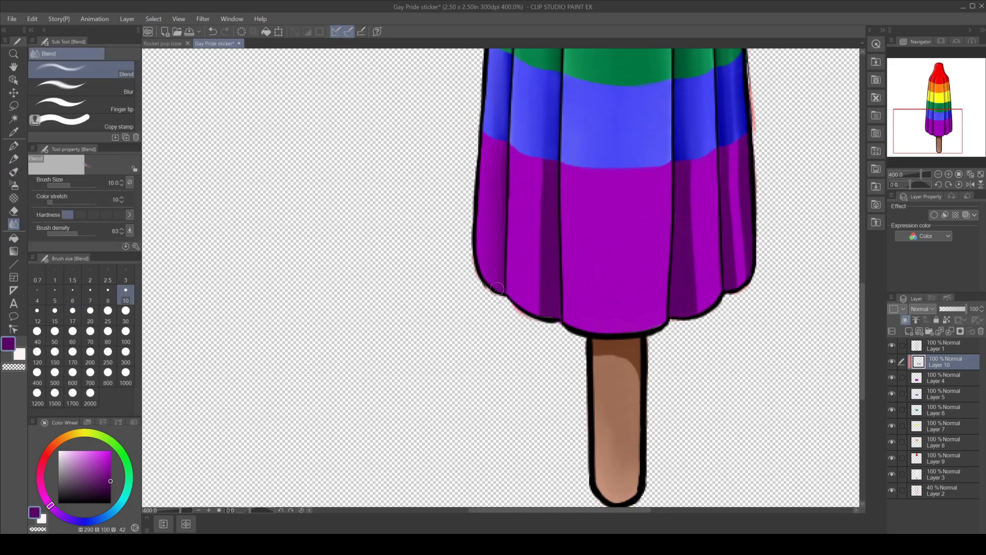
pyautogui.moveTo(497, 288); pyautogui.dragTo(544, 314)
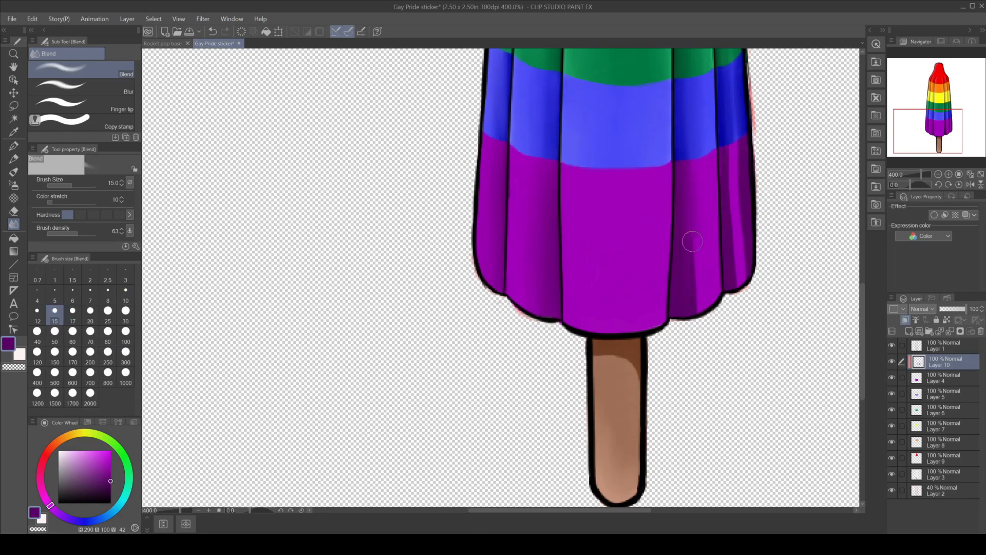
pyautogui.moveTo(693, 241); pyautogui.dragTo(687, 181)
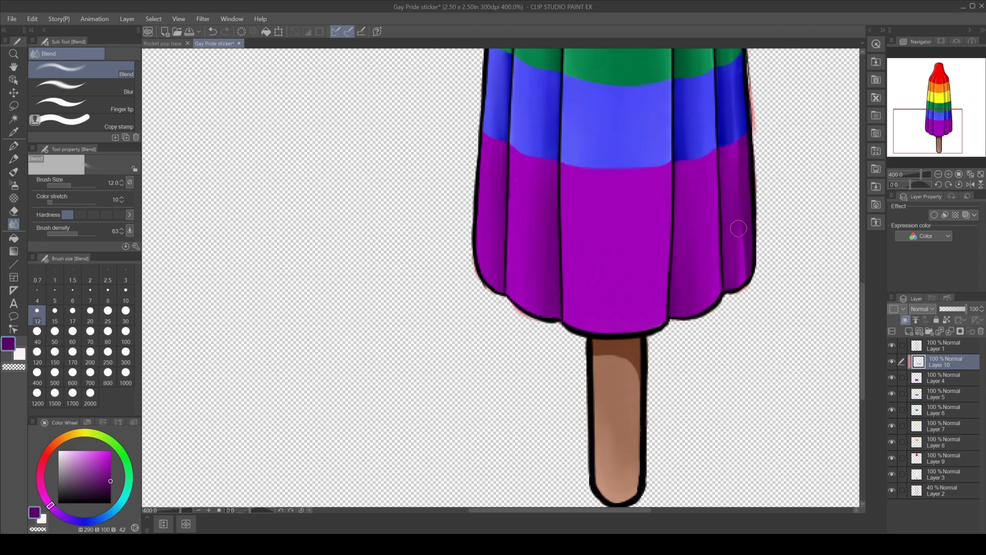
pyautogui.moveTo(739, 228); pyautogui.dragTo(744, 273)
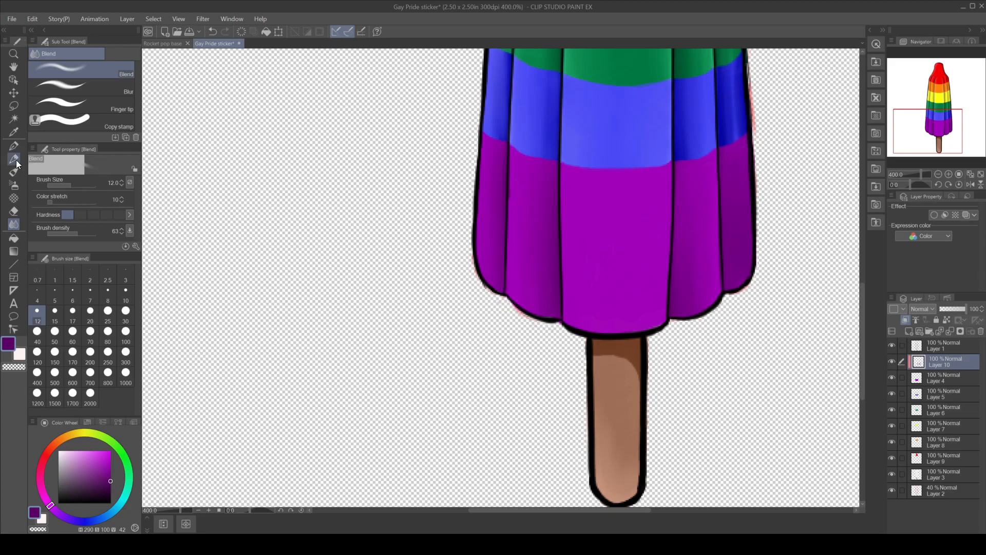
pyautogui.click(13, 132)
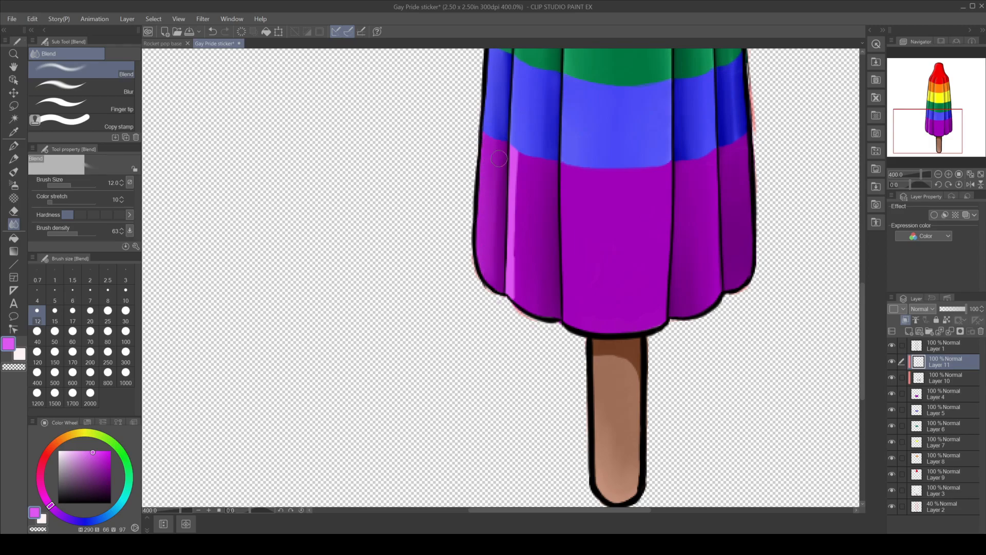
# Paint pink highlights on the purple pleats and blend them across the band
pyautogui.click(126, 300)
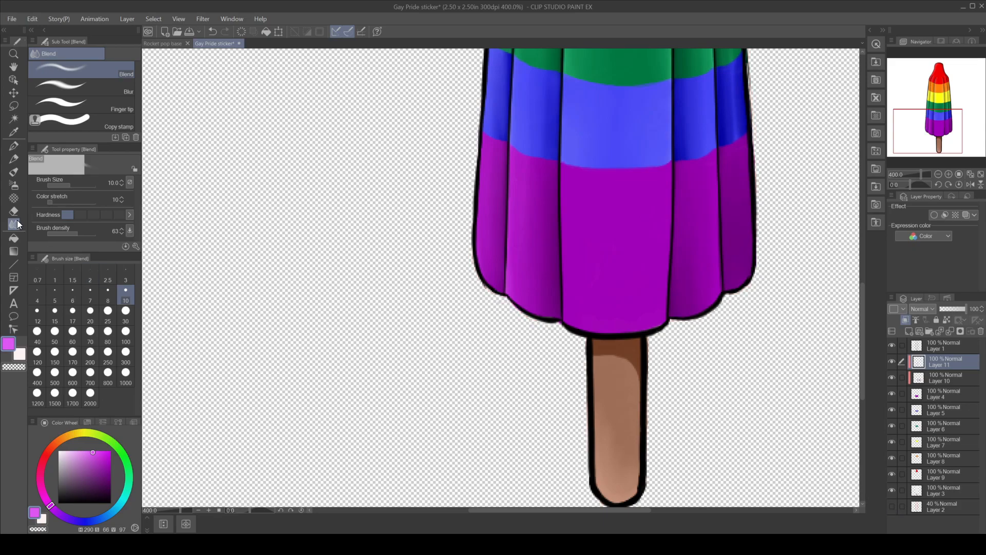
pyautogui.click(13, 211)
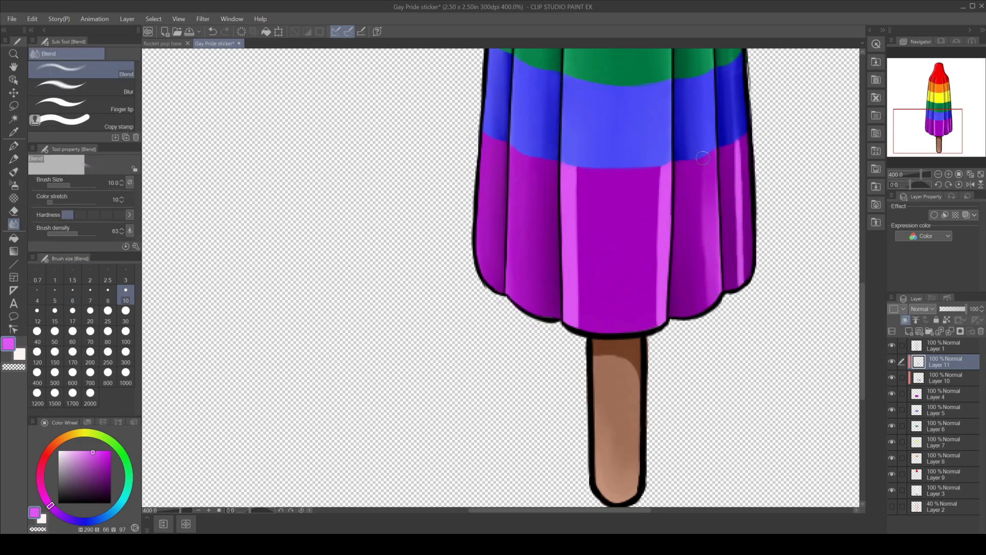
pyautogui.moveTo(703, 158); pyautogui.dragTo(711, 252)
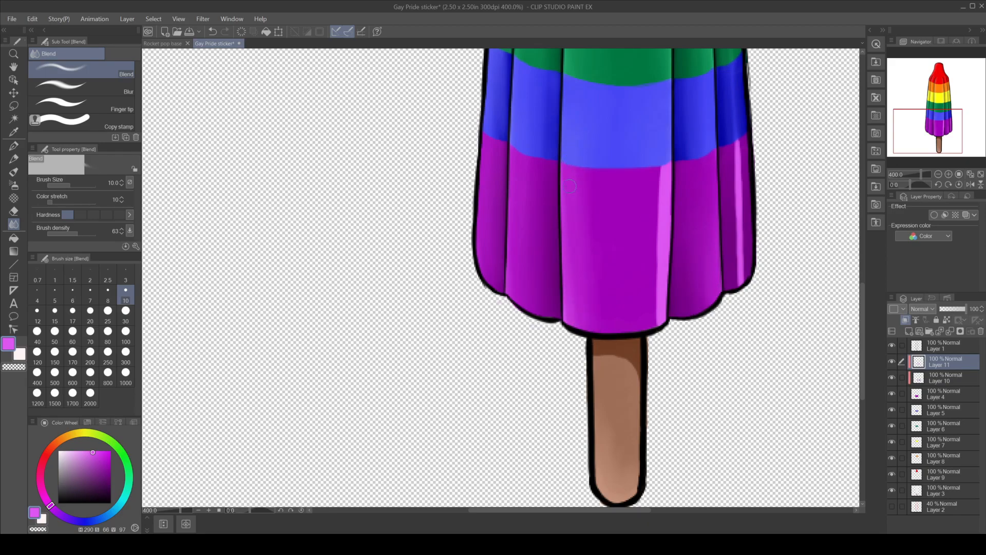
pyautogui.moveTo(569, 186); pyautogui.dragTo(582, 334)
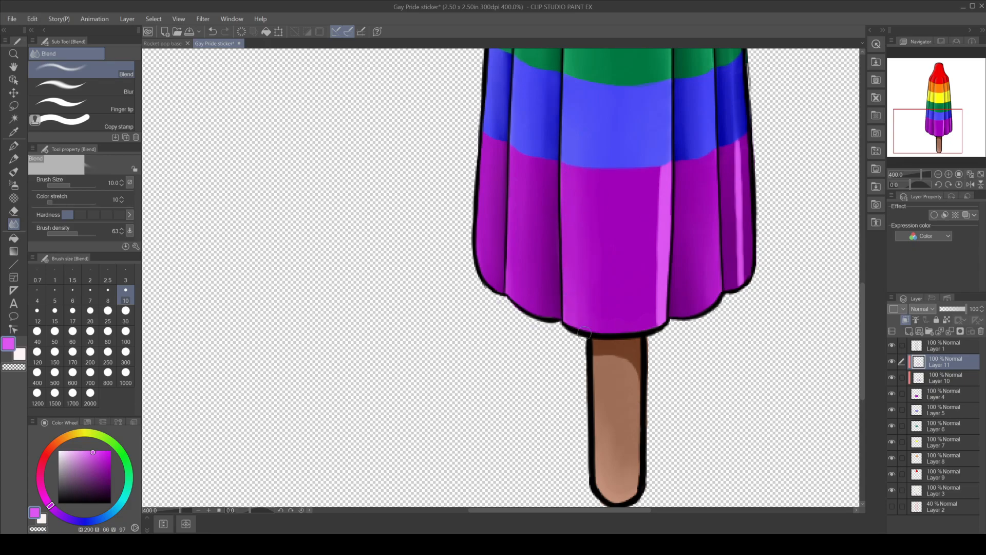
pyautogui.moveTo(585, 332); pyautogui.dragTo(662, 155)
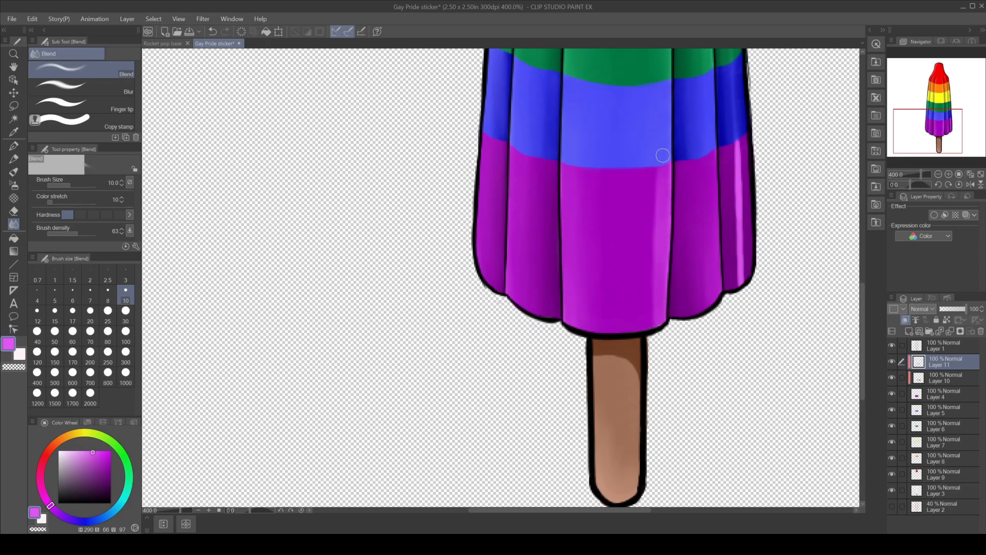
pyautogui.moveTo(663, 156); pyautogui.dragTo(650, 262)
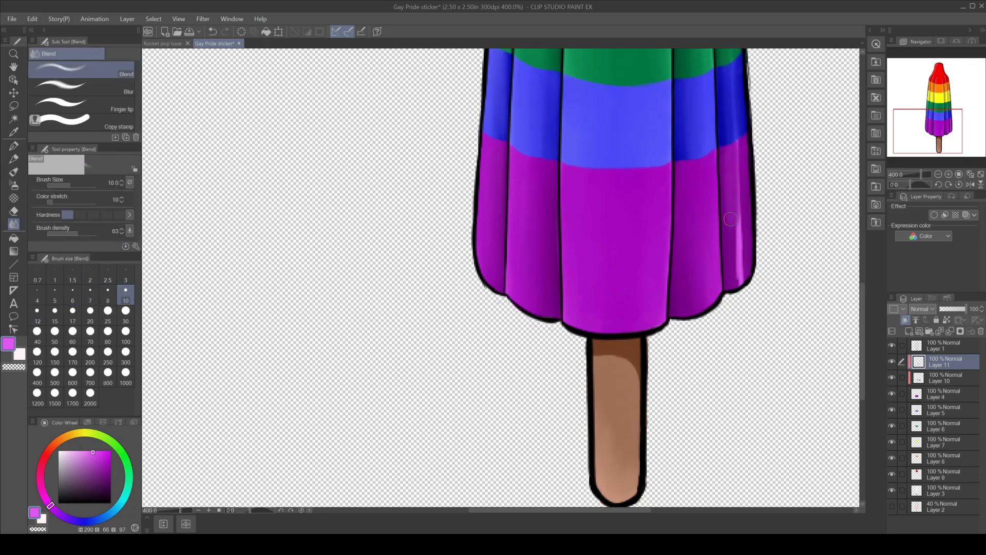
pyautogui.moveTo(731, 218); pyautogui.dragTo(735, 267)
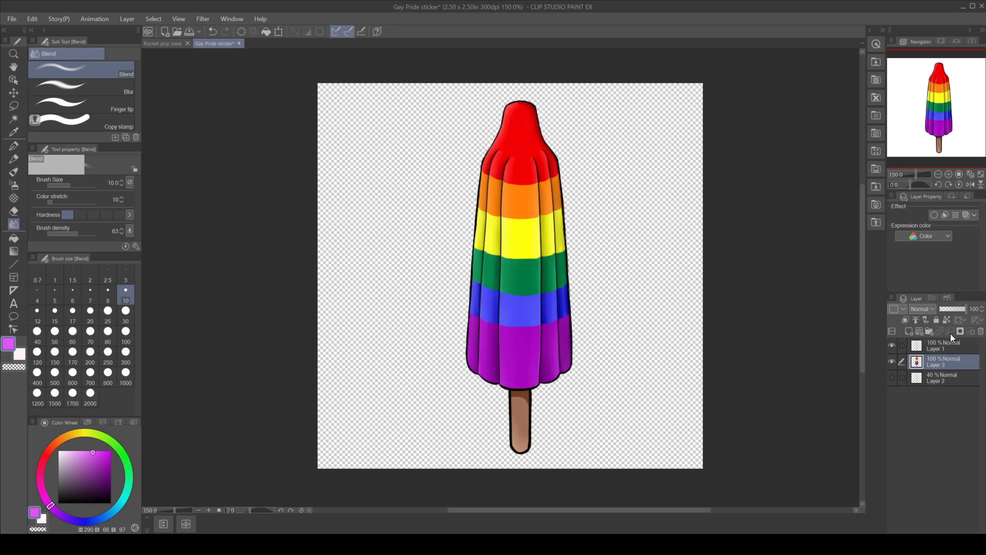
# Duplicate the merged popsicle layer to hold the white sticker border
pyautogui.click(944, 345)
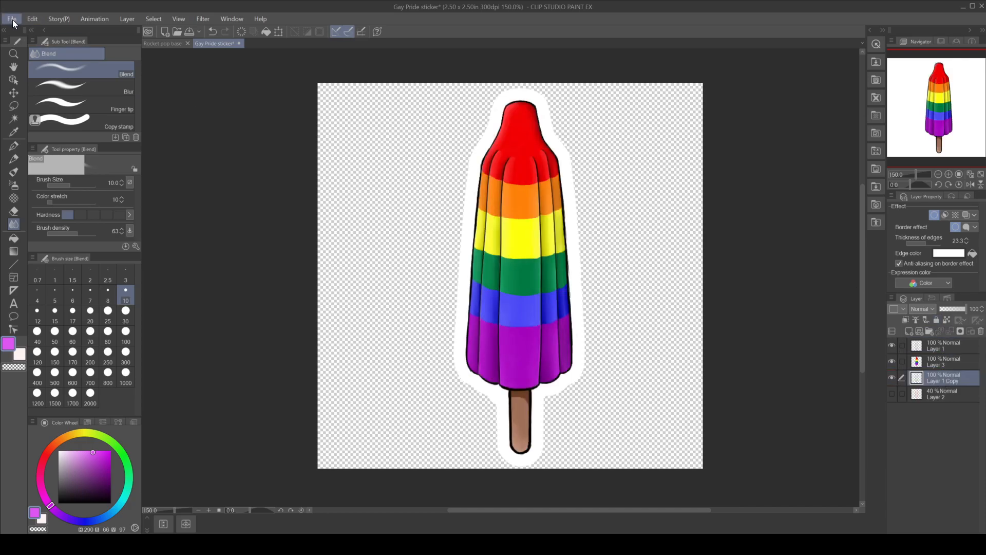
pyautogui.moveTo(232, 469)
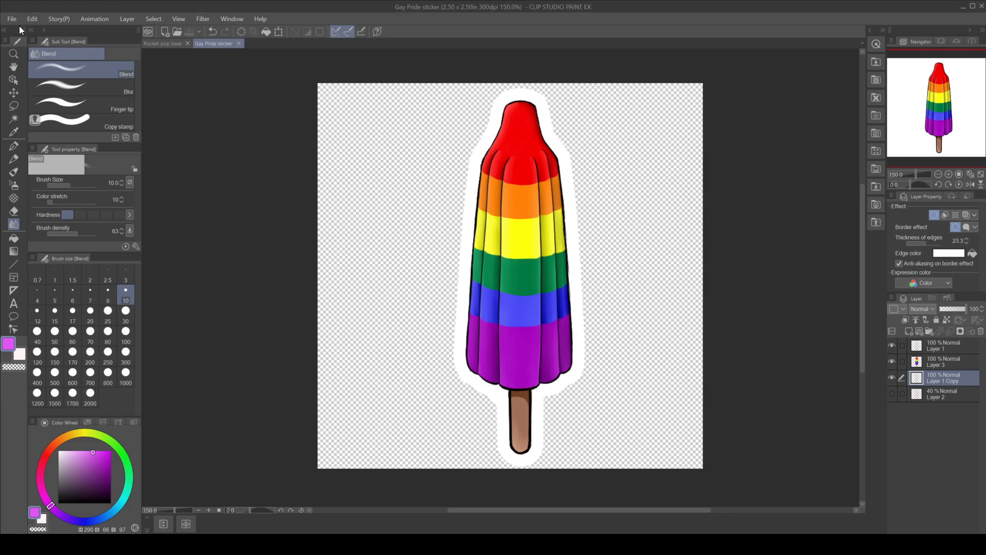
pyautogui.moveTo(339, 322)
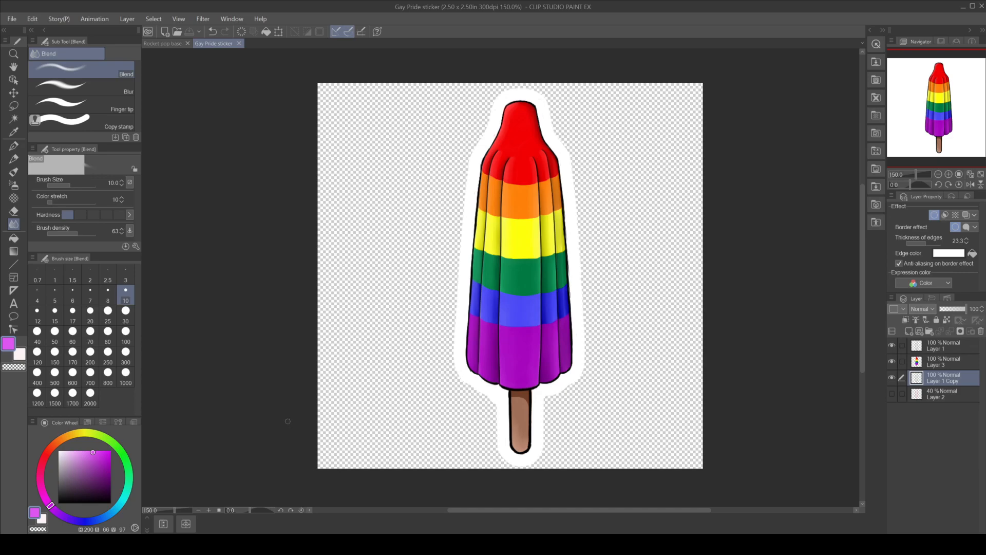
pyautogui.moveTo(174, 260)
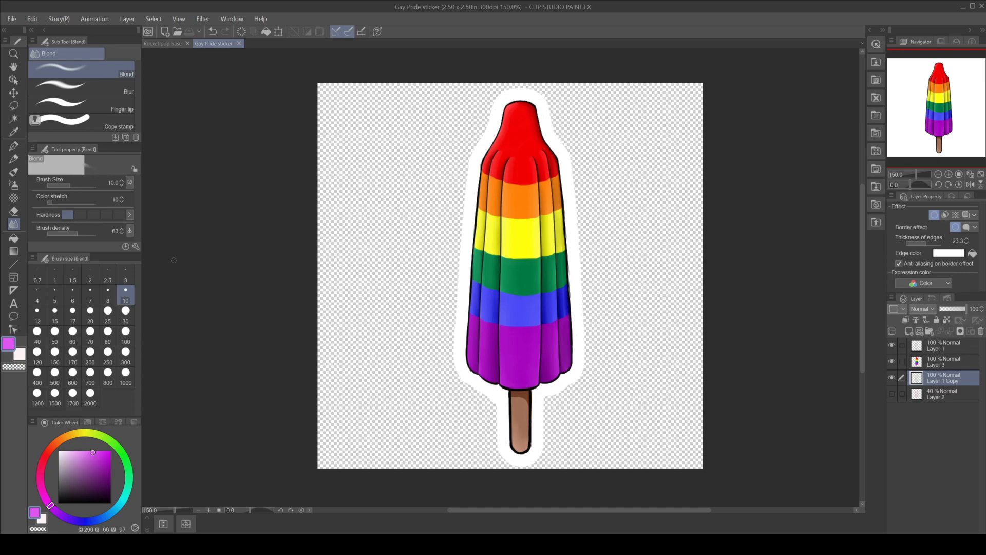